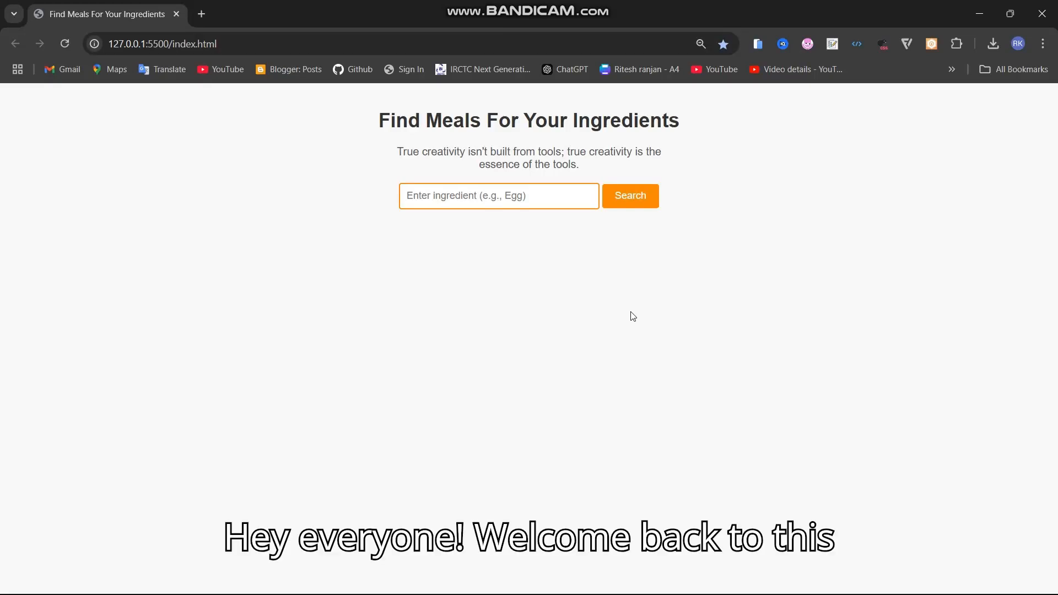
pyautogui.moveTo(602, 303)
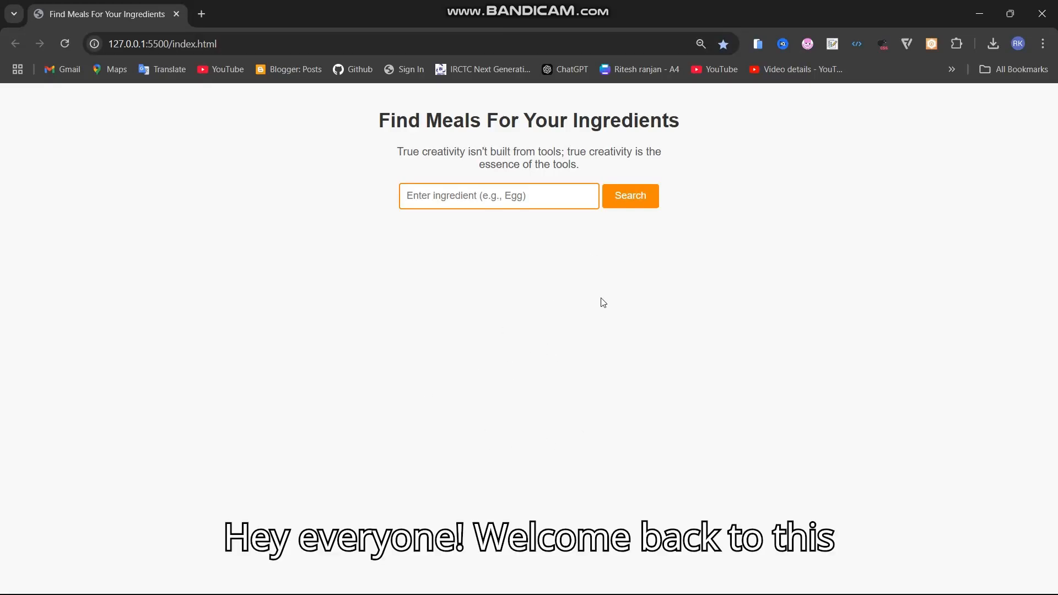
pyautogui.moveTo(713, 352)
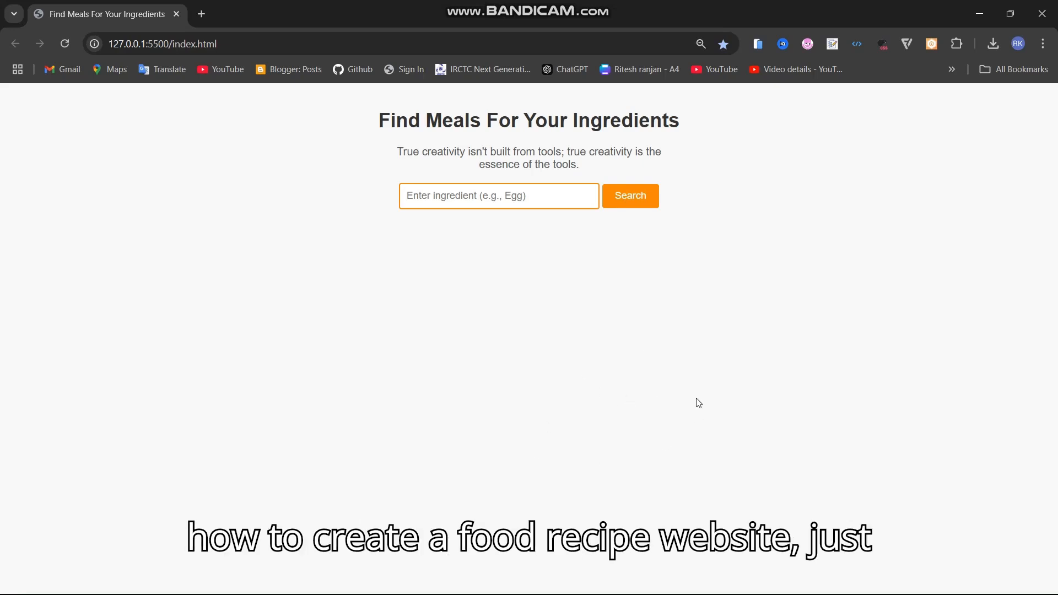
pyautogui.moveTo(723, 203)
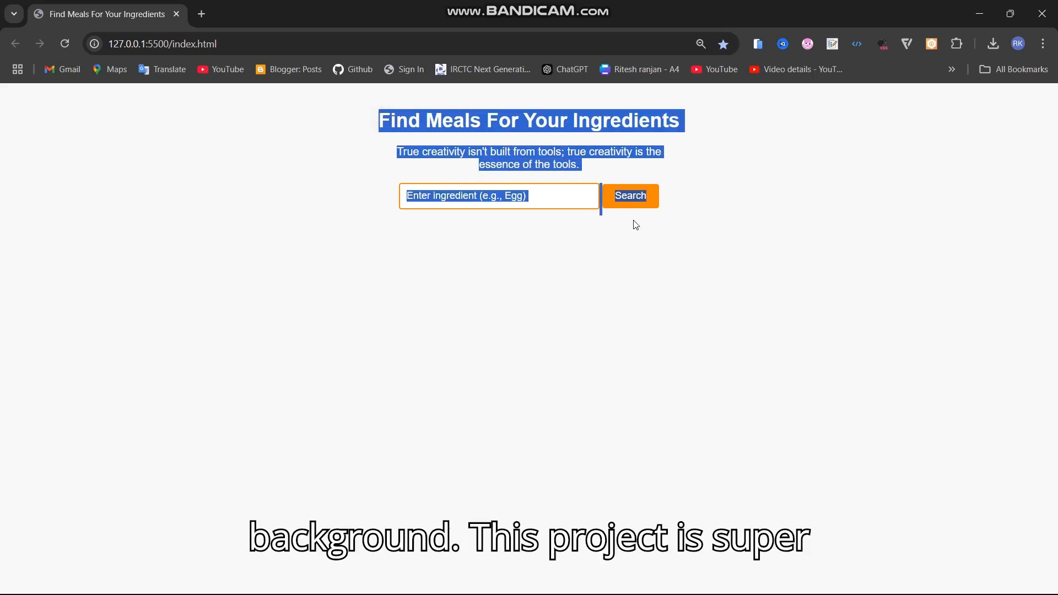
# Step: Search the meal finder for 'egg' and get egg meal cards listed
pyautogui.click(498, 195)
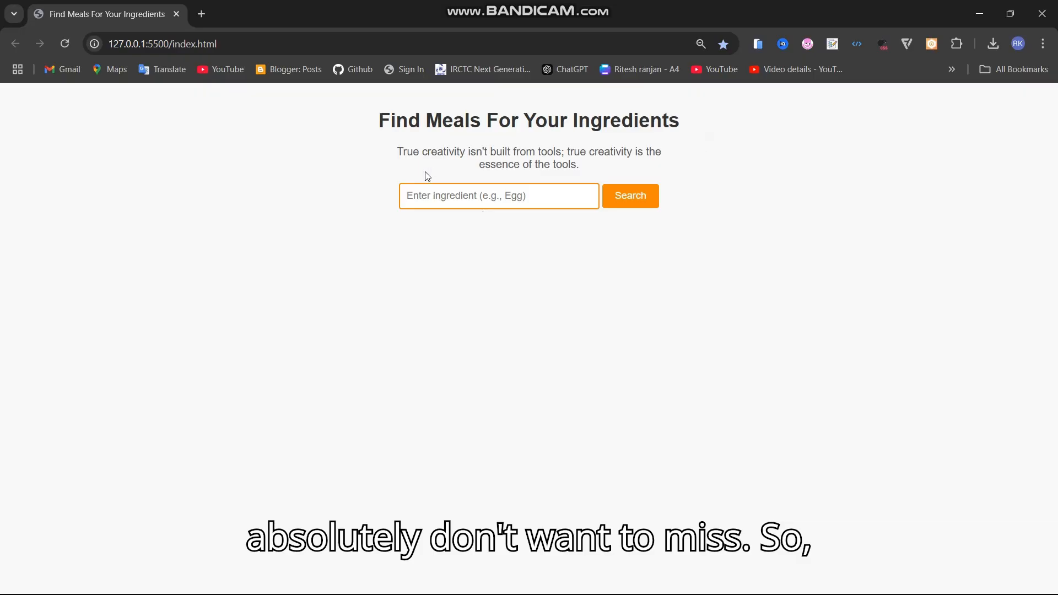
pyautogui.write('egg')
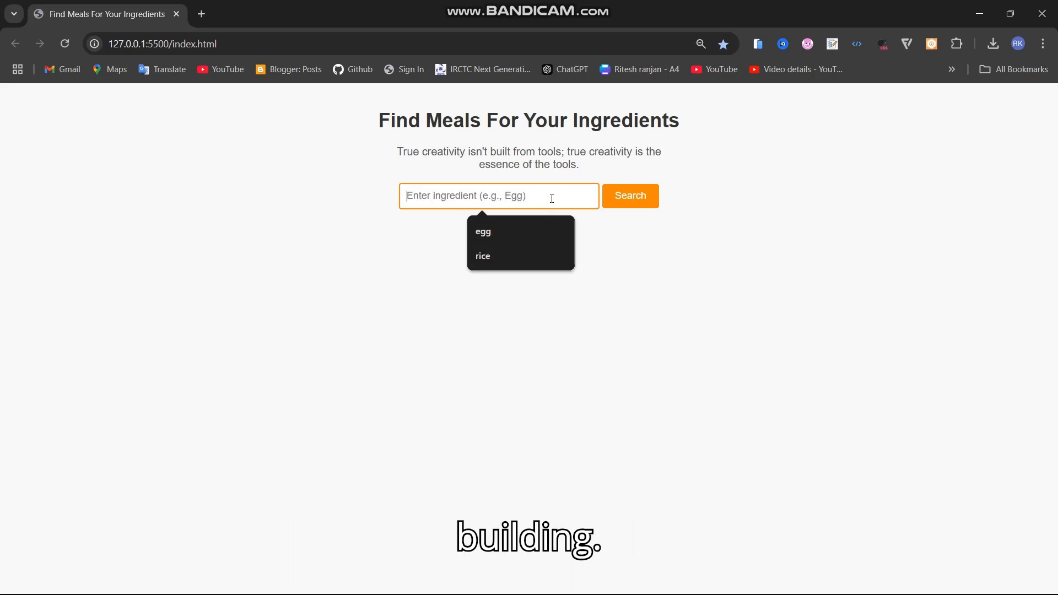
pyautogui.write('egg')
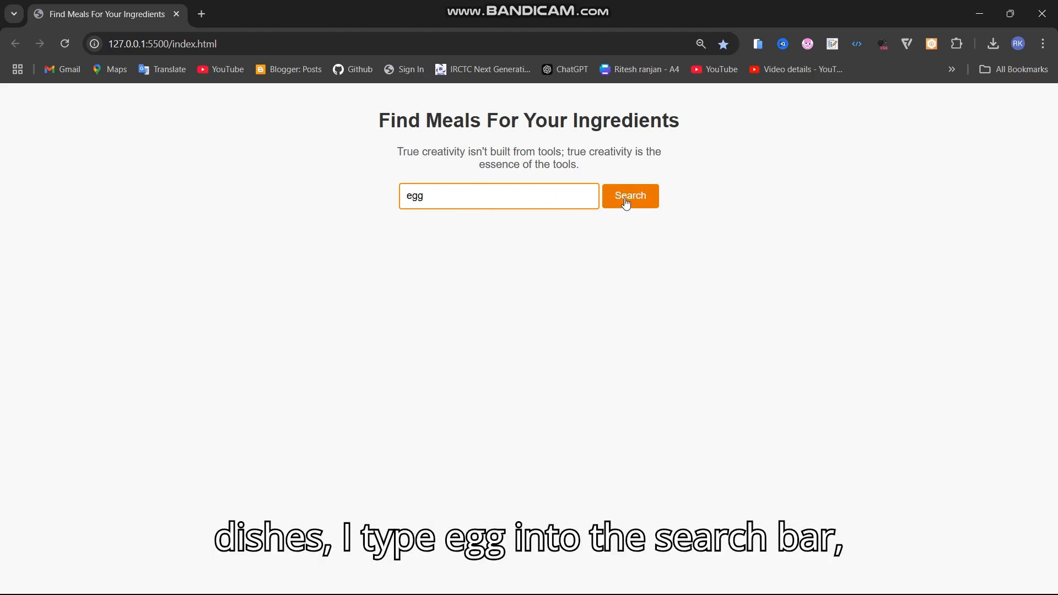
pyautogui.click(630, 196)
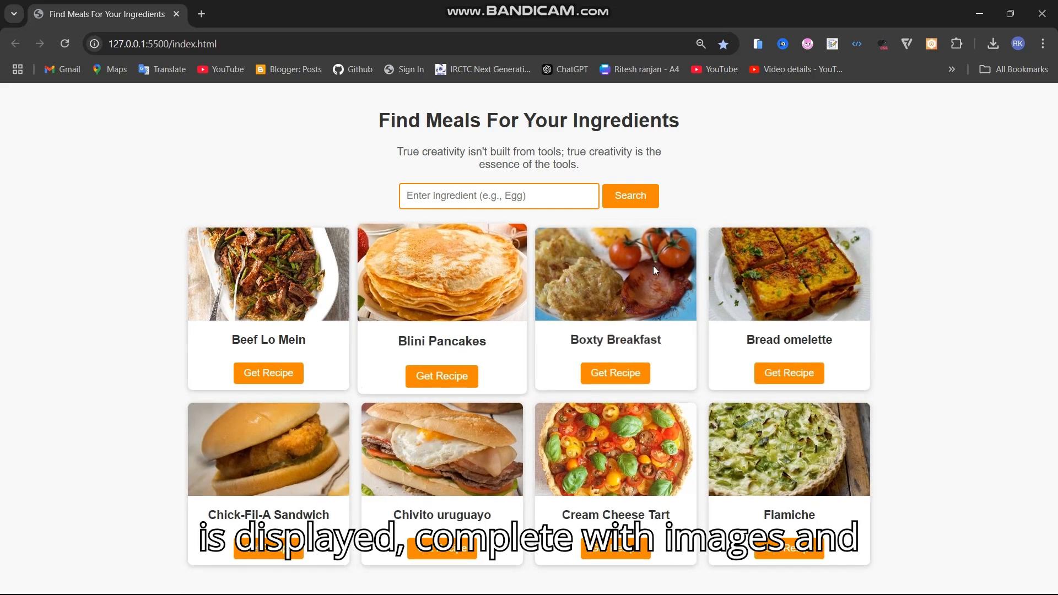
# Step: Run the search with the ingredient box empty so it is flagged with a red border
pyautogui.click(628, 196)
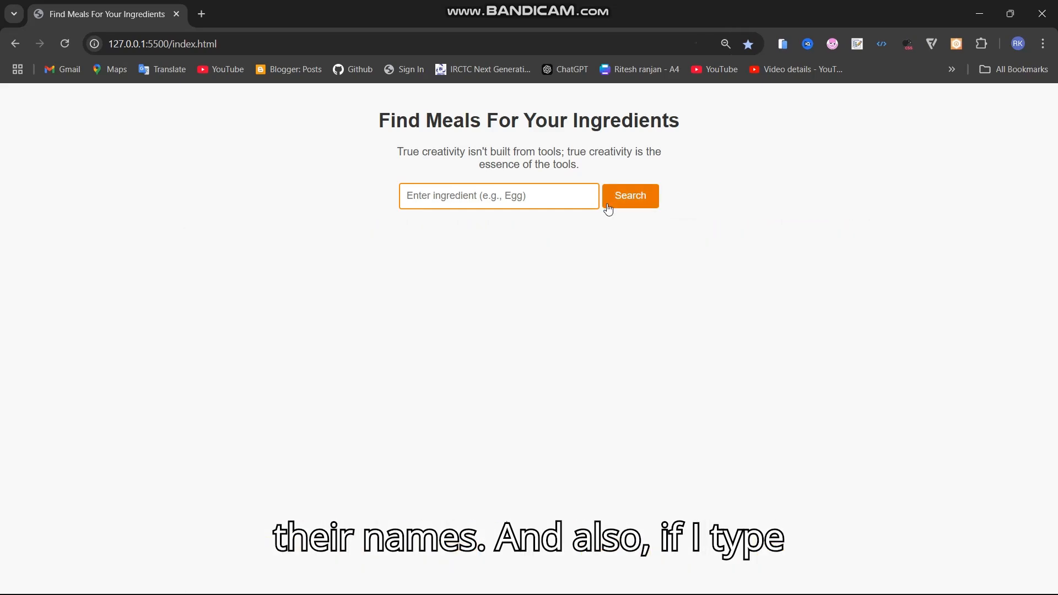
pyautogui.click(629, 196)
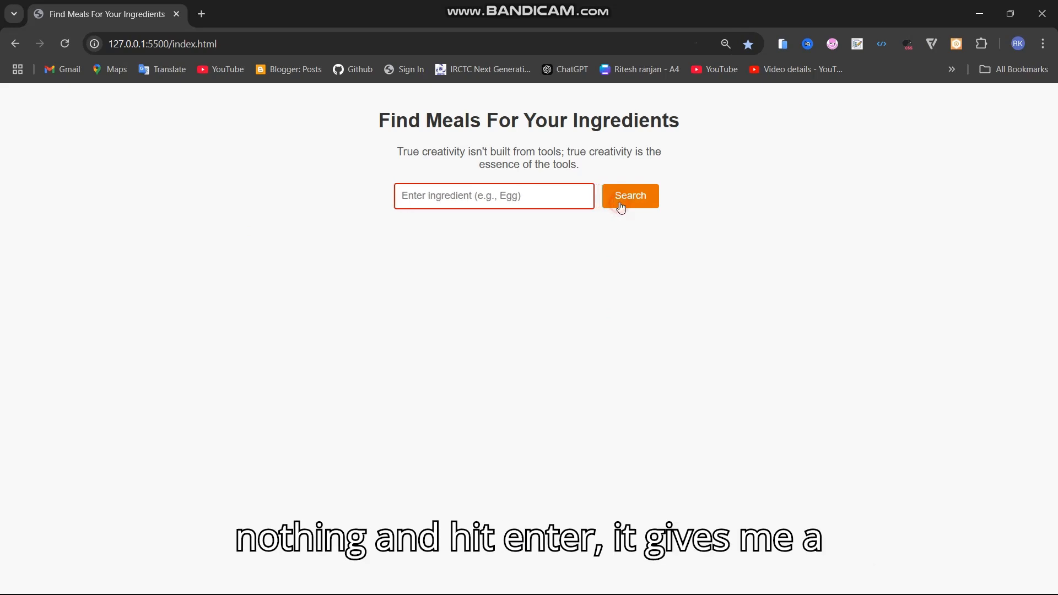
pyautogui.click(628, 195)
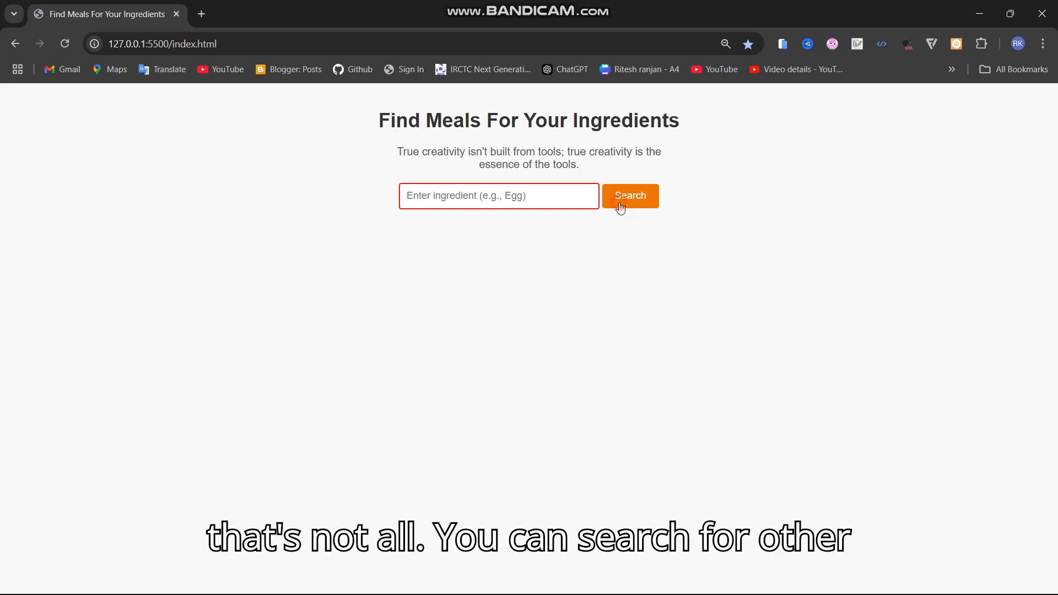
# Step: Search for 'chicken' so the finder lists dishes like Brown Stew Chicken and Chicken Alfredo Primavera
pyautogui.click(629, 196)
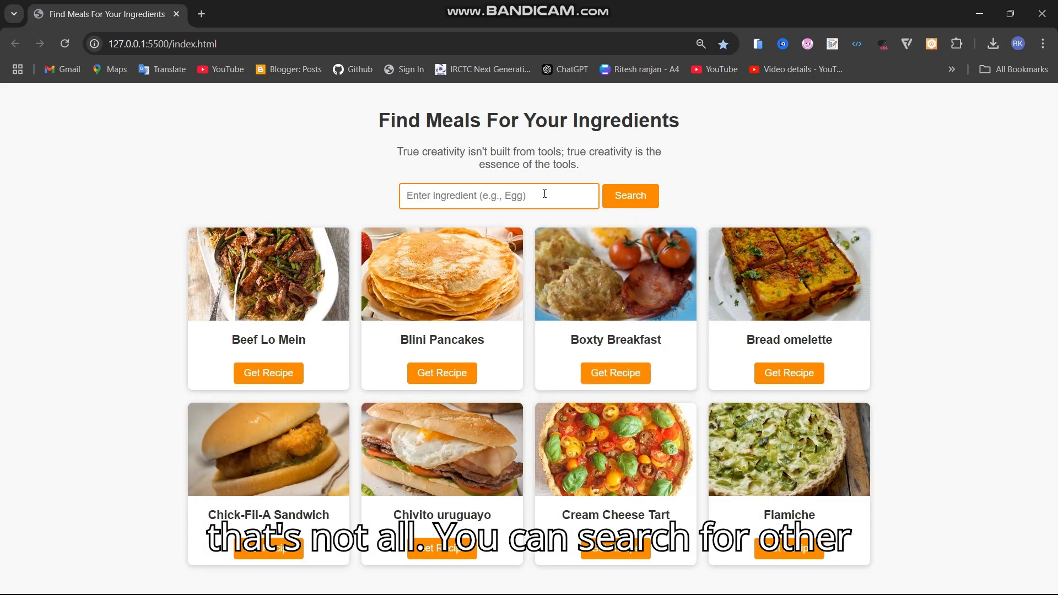
pyautogui.write('cg')
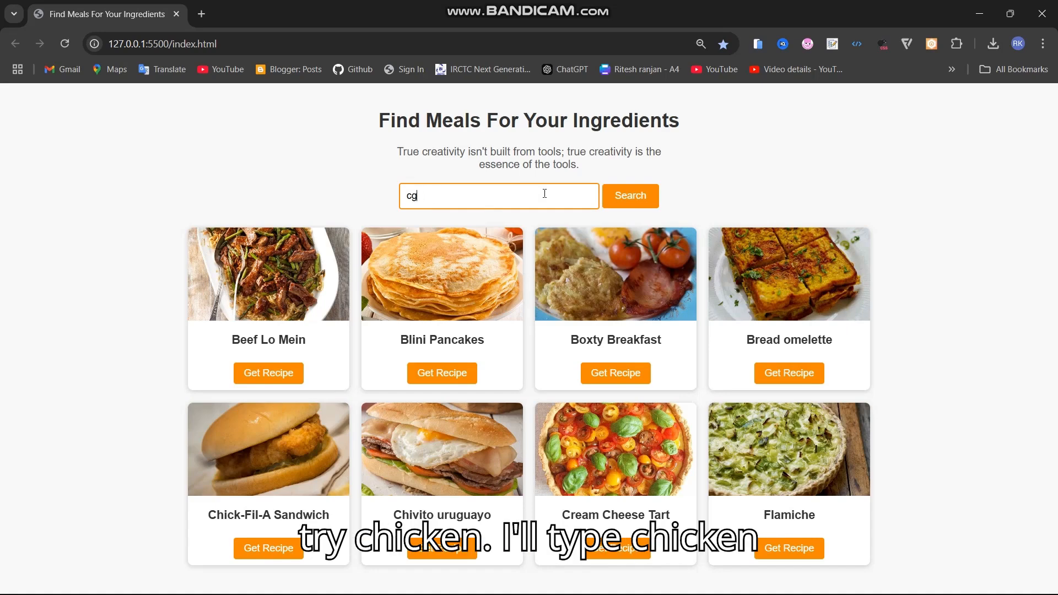
pyautogui.write('chicke')
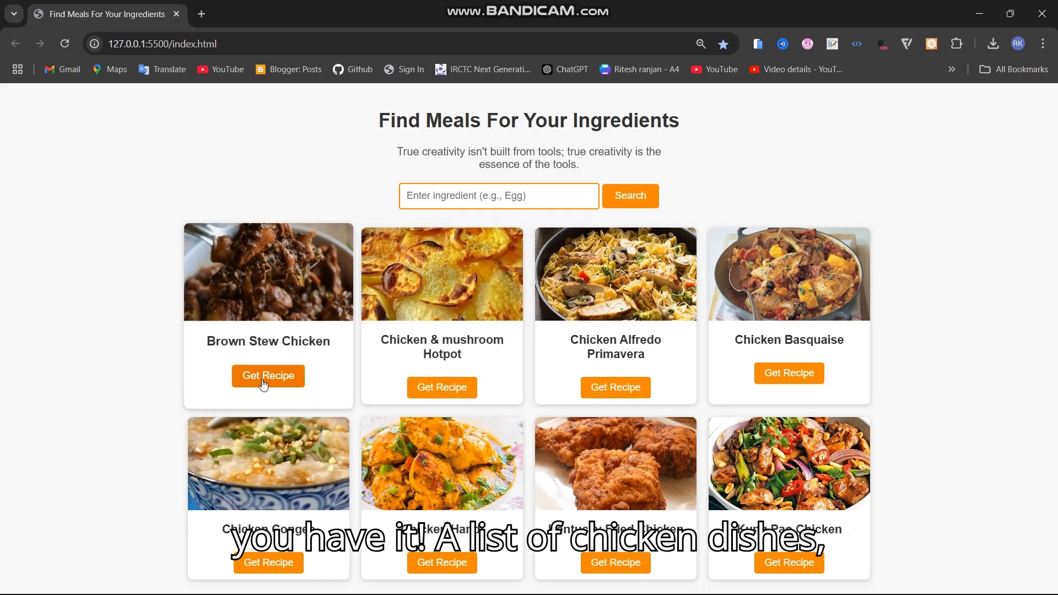
pyautogui.moveTo(331, 398)
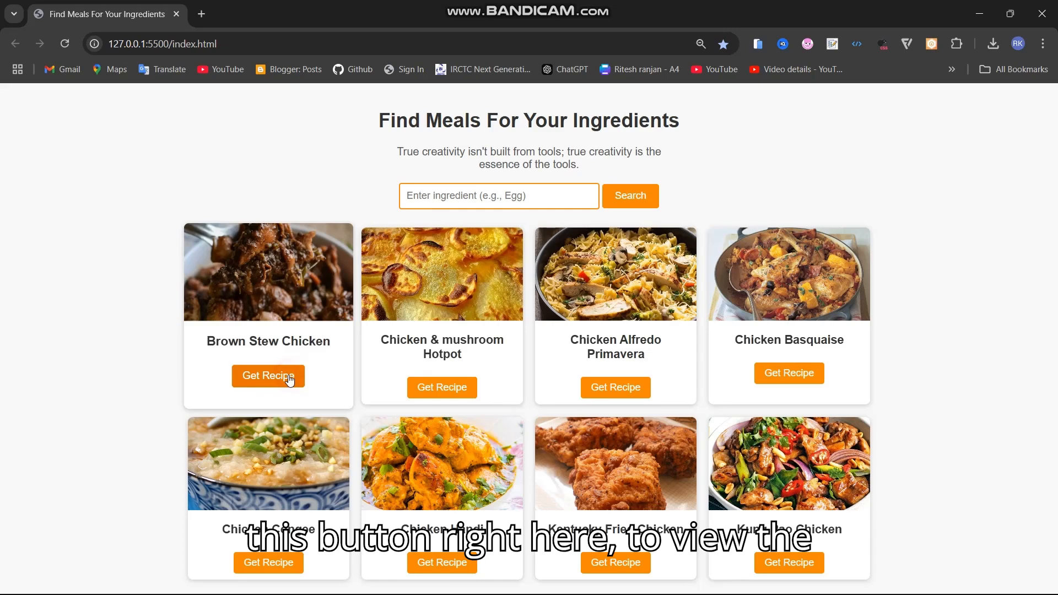
# Step: View and close the recipe popups for Brown Stew Chicken and Chicken & mushroom Hotpot
pyautogui.click(268, 376)
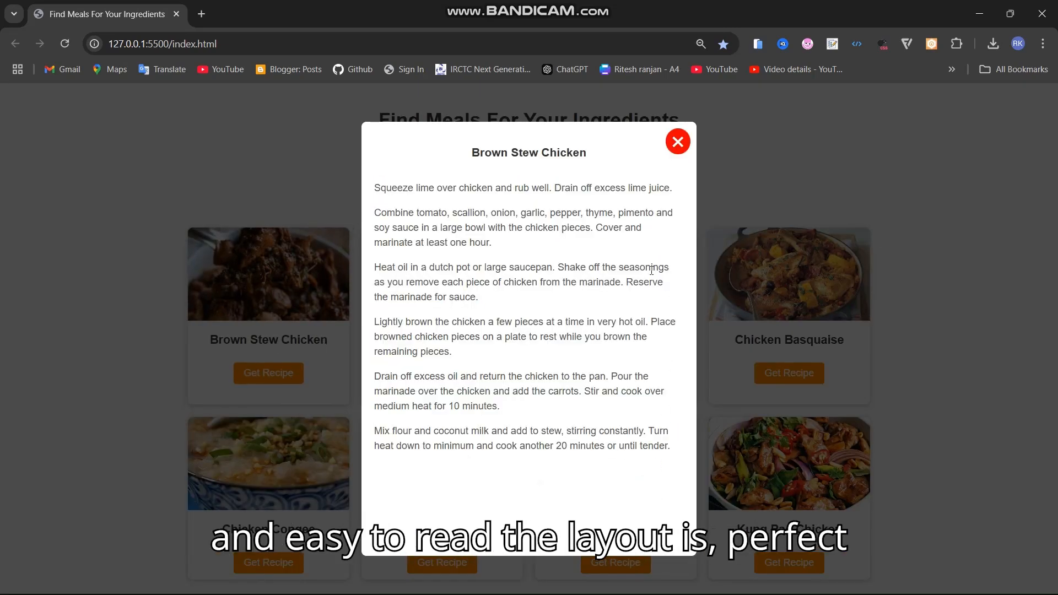
pyautogui.click(677, 141)
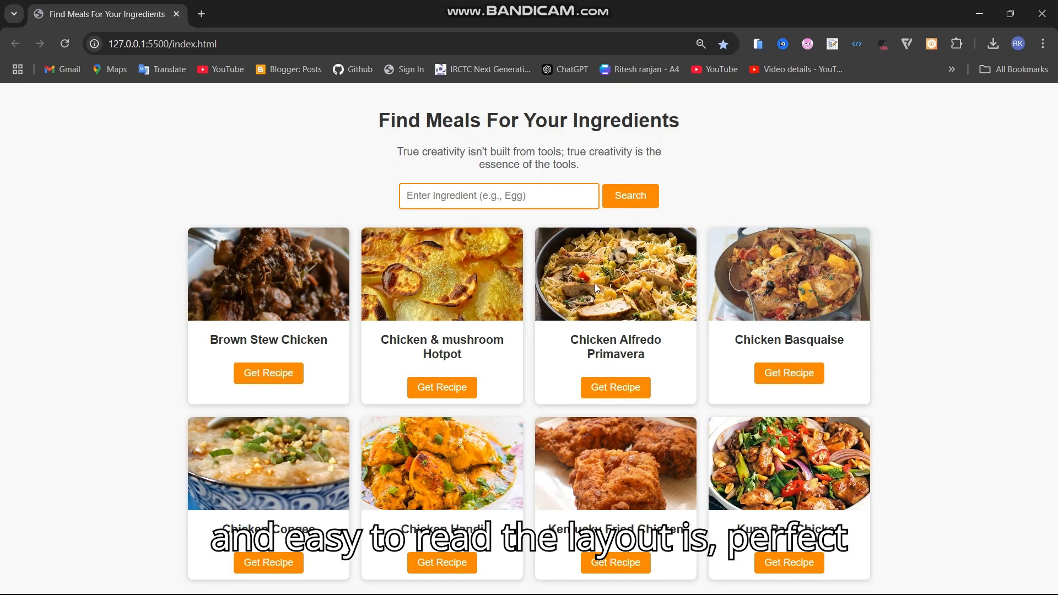
pyautogui.click(442, 388)
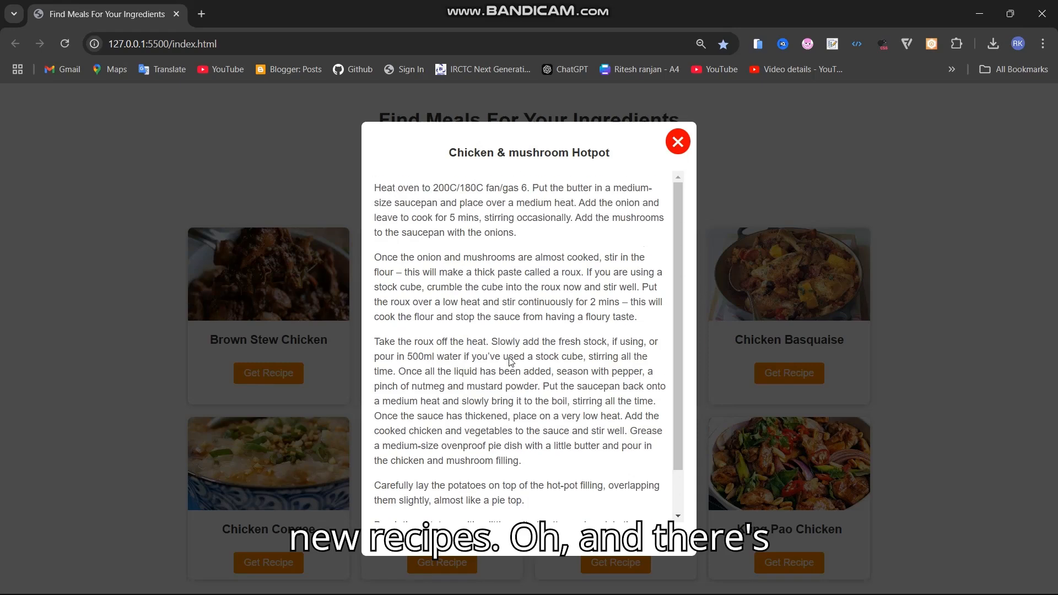
pyautogui.click(677, 141)
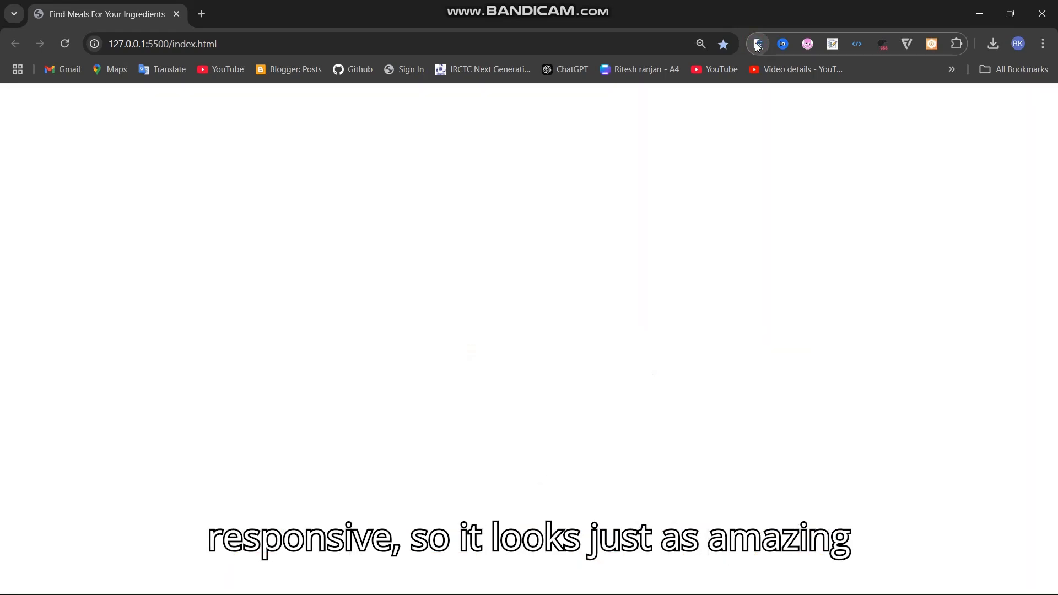
# Step: Preview the page in the mobile simulator, search 'egg' there and scroll results like Beef Lo Mein
pyautogui.click(755, 44)
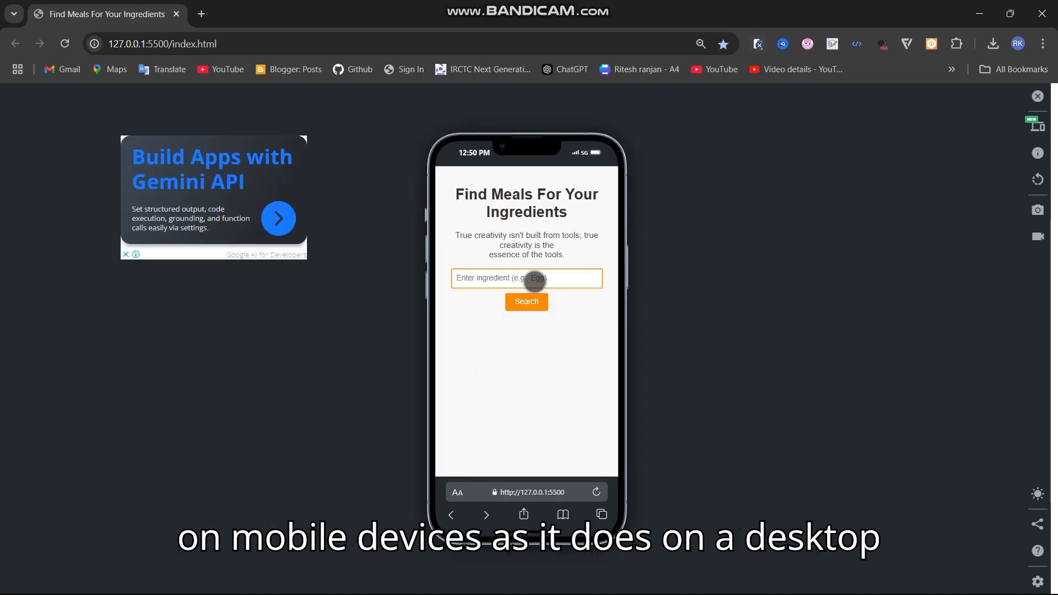
pyautogui.write('egg')
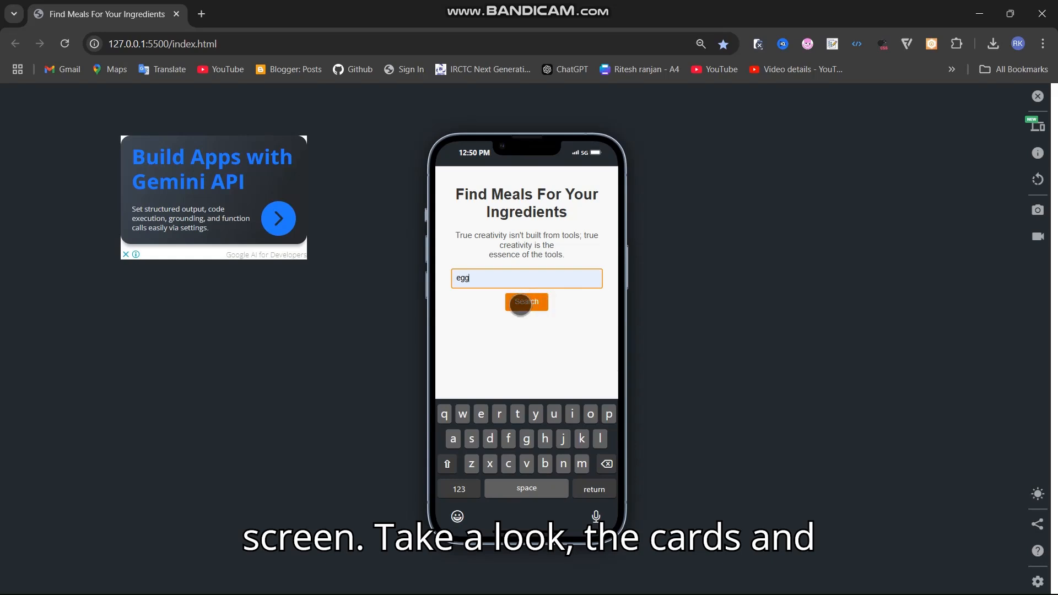
pyautogui.click(526, 302)
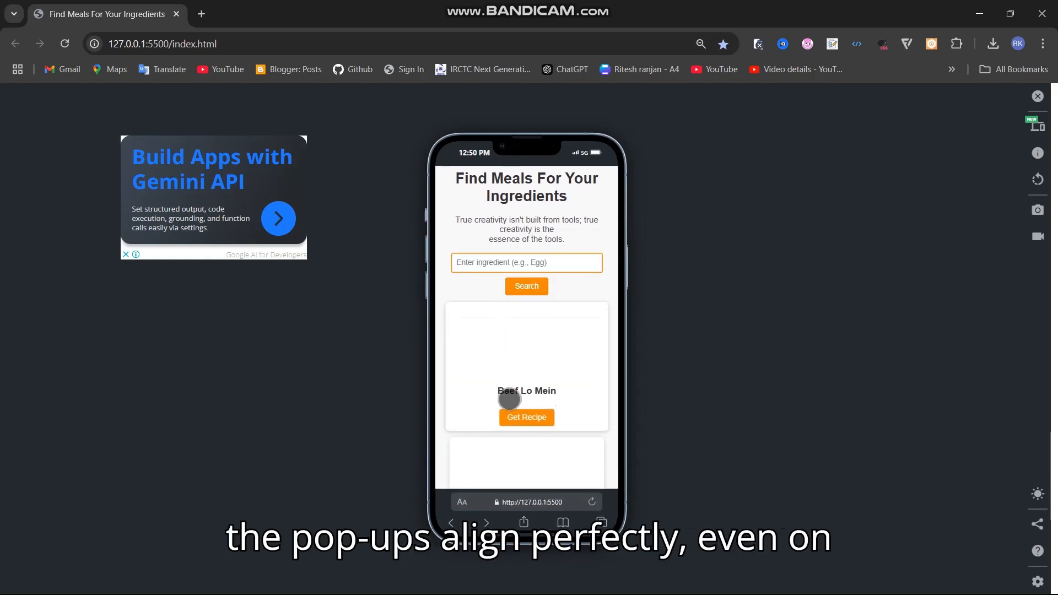
pyautogui.scroll(-3)
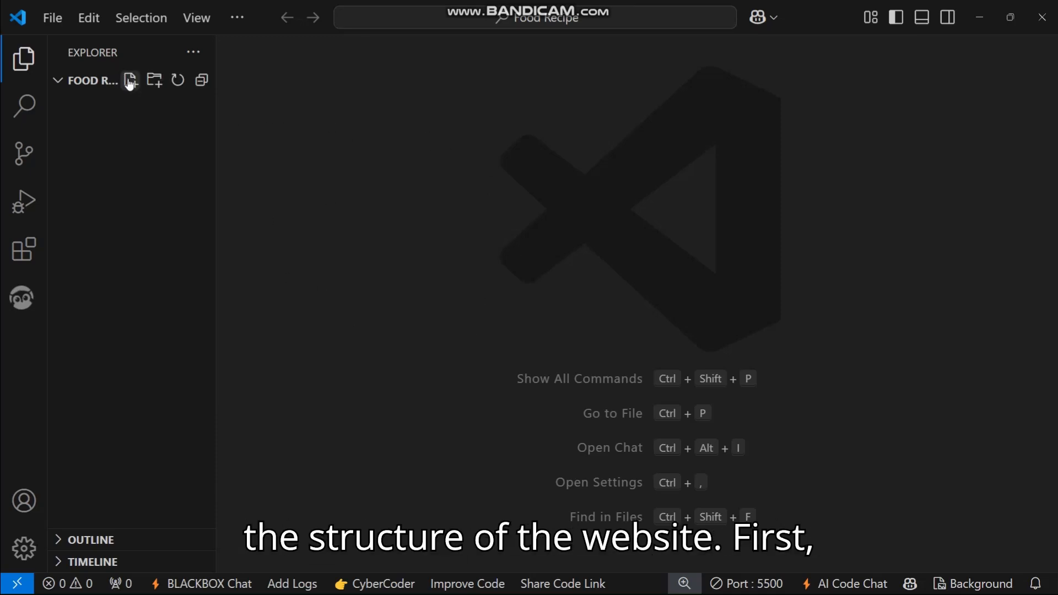
# Step: Create index.html with title 'Find Meals For Your Ingredients', header, search box and a results-grid div
pyautogui.write('index.html')
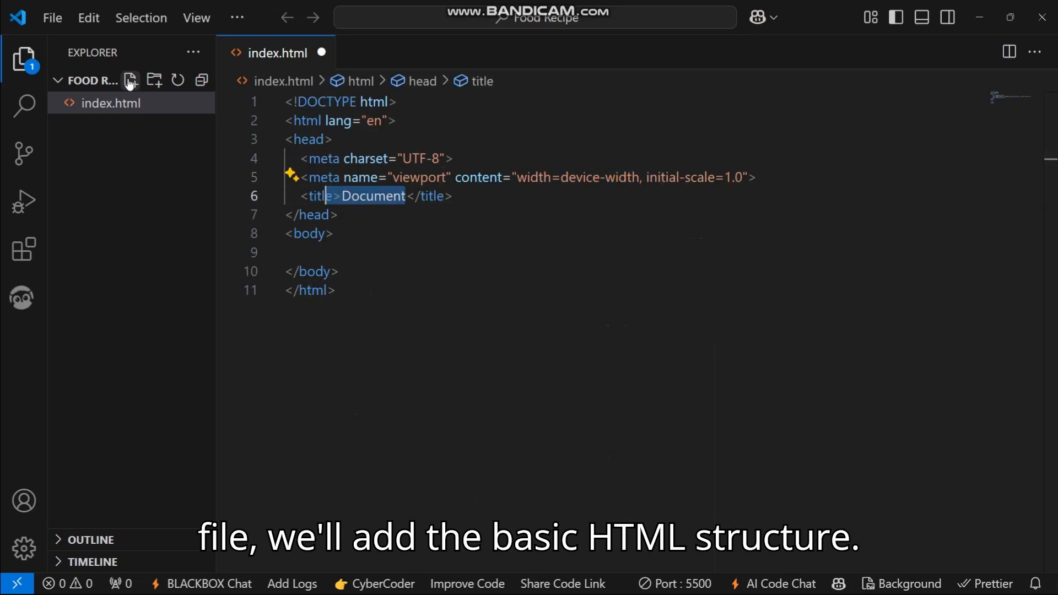
pyautogui.write('Find Meals For Your Ingredients')
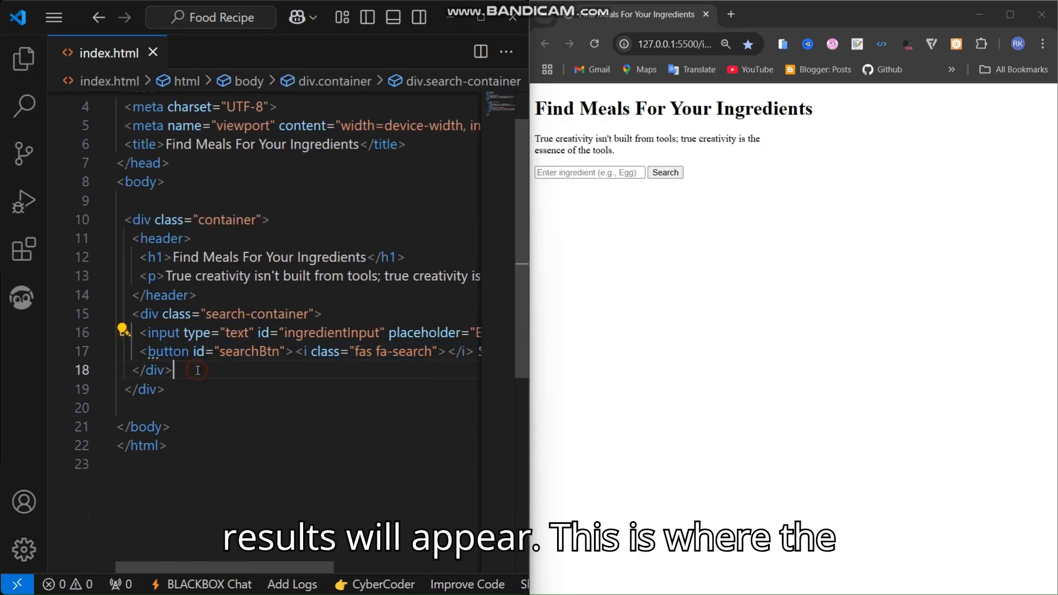
pyautogui.write('<div id="results" class="results-grid"></div>')
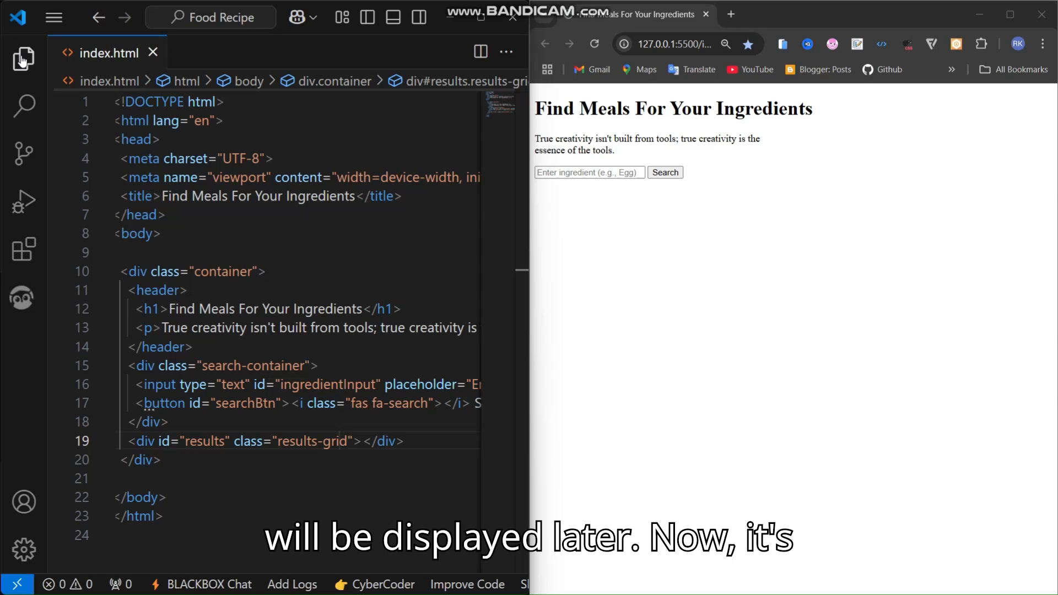
pyautogui.click(23, 59)
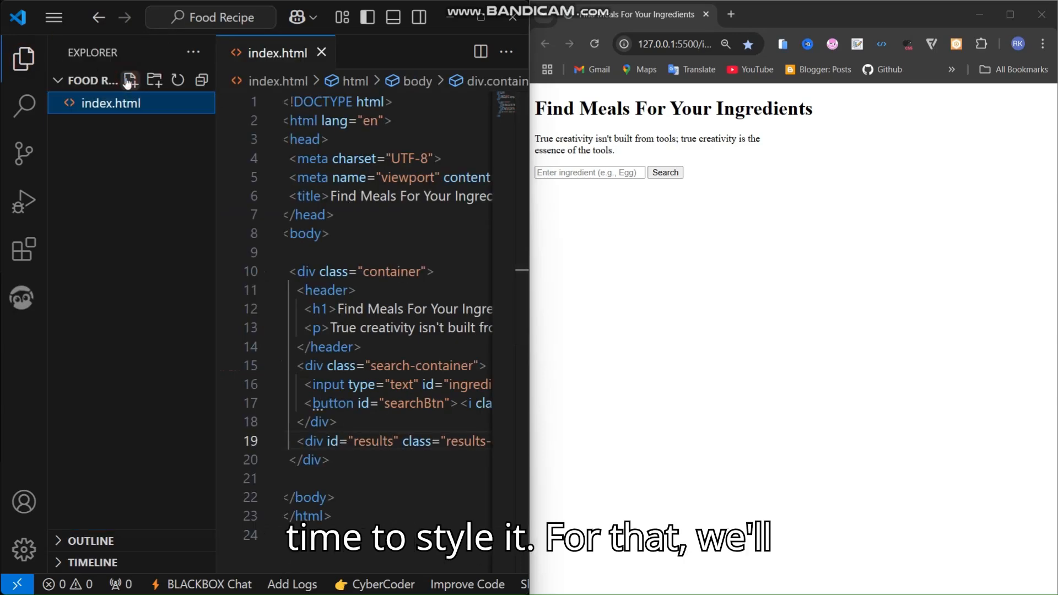
# Step: Create style.css linked from index.html with body #f8f8f8 background, .container, header and tagline rules
pyautogui.click(129, 80)
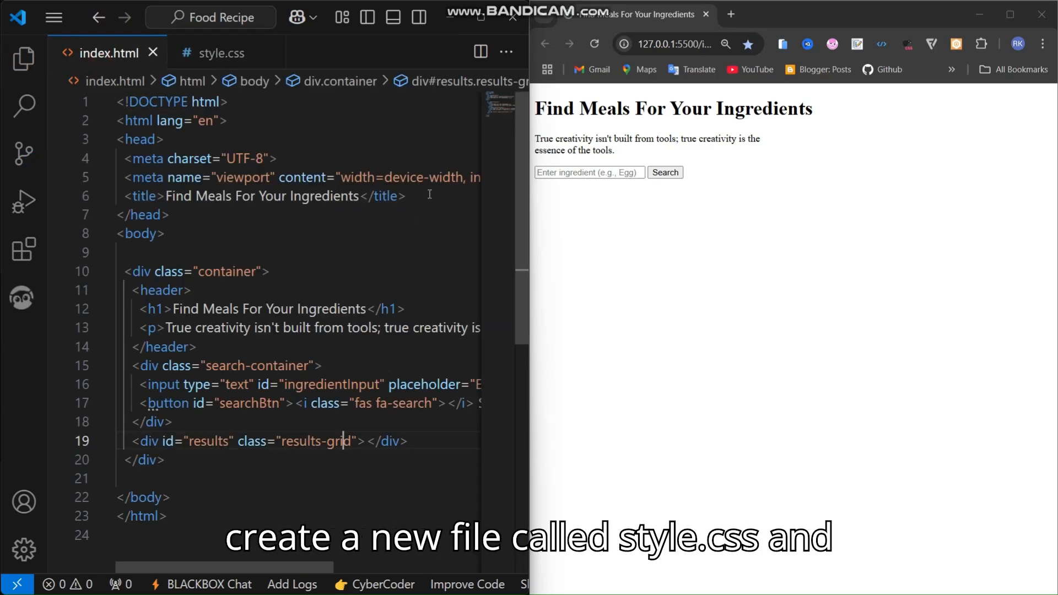
pyautogui.write('<link rel="stylesheet" href="st">')
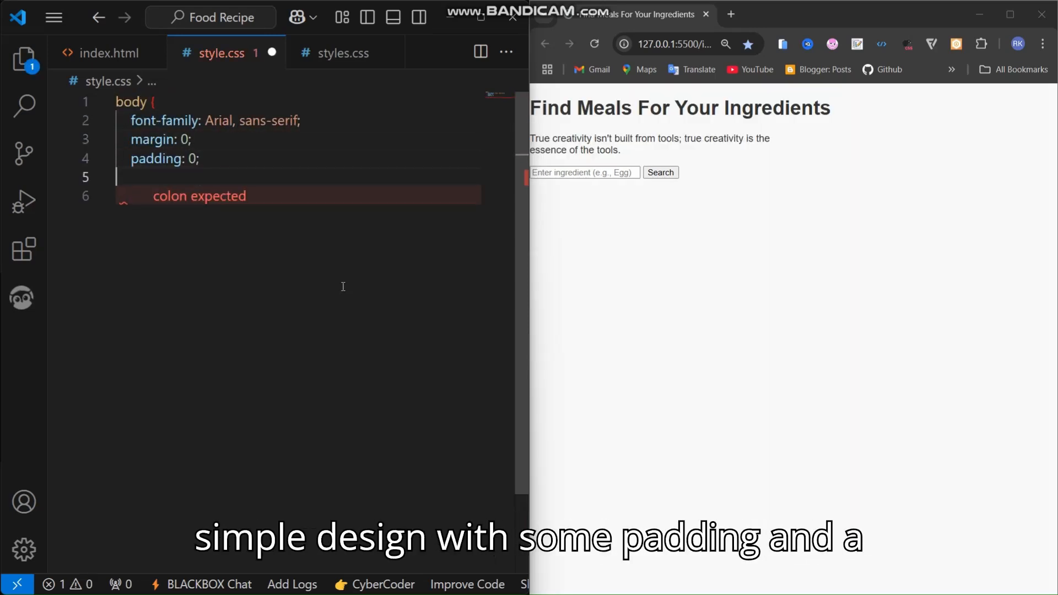
pyautogui.write('background-color: #f8f8f8;')
pyautogui.click(298, 196)
pyautogui.write('color: #333;')
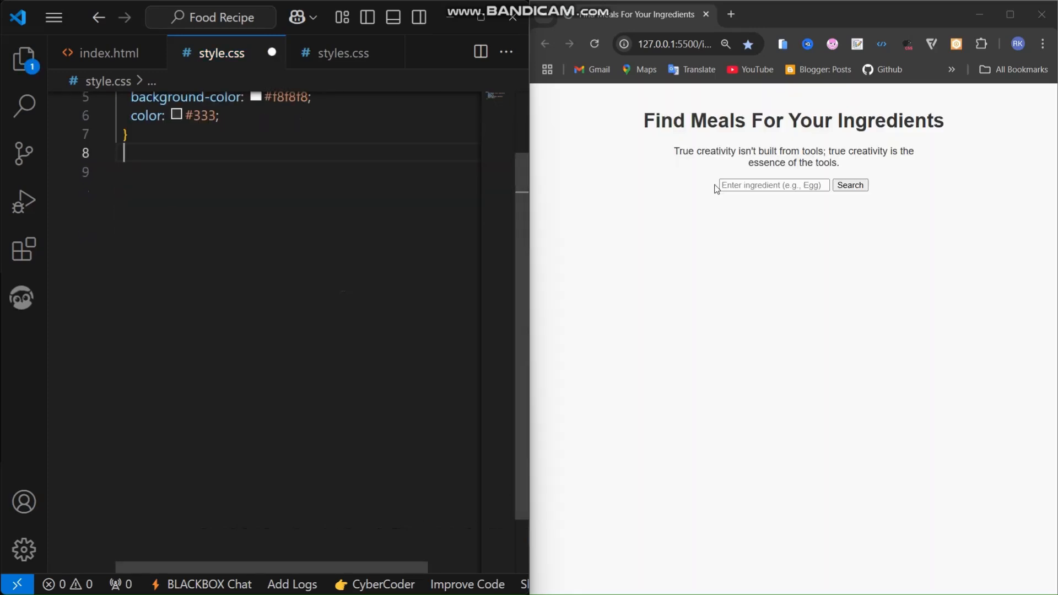
pyautogui.write('.container {')
pyautogui.write('margin-b')
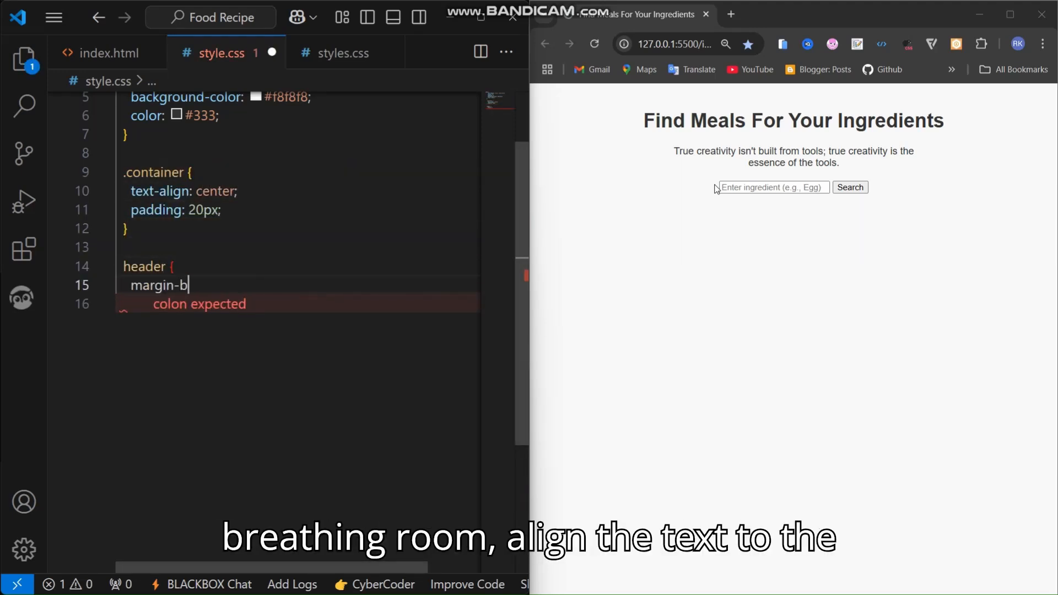
pyautogui.write('ottom: 20px;')
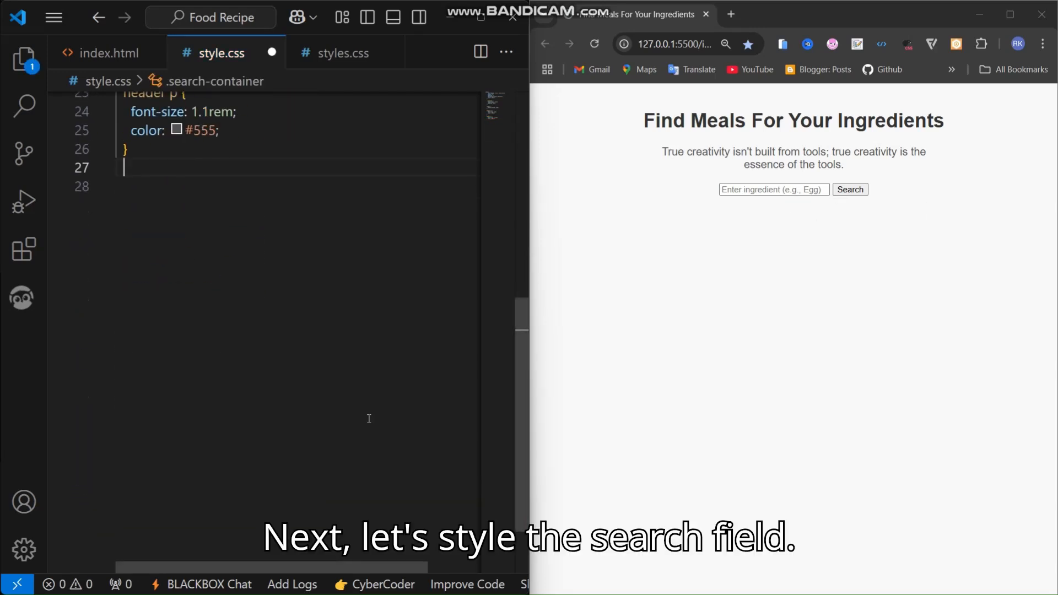
# Step: Give .search-container margin 20px 0 and the input padding, 300px width and a 2px #ff8800 border
pyautogui.write('.search-container {')
pyautogui.write('margin: 20')
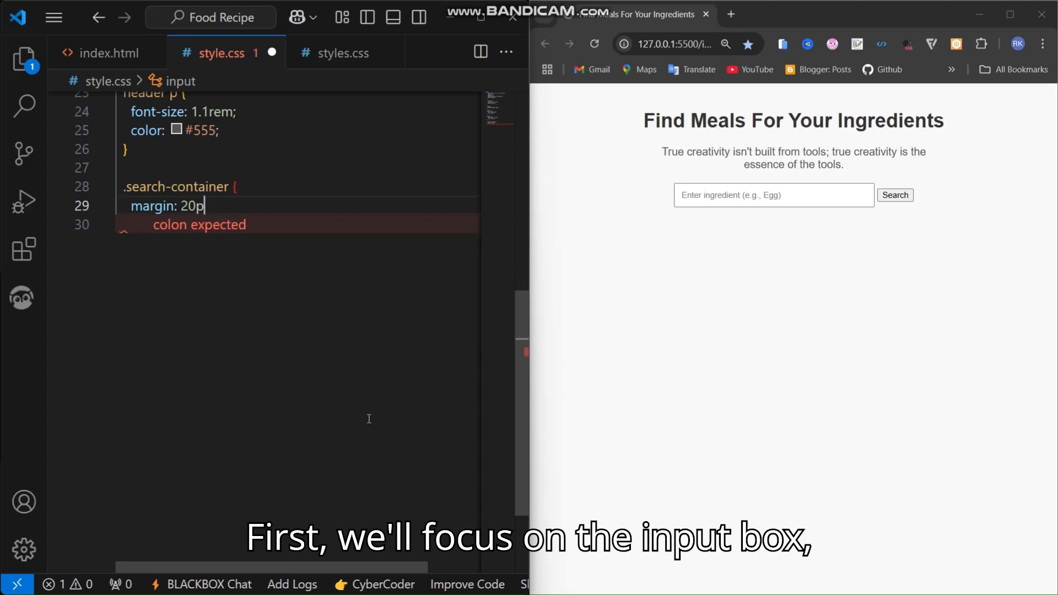
pyautogui.write('px 0;')
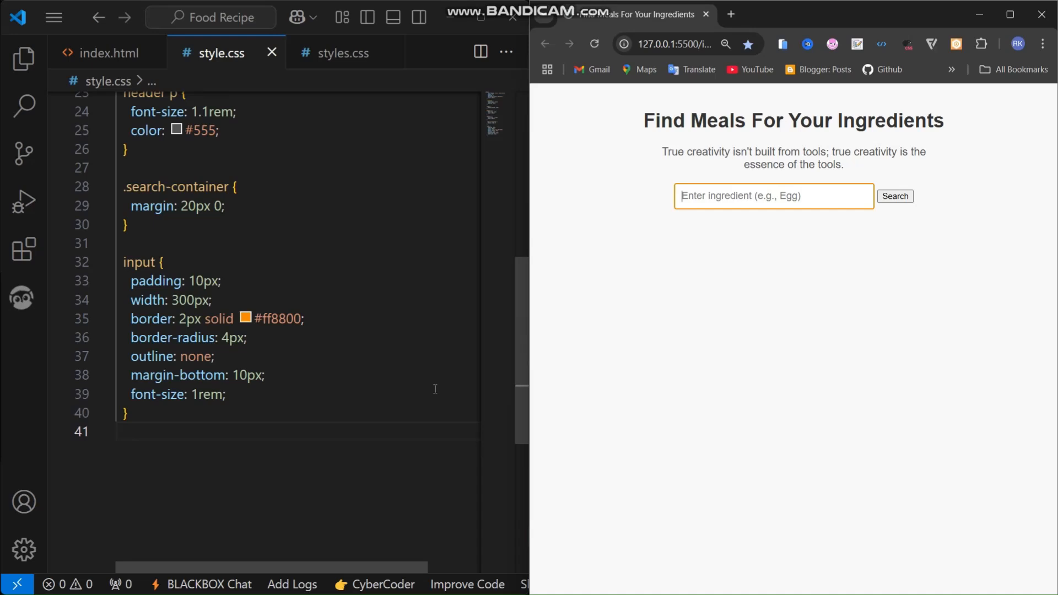
pyautogui.click(756, 196)
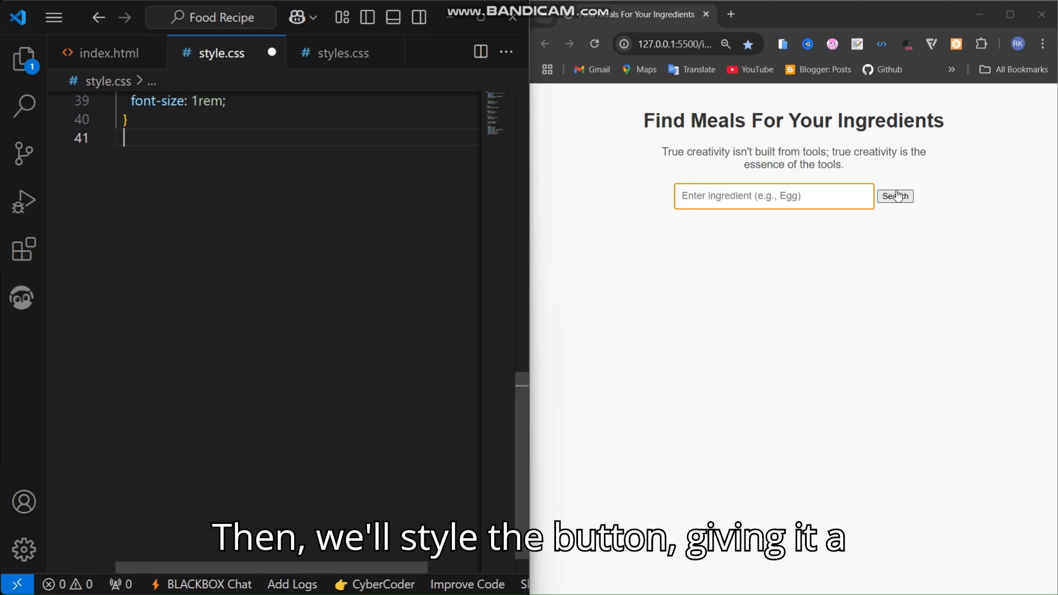
# Step: Style the button #ff8800 with white text, no border, and a button:hover background of #e67300
pyautogui.write('button {')
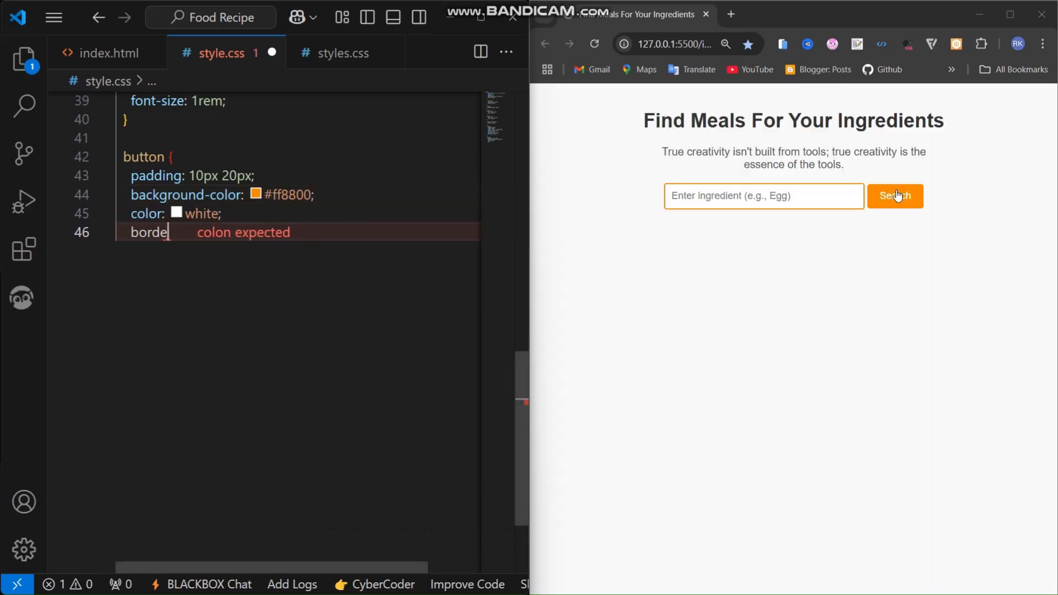
pyautogui.write('border: none;')
pyautogui.write('border-radius: 4px;')
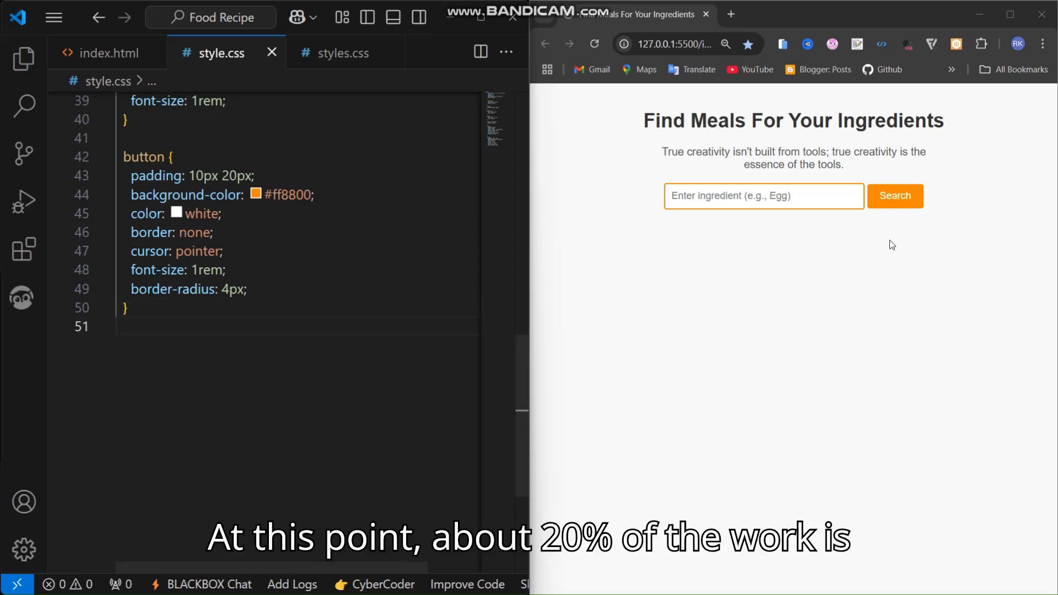
pyautogui.write('button:hover {')
pyautogui.write('background-color: #e67300;')
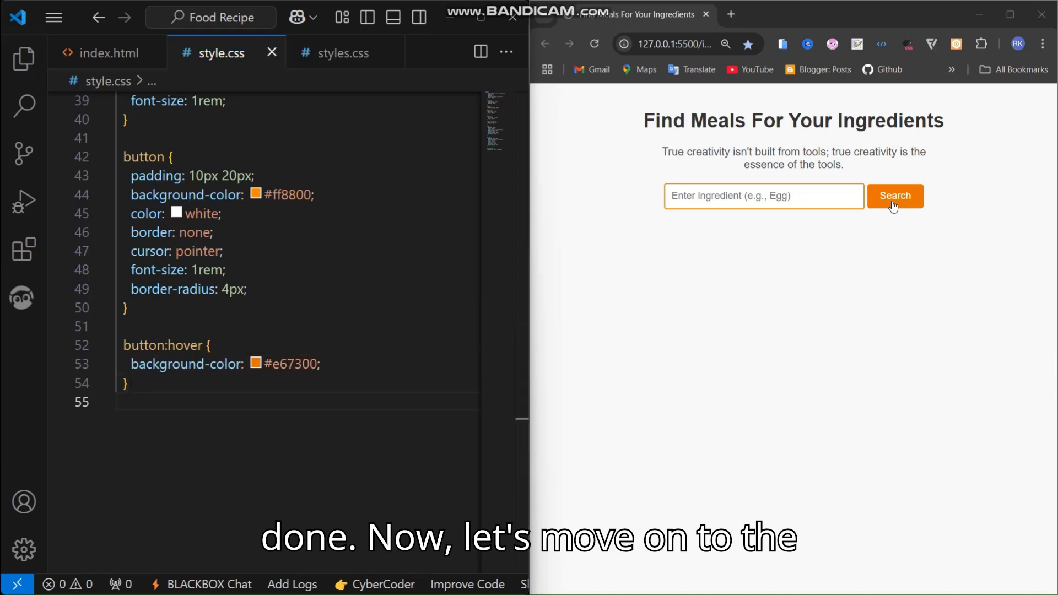
pyautogui.write('disp')
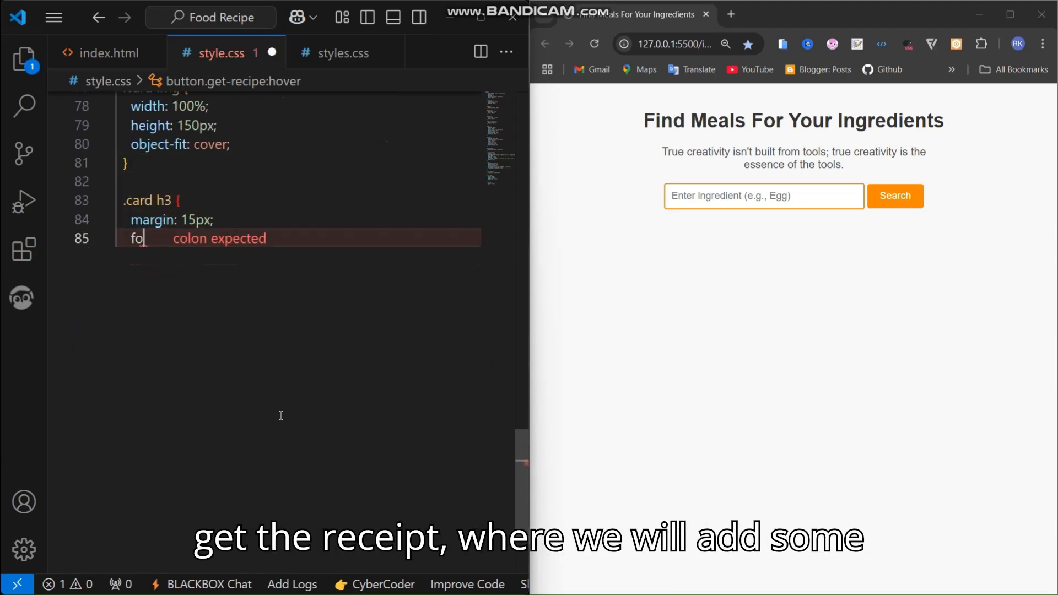
# Step: Add .card h3 font-size 1.2rem and an orange button.get-recipe with #e67300 hover background
pyautogui.write('font-size: 1.2rem;')
pyautogui.write('color: wh')
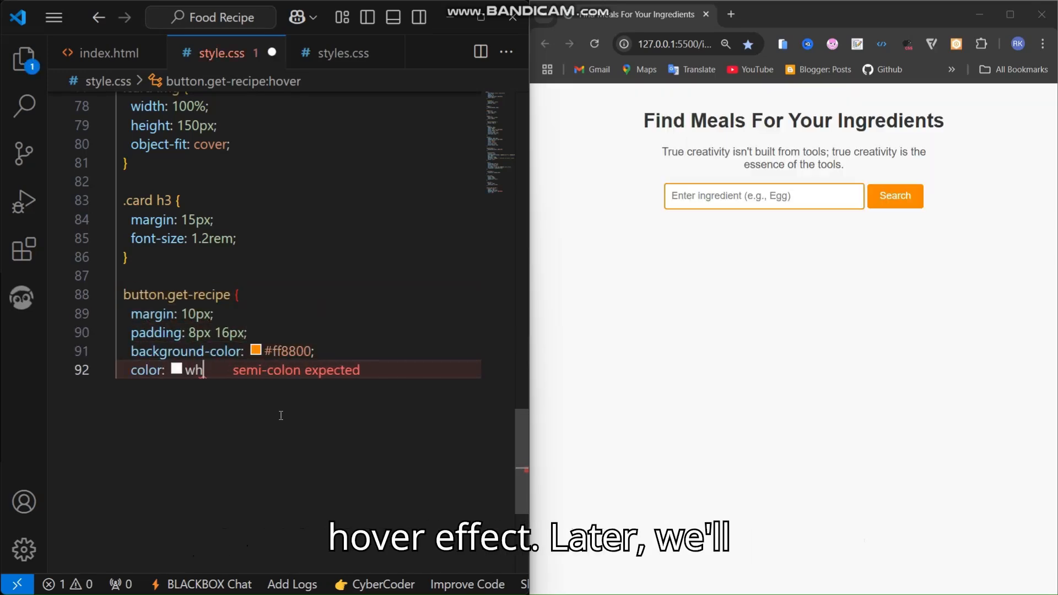
pyautogui.write('ite;')
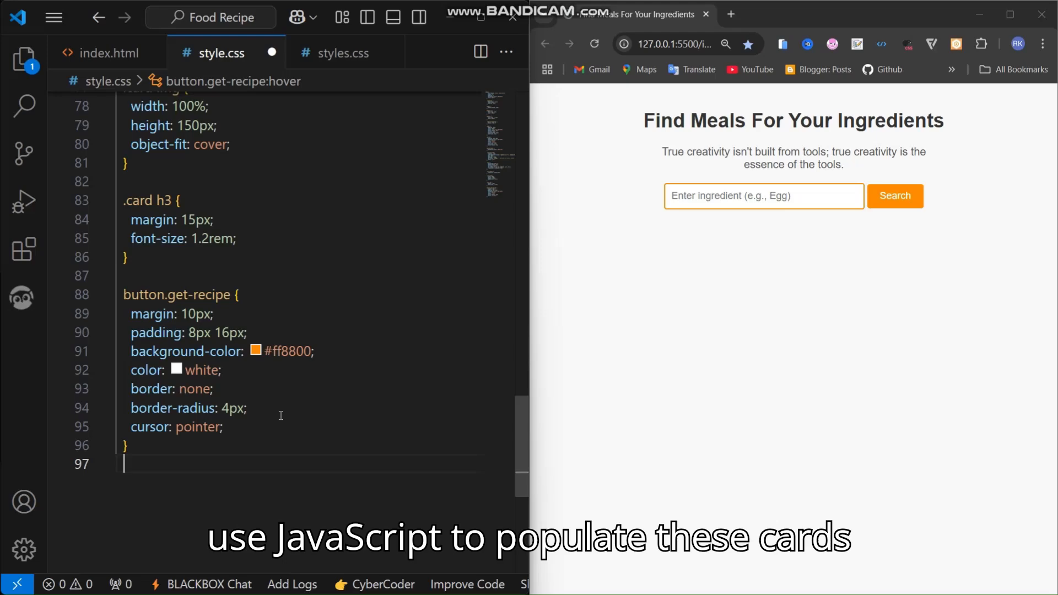
pyautogui.write('button.get-recipe:hover {')
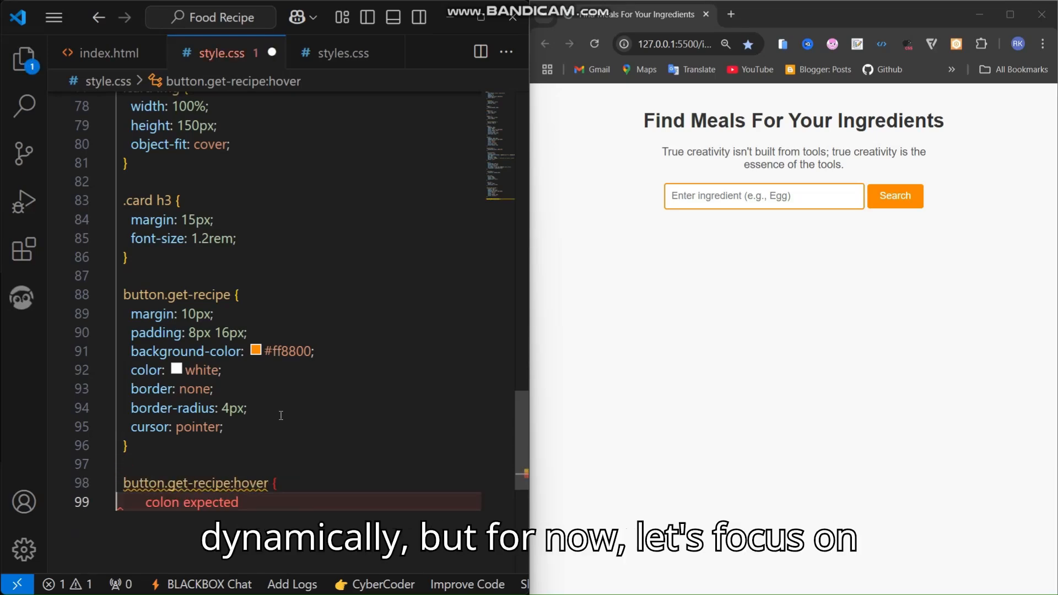
pyautogui.write('background-color: #e67300;')
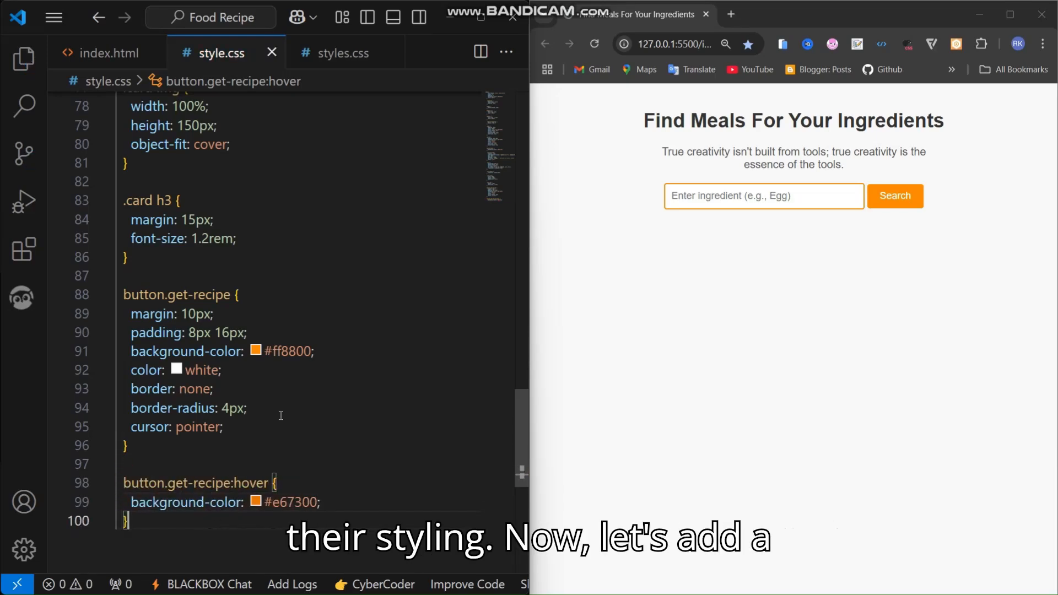
# Step: Add a hidden loadingSpinner div with classes 'loading hidden' to index.html
pyautogui.click(108, 53)
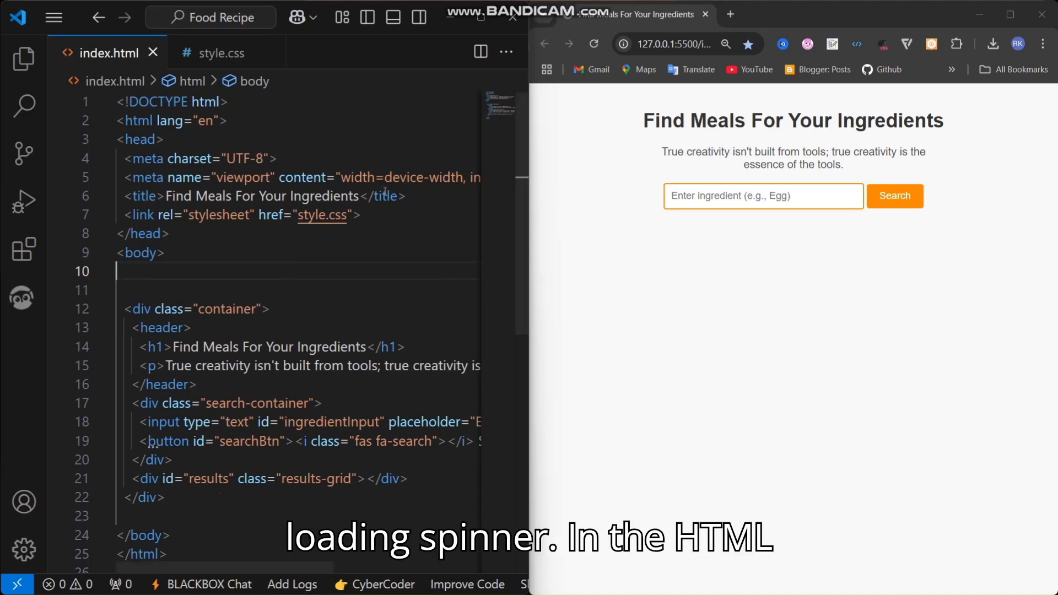
pyautogui.write('<div id="loadingSpinner" class="loading hidden"></div>')
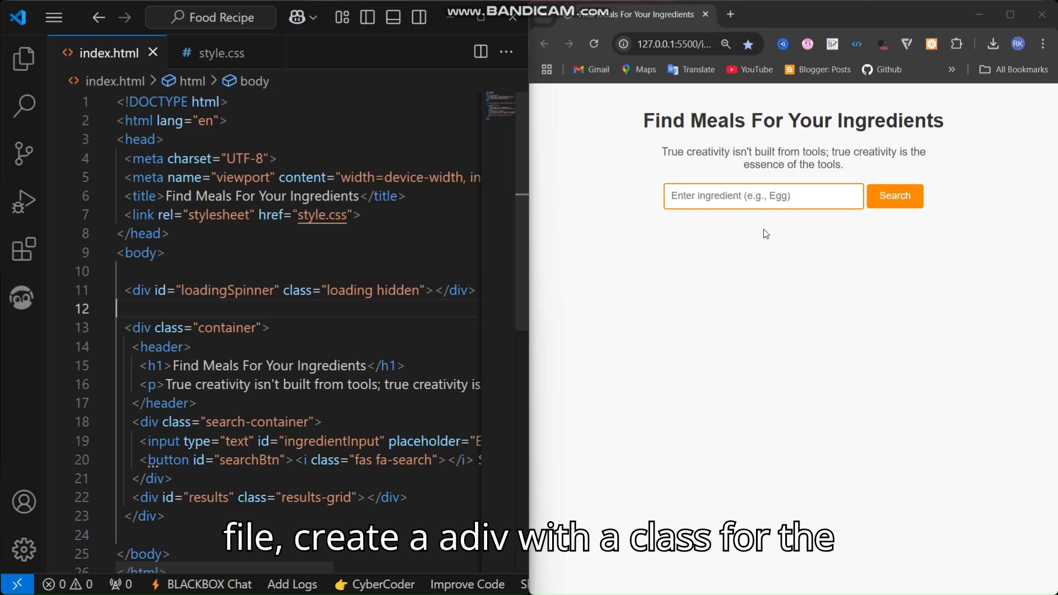
pyautogui.click(221, 53)
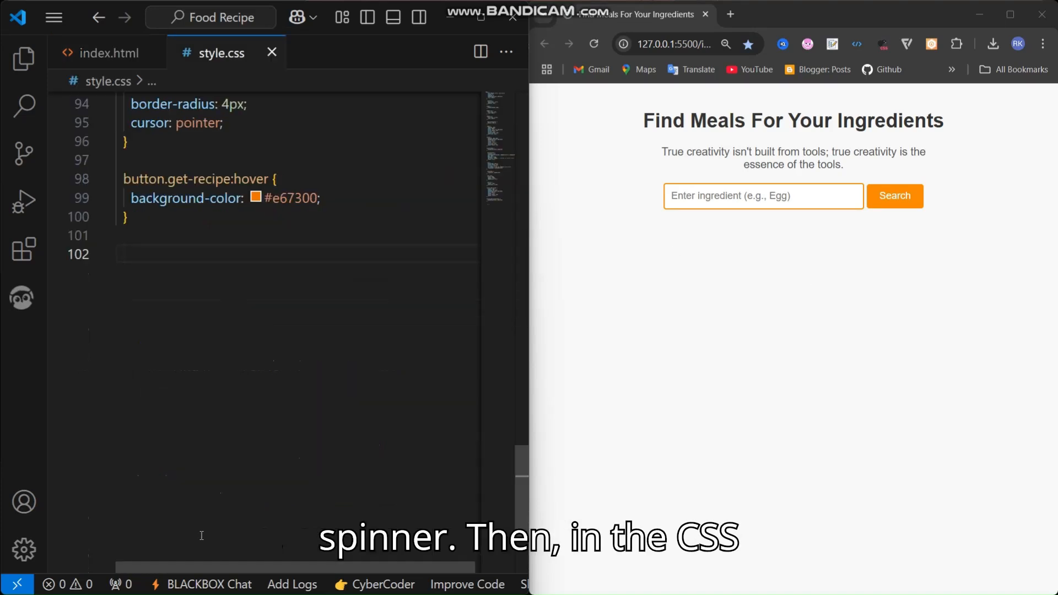
# Step: Style .loading as a round orange ring with a spin keyframe from 0deg to 360deg
pyautogui.write('/* Loading Spinner')
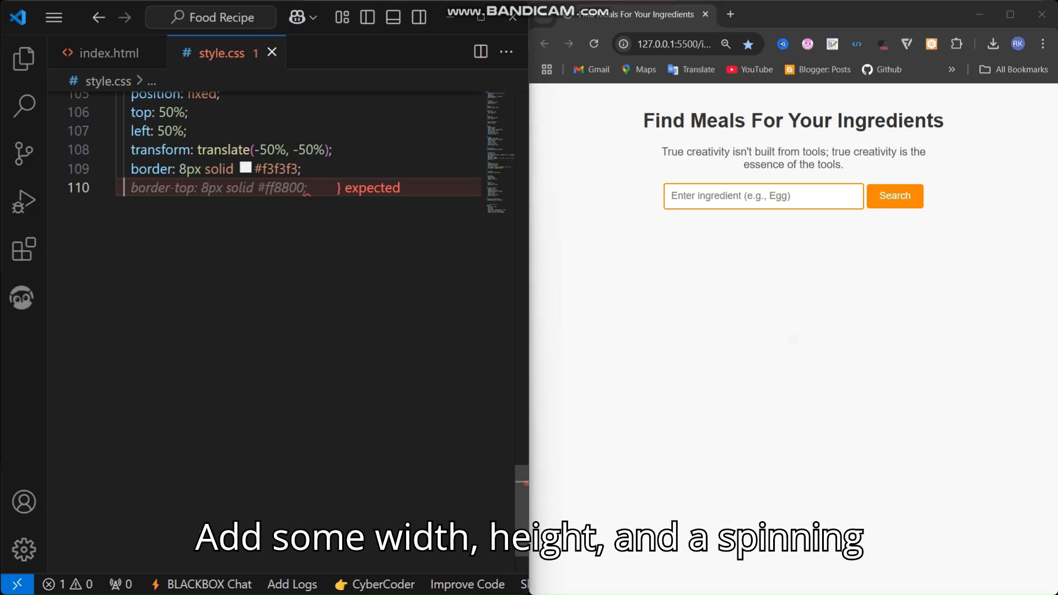
pyautogui.write('border-radius: 50%;')
pyautogui.write('transform: translate(-50%, -5')
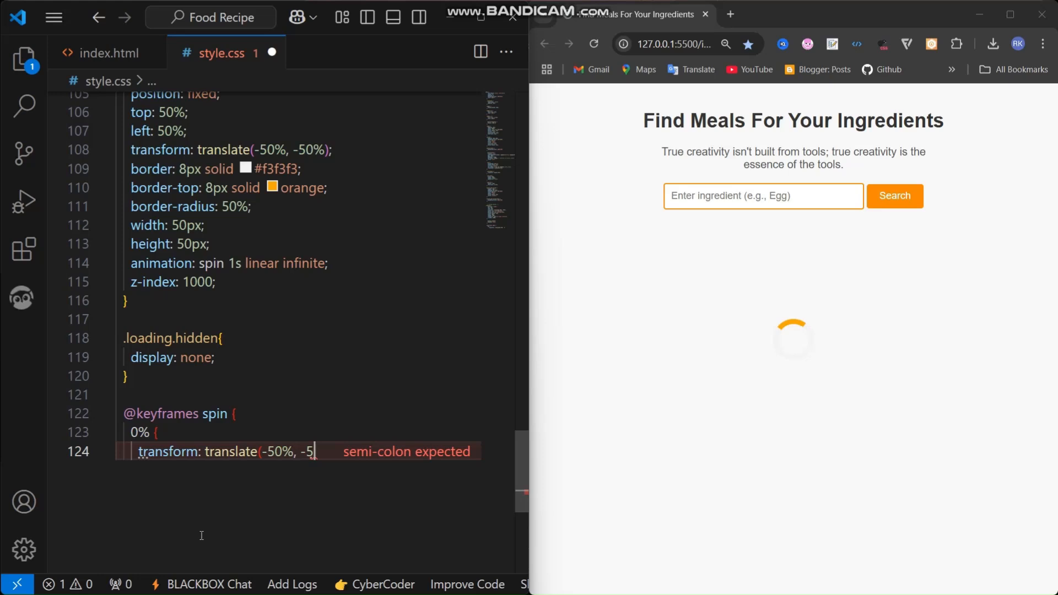
pyautogui.write('rotate(0deg);')
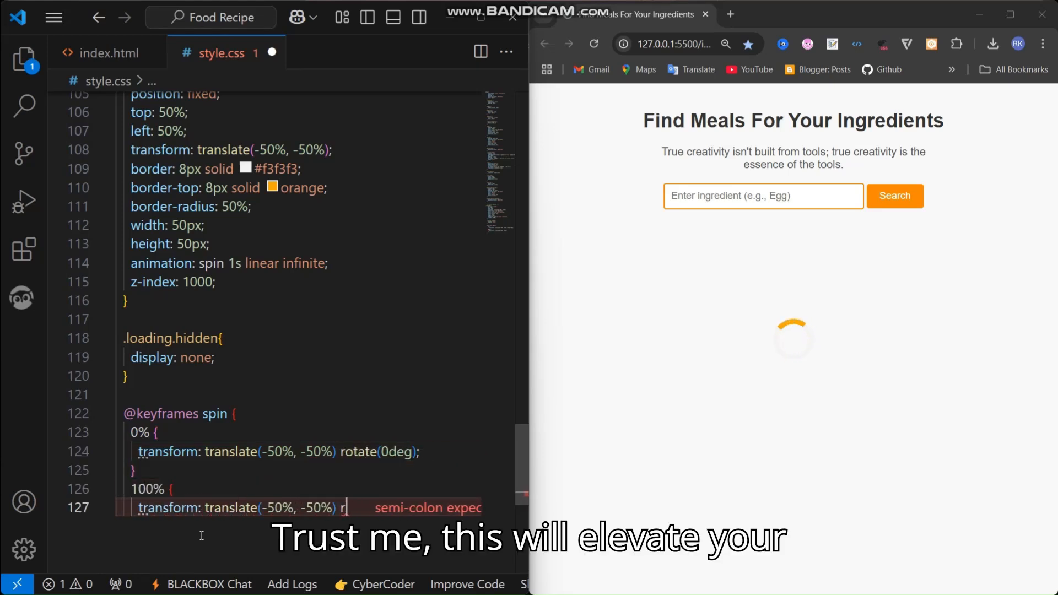
pyautogui.write('rotate(360deg);')
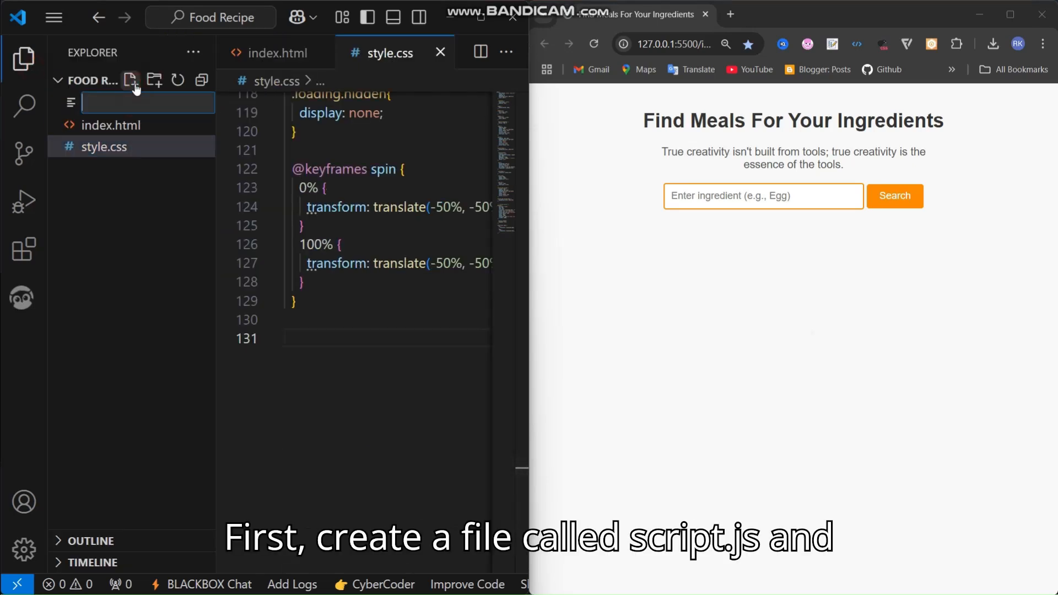
# Step: Create script.js, add a <script src="script.js"> tag before </body>, and switch to the new file
pyautogui.write('script.js')
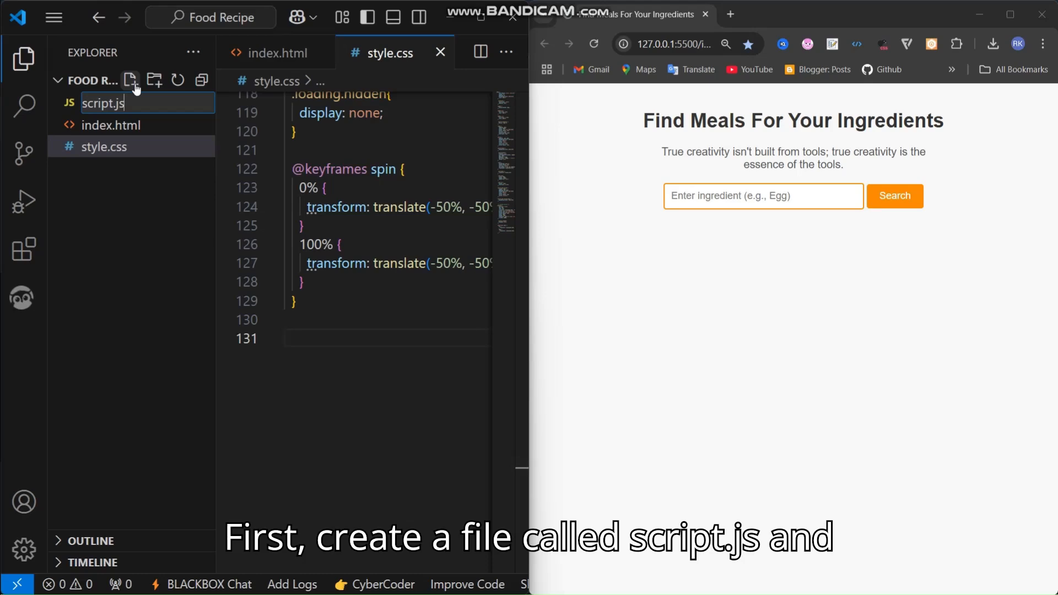
pyautogui.press('Enter')
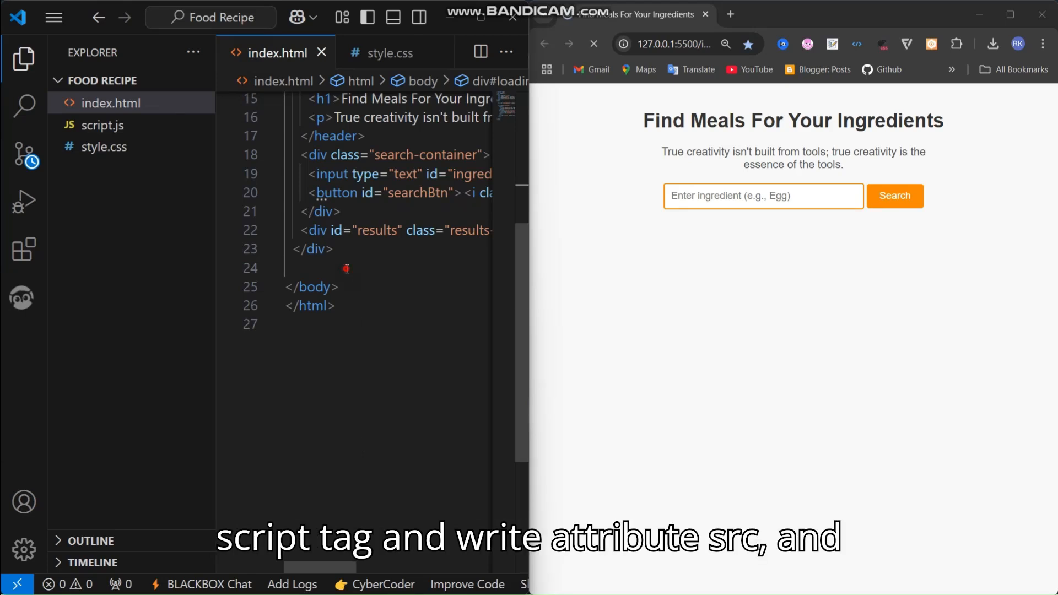
pyautogui.write('script')
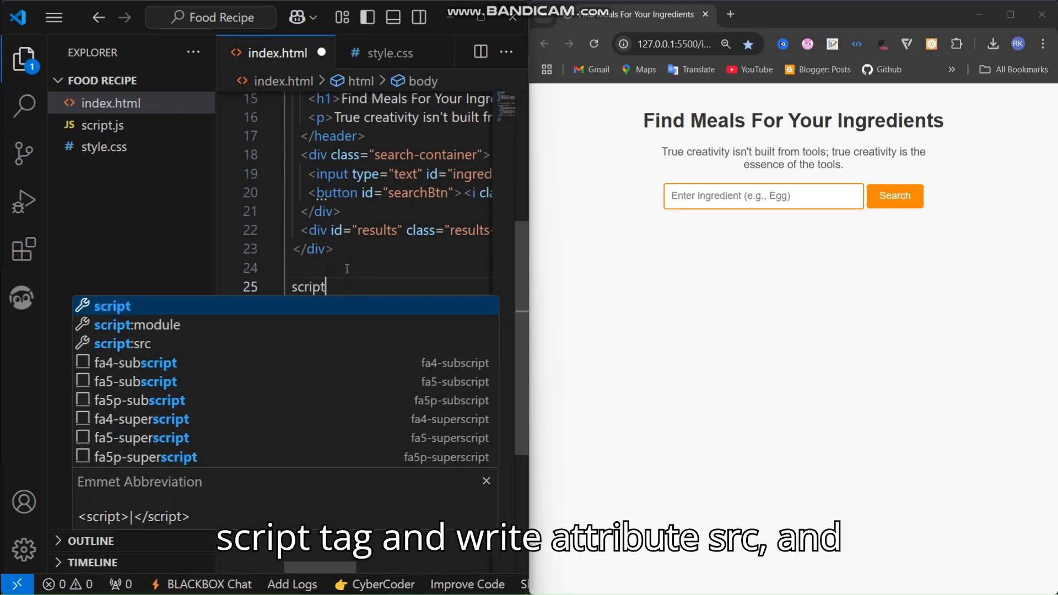
pyautogui.press('Tab')
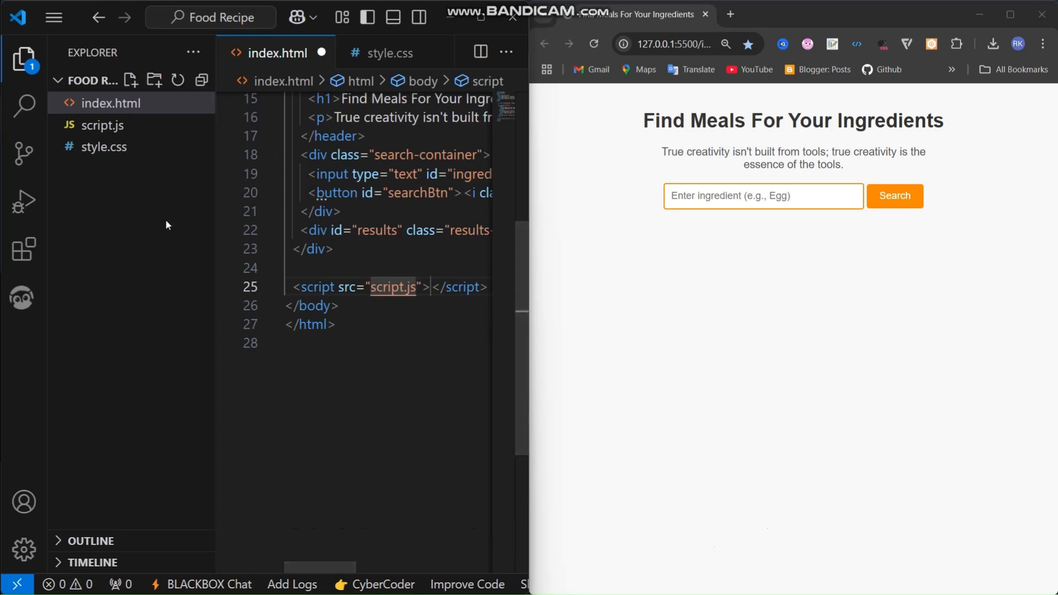
pyautogui.click(103, 125)
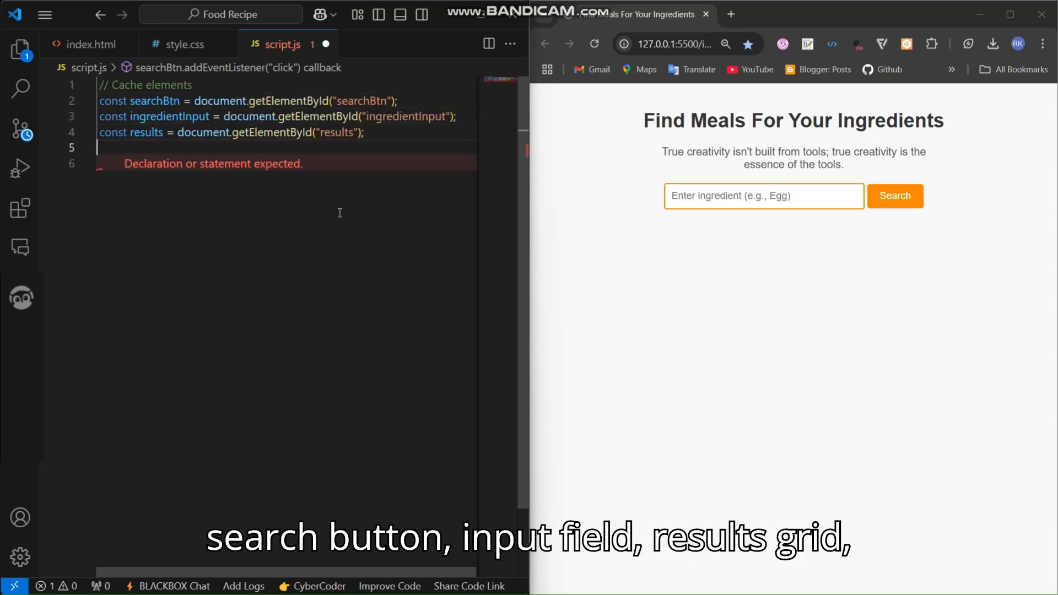
# Step: Declare recipePopup and loadingSpinner constants and start the Enter-key search trigger comment
pyautogui.write('const recipePopup = document.getElementById("recipePopup");')
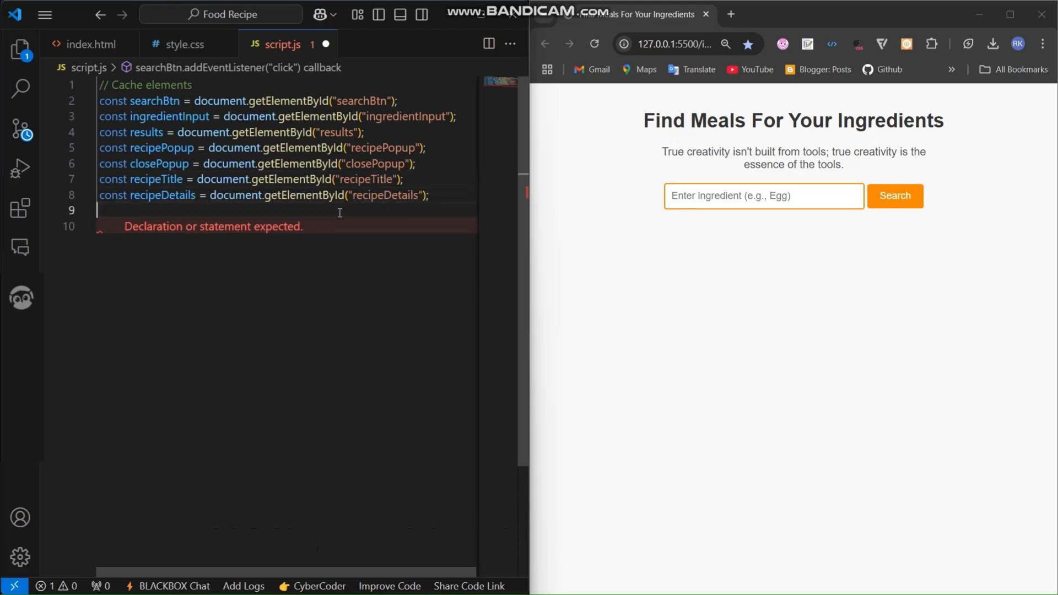
pyautogui.write('const loadingSpinner = document.getElementById("loadingSpinner");')
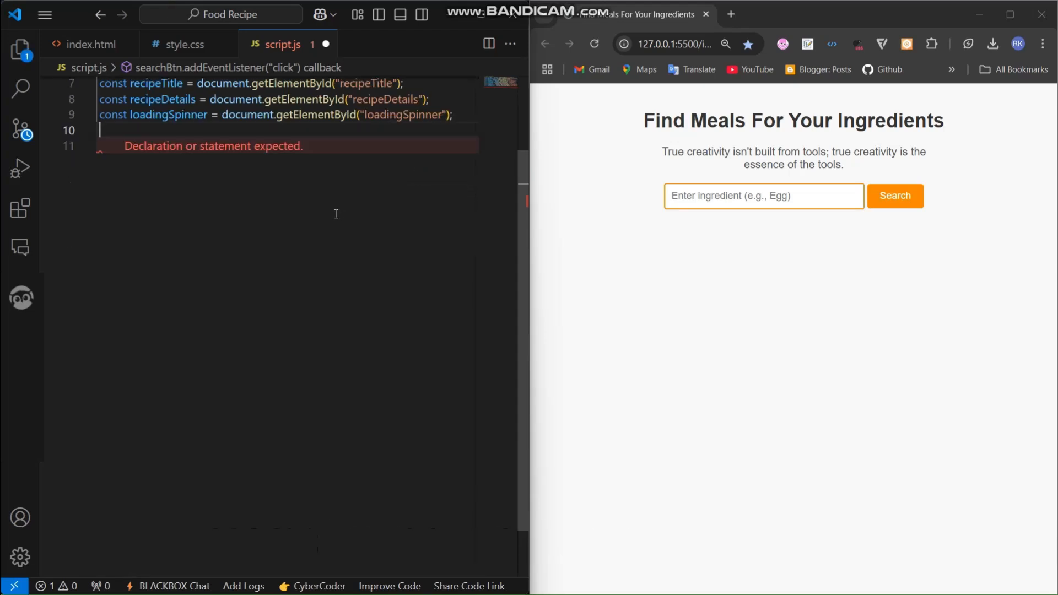
pyautogui.write('//')
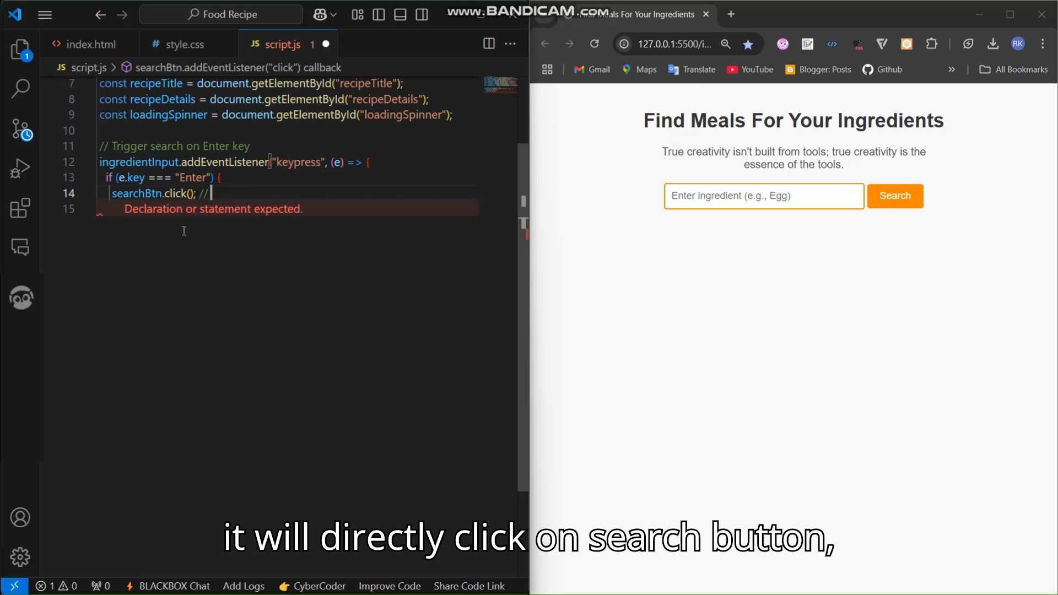
pyautogui.write('Trigger search button click')
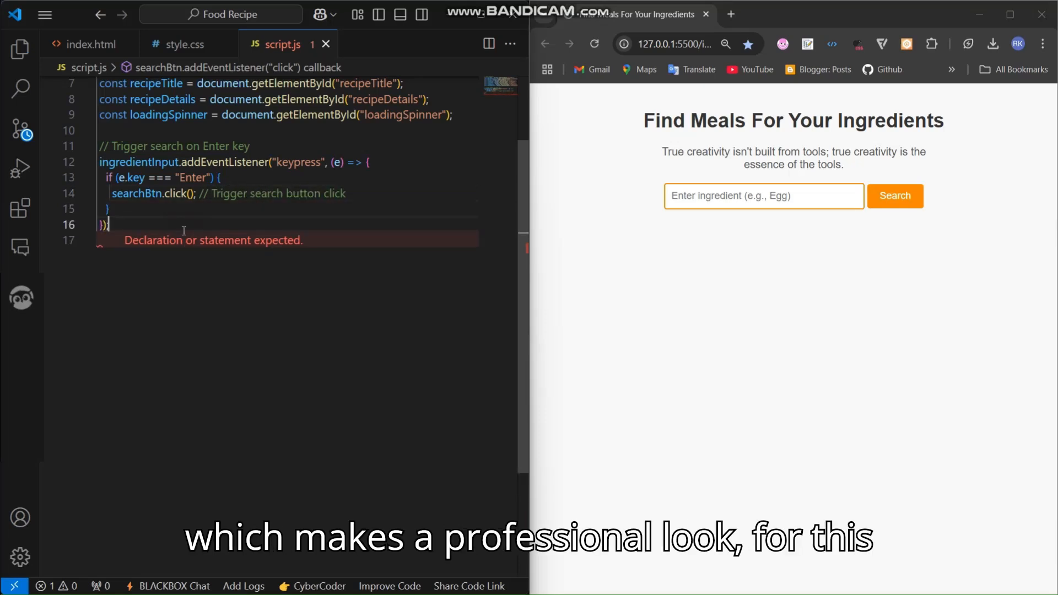
pyautogui.click(764, 195)
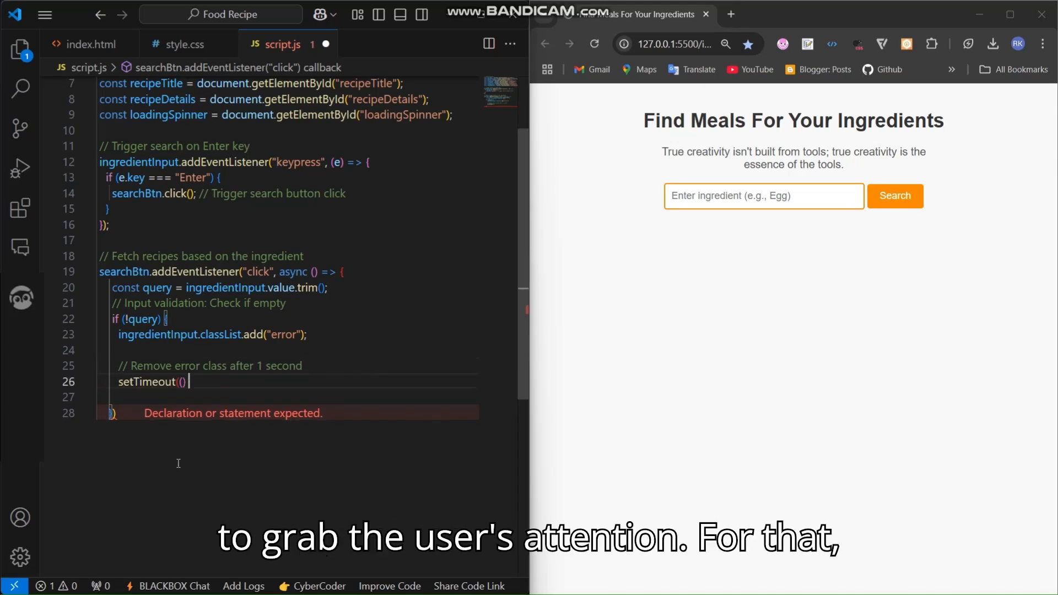
# Step: Add an input.error rule with red border and a shake keyframes animation in style.css
pyautogui.click(182, 44)
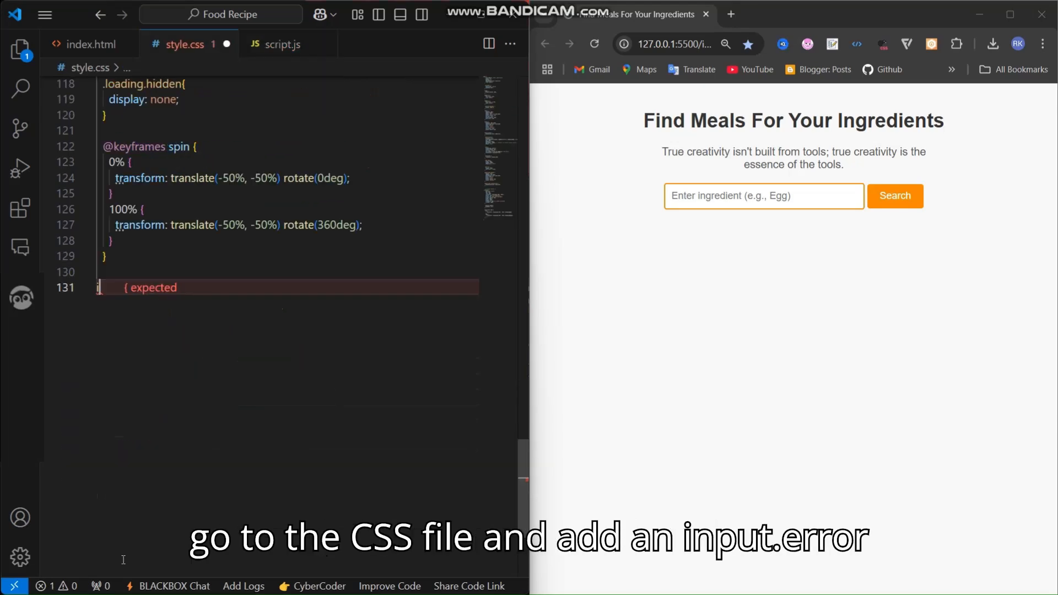
pyautogui.write('input.error {')
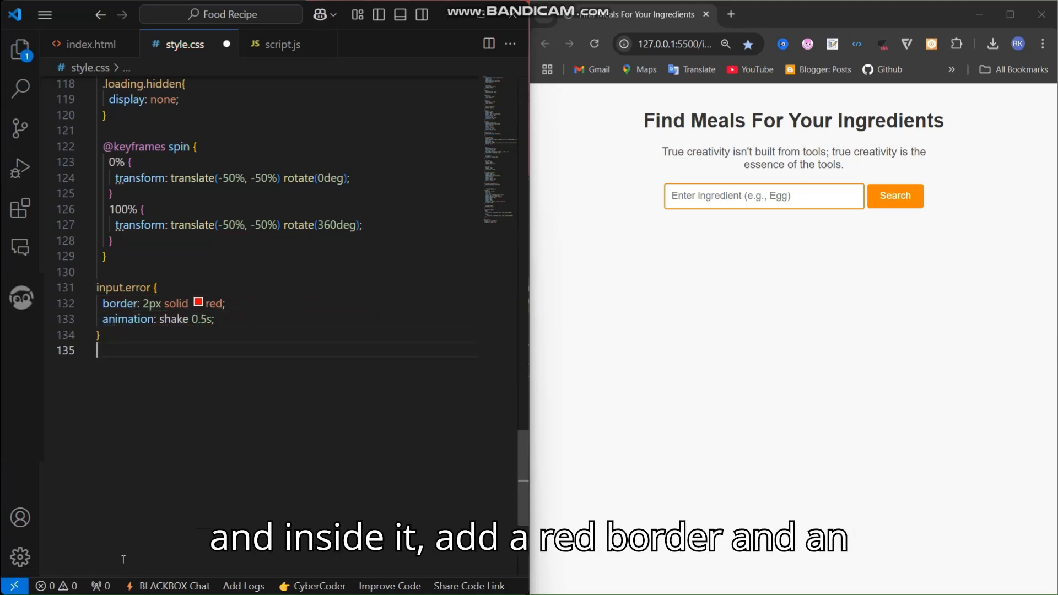
pyautogui.write('/* Input Field Shake Animation */')
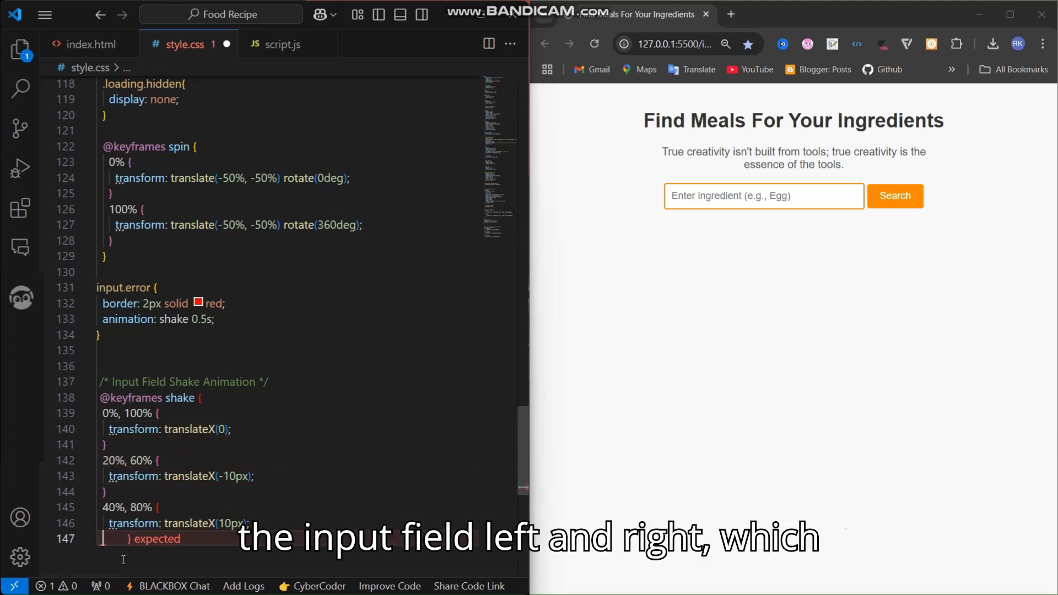
pyautogui.click(280, 45)
pyautogui.write('loadingSpinner')
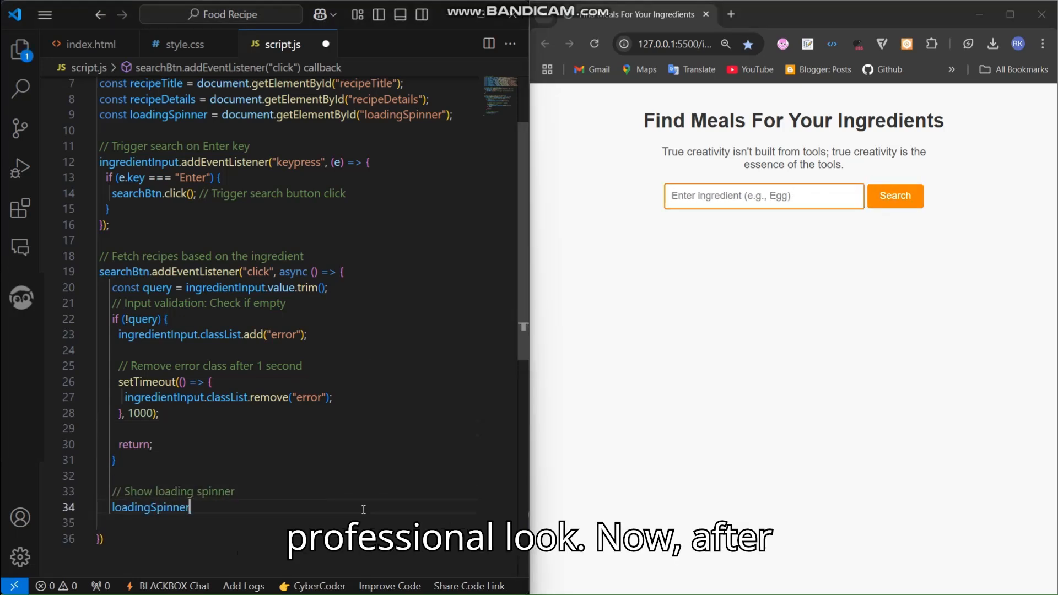
# Step: Show the loading spinner after validation, then search the page for egg
pyautogui.write('.classList.remove("hidden");')
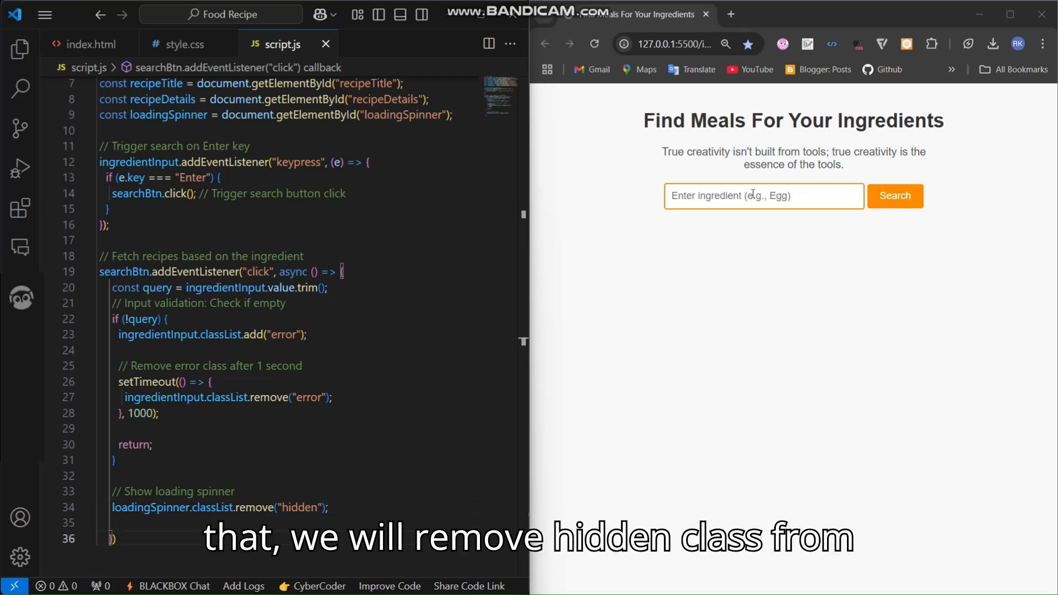
pyautogui.write('egg')
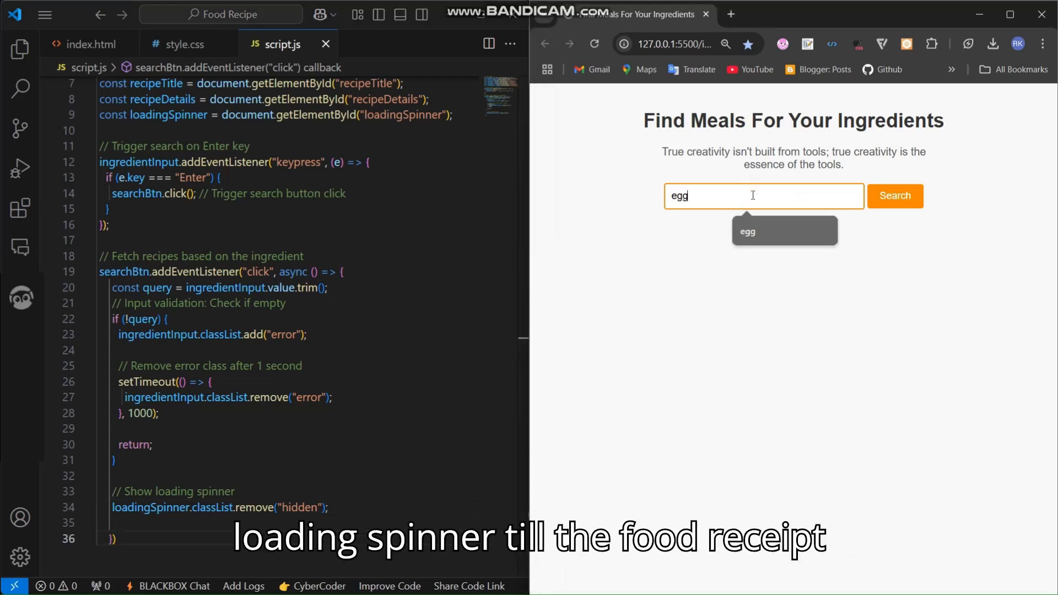
pyautogui.click(895, 195)
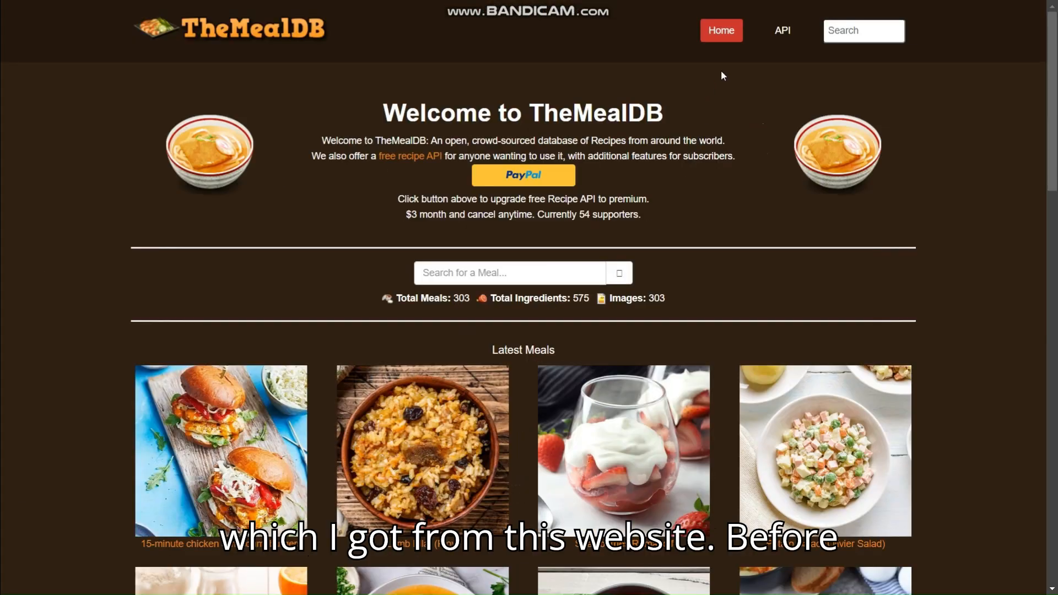
pyautogui.moveTo(541, 265)
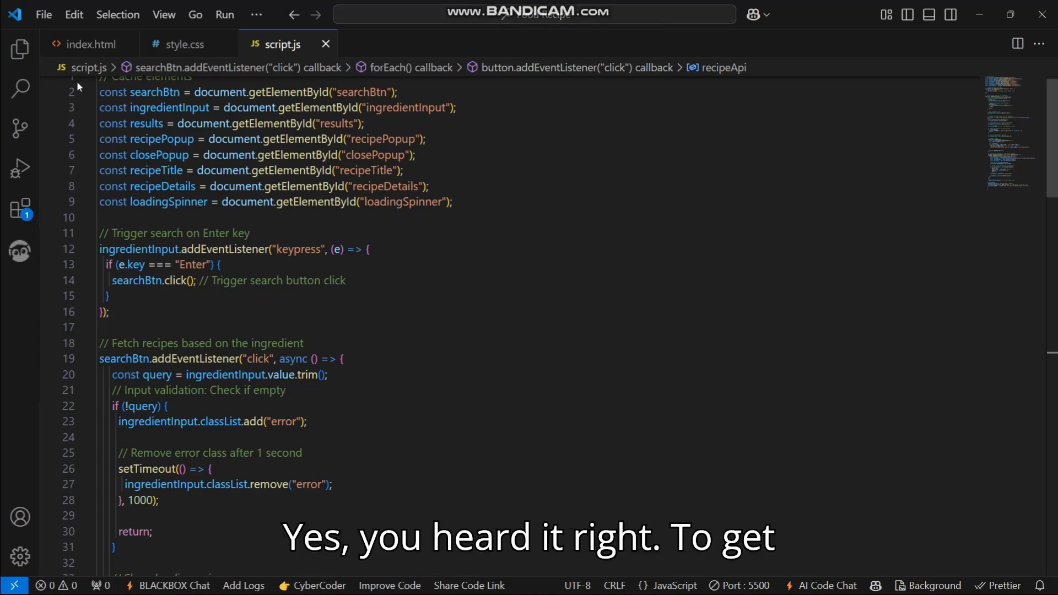
# Step: Search the Extensions marketplace for echoapi and open the EchoAPI for VS Code page
pyautogui.click(20, 49)
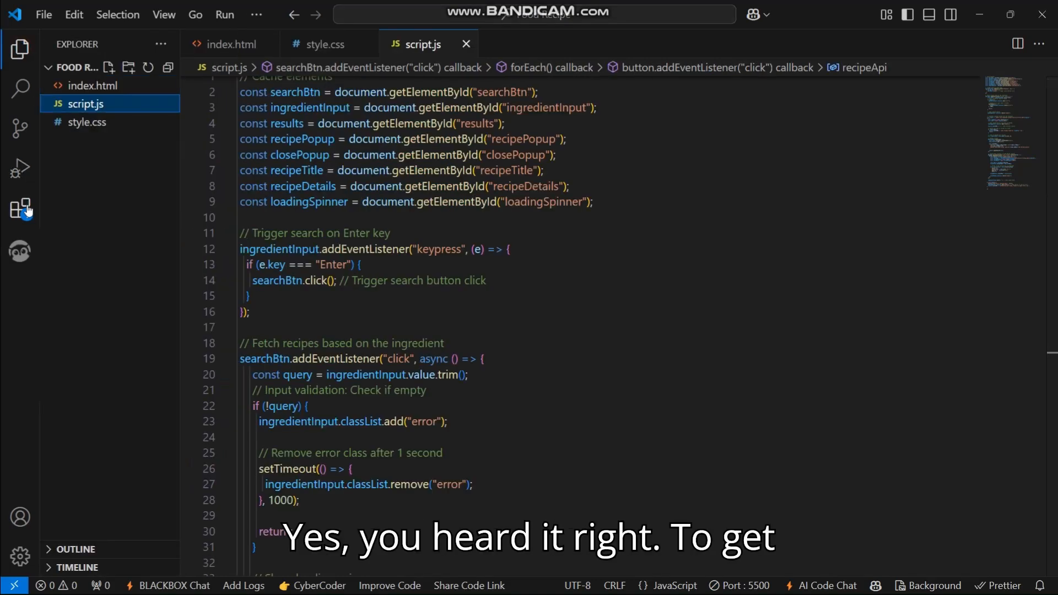
pyautogui.click(20, 209)
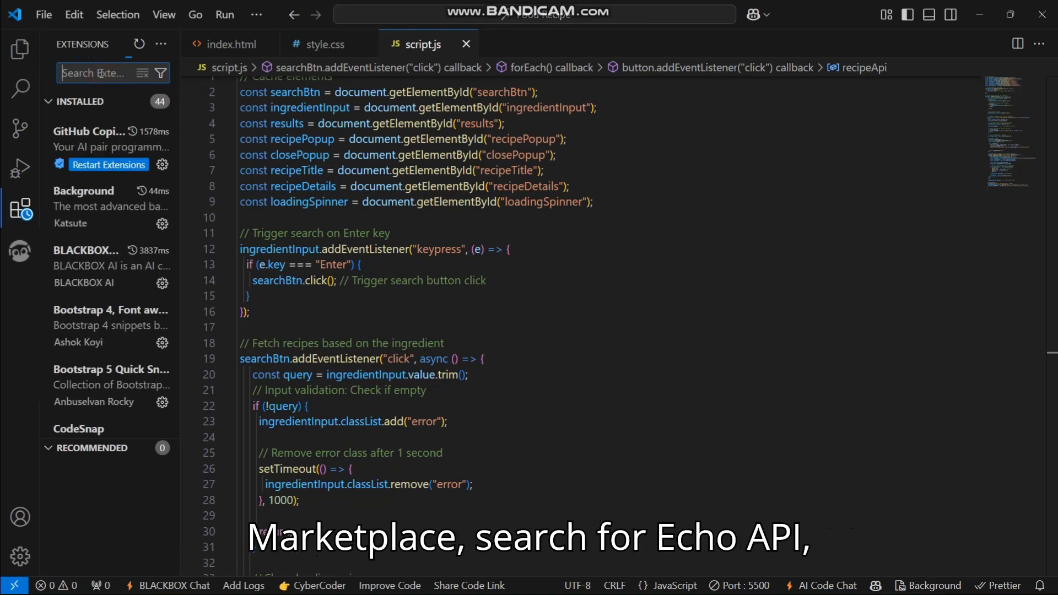
pyautogui.write('echoapi')
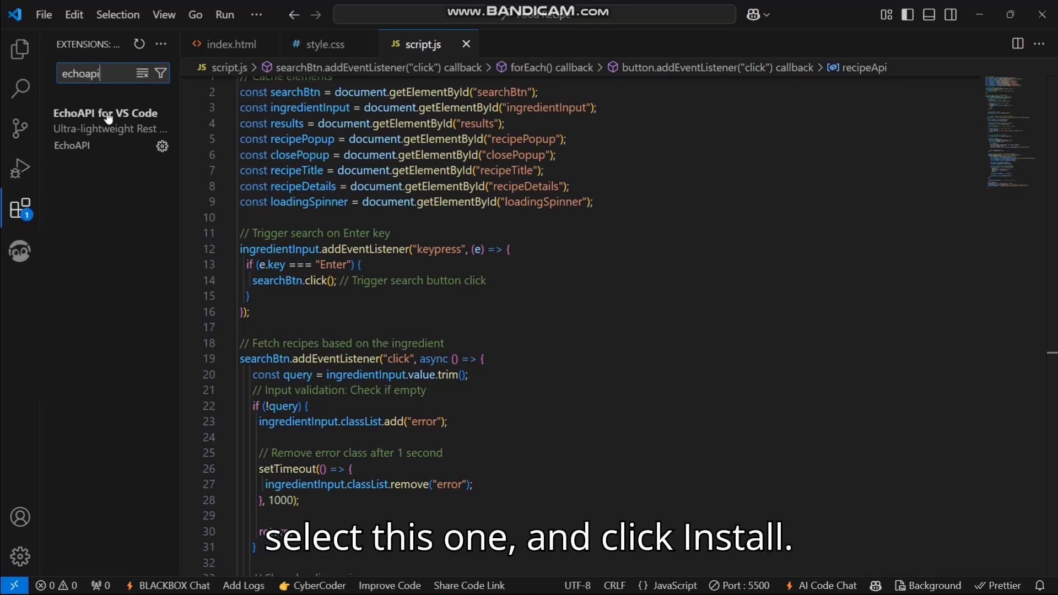
pyautogui.click(105, 121)
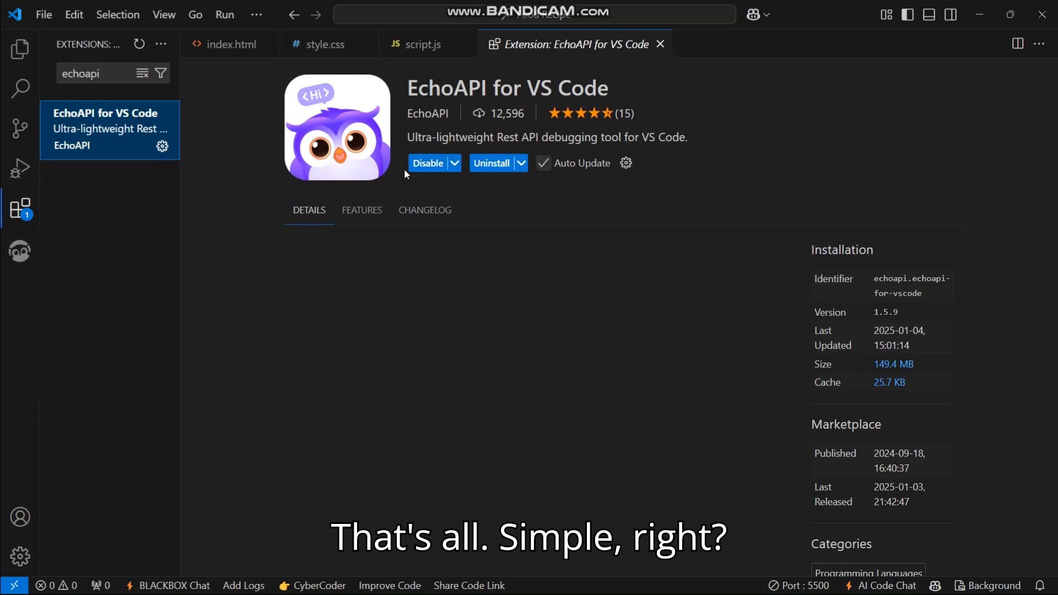
# Step: Browse the extension's Details and Features tabs and read through the description
pyautogui.click(309, 210)
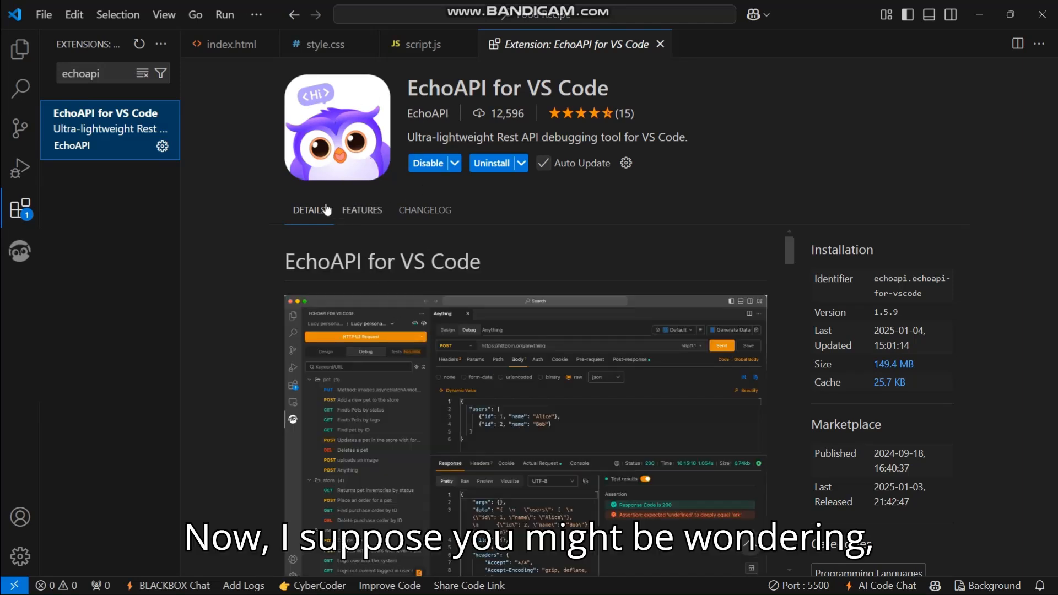
pyautogui.moveTo(338, 233)
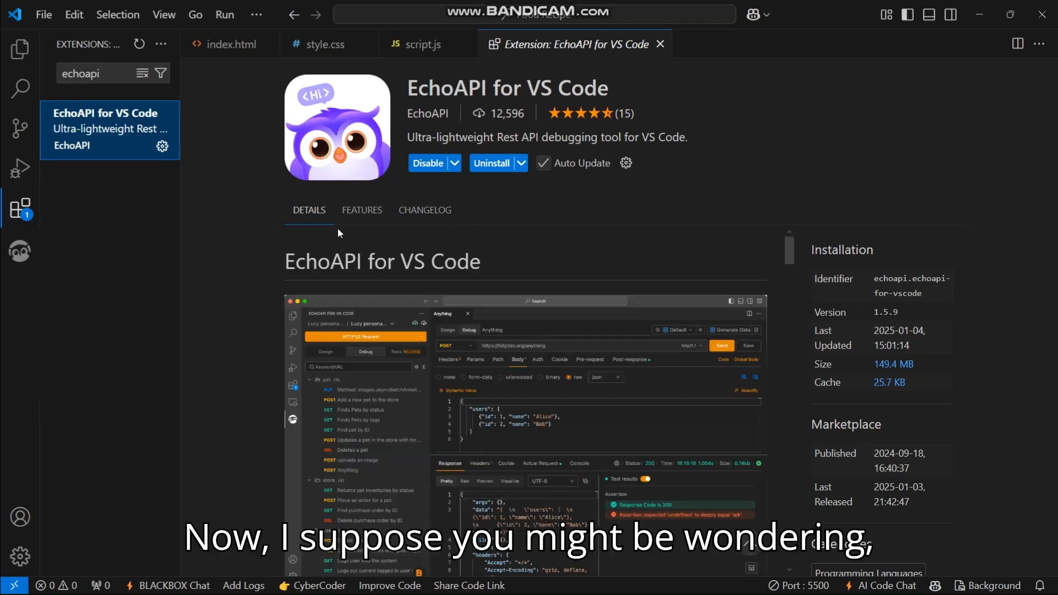
pyautogui.click(362, 210)
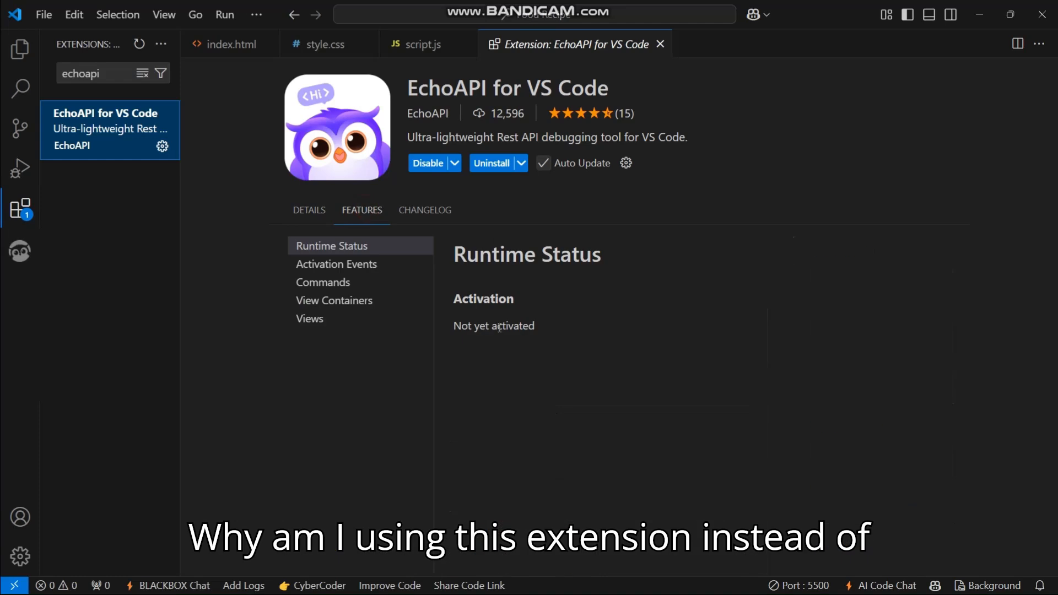
pyautogui.click(309, 210)
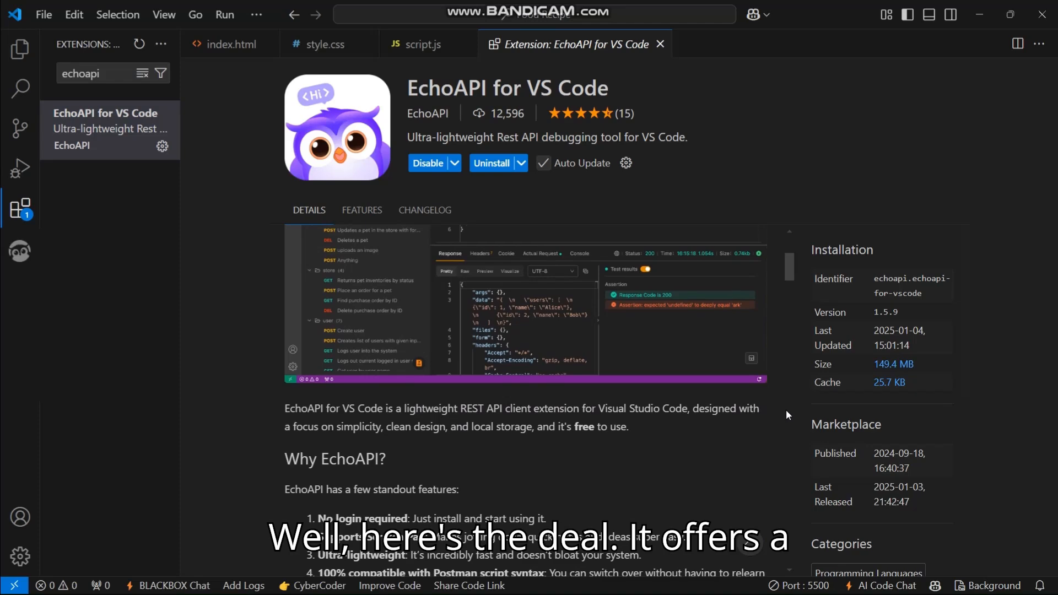
pyautogui.scroll(-3)
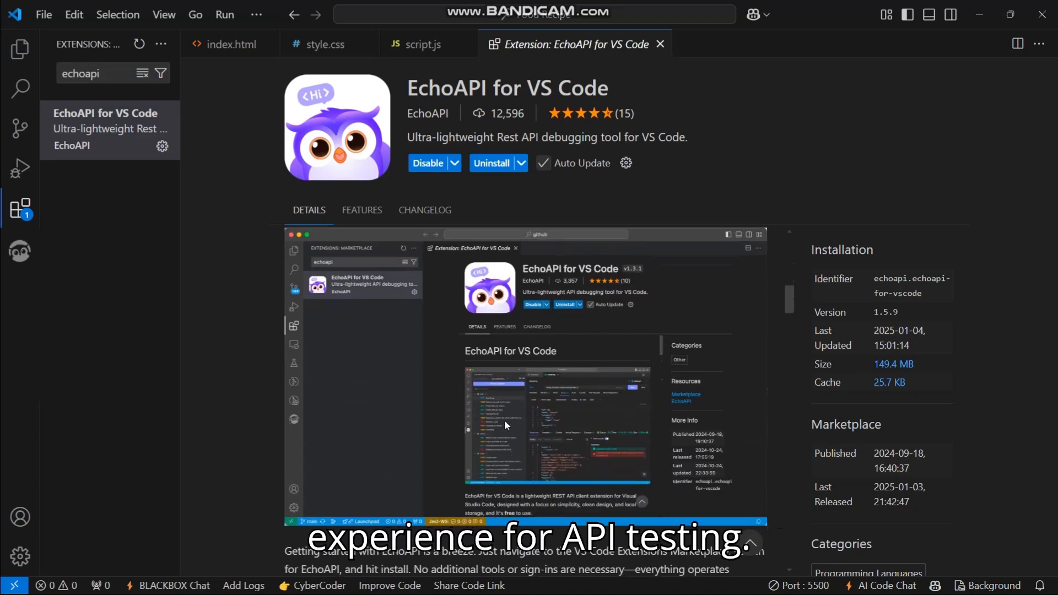
pyautogui.scroll(-3)
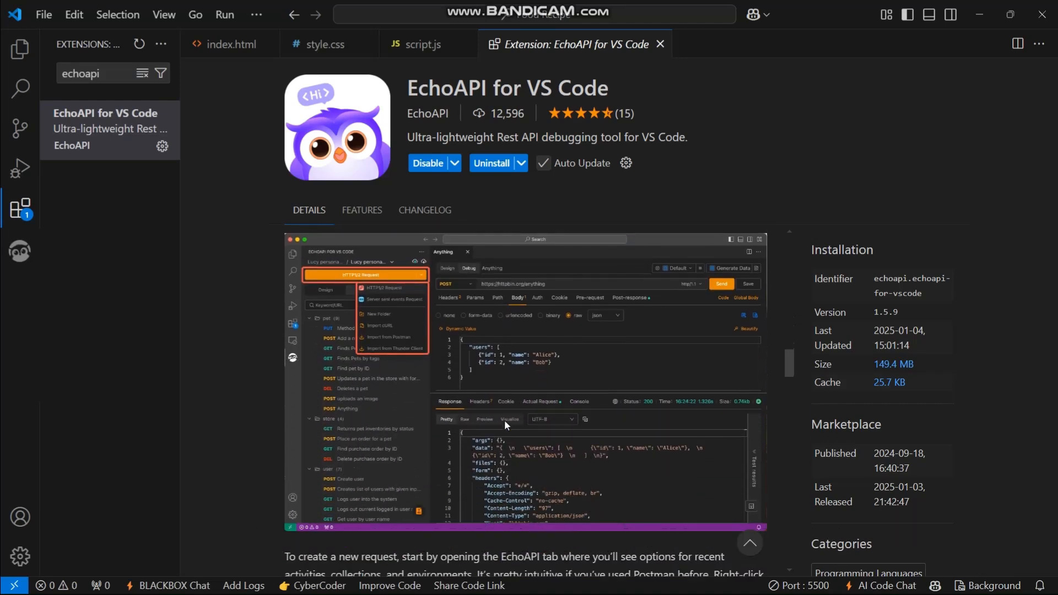
pyautogui.scroll(-3)
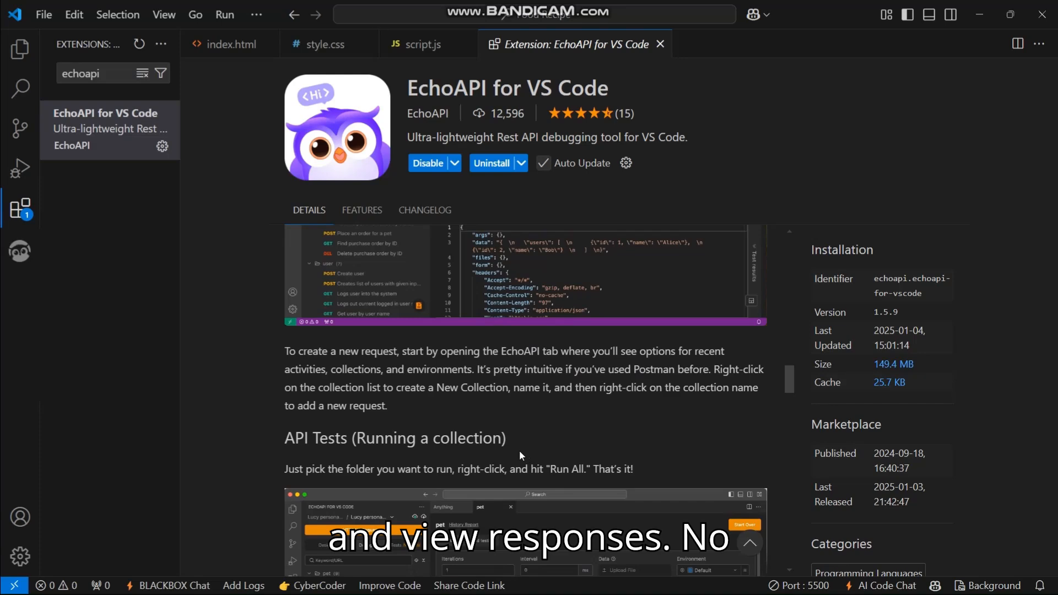
pyautogui.scroll(-3)
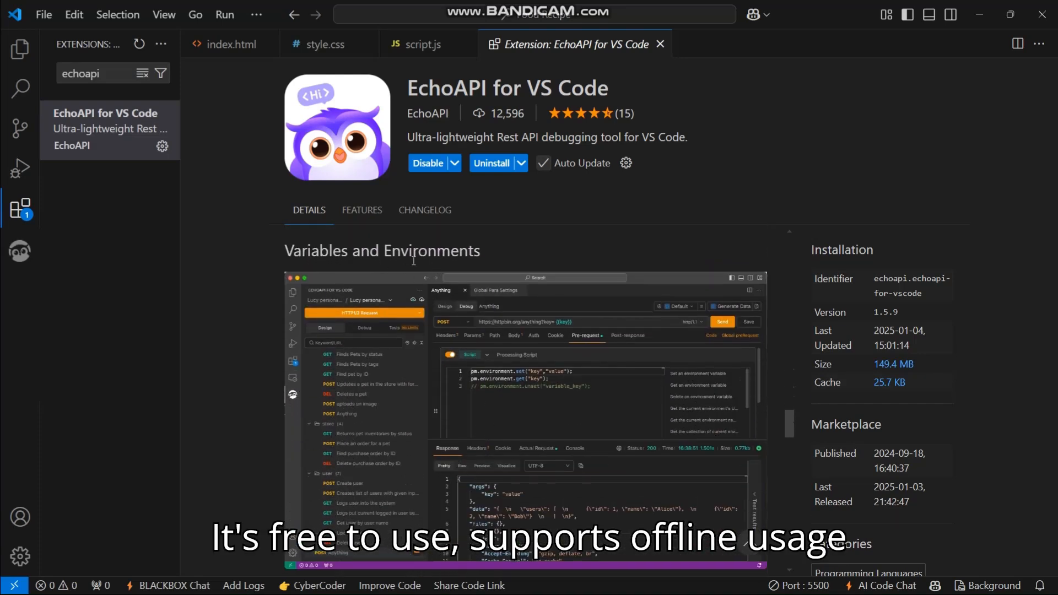
pyautogui.scroll(-3)
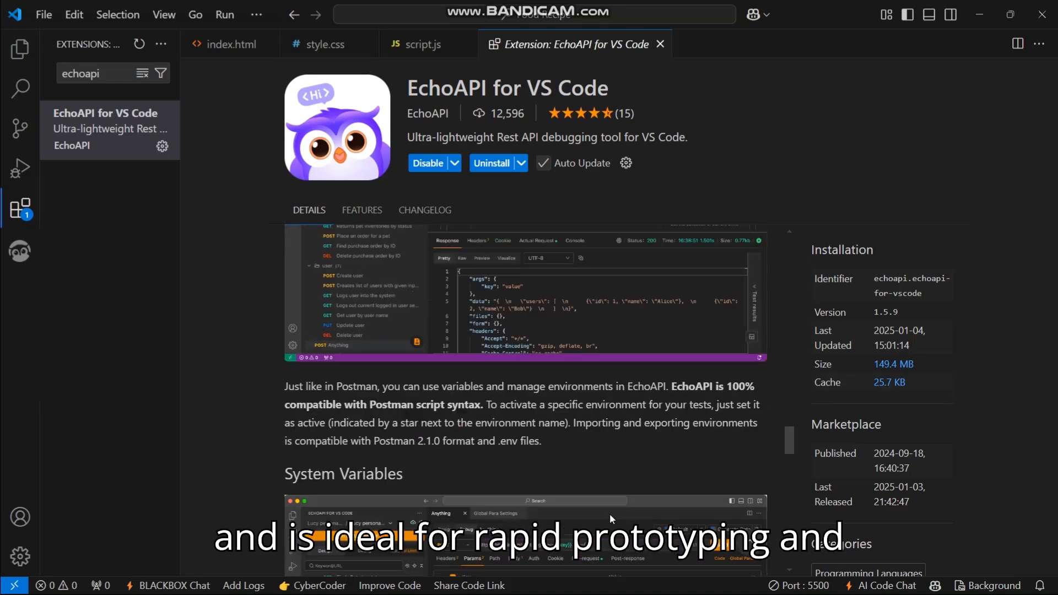
pyautogui.scroll(-3)
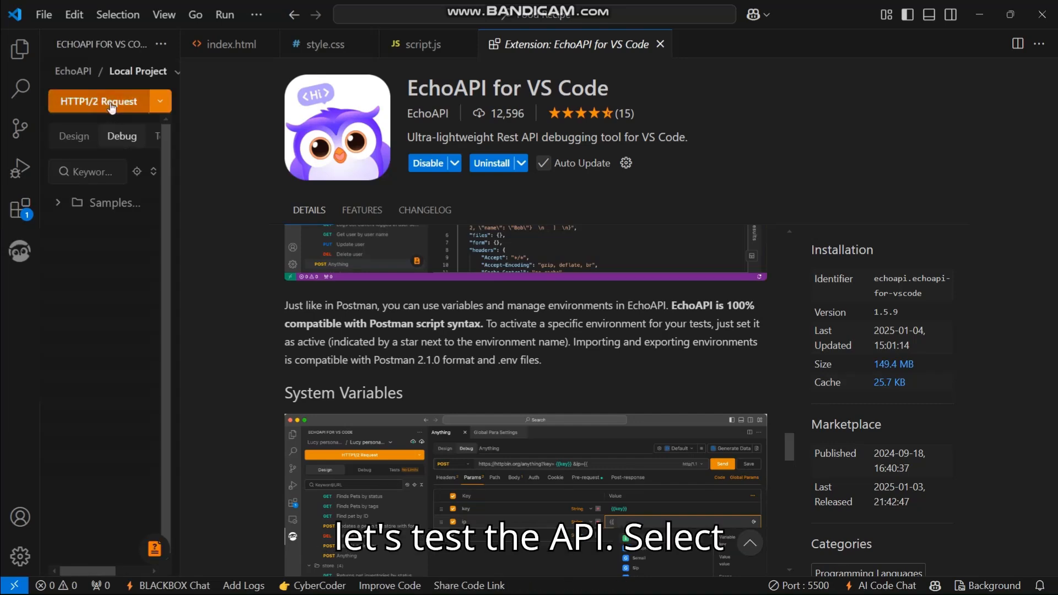
# Step: Send a new HTTP request to TheMealDB filter.php?i=egg endpoint
pyautogui.click(99, 102)
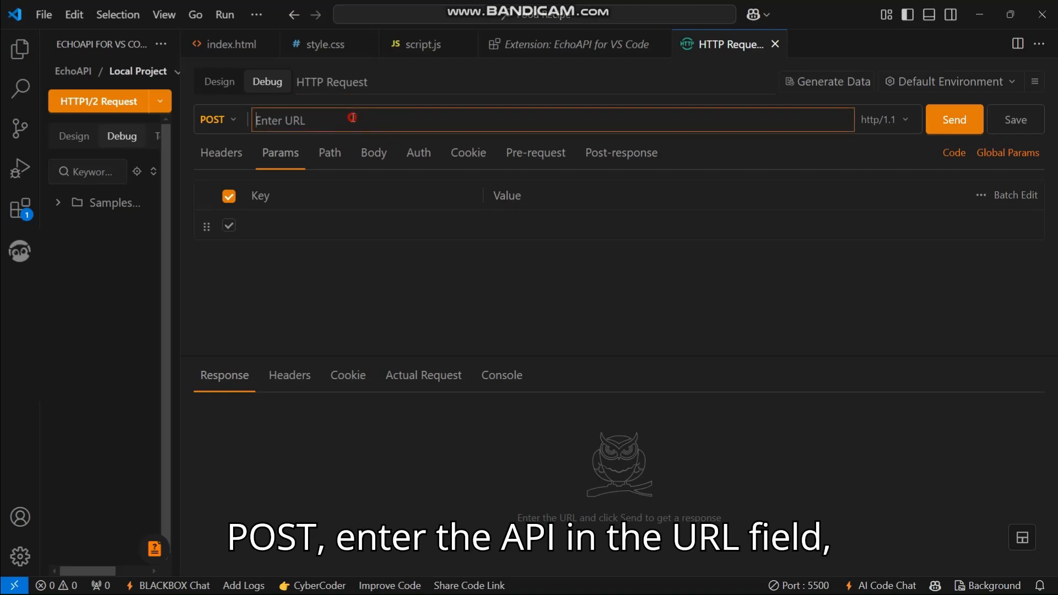
pyautogui.write('https://www.themealdb.com/api/json/v1/1/filter.php?i=egg')
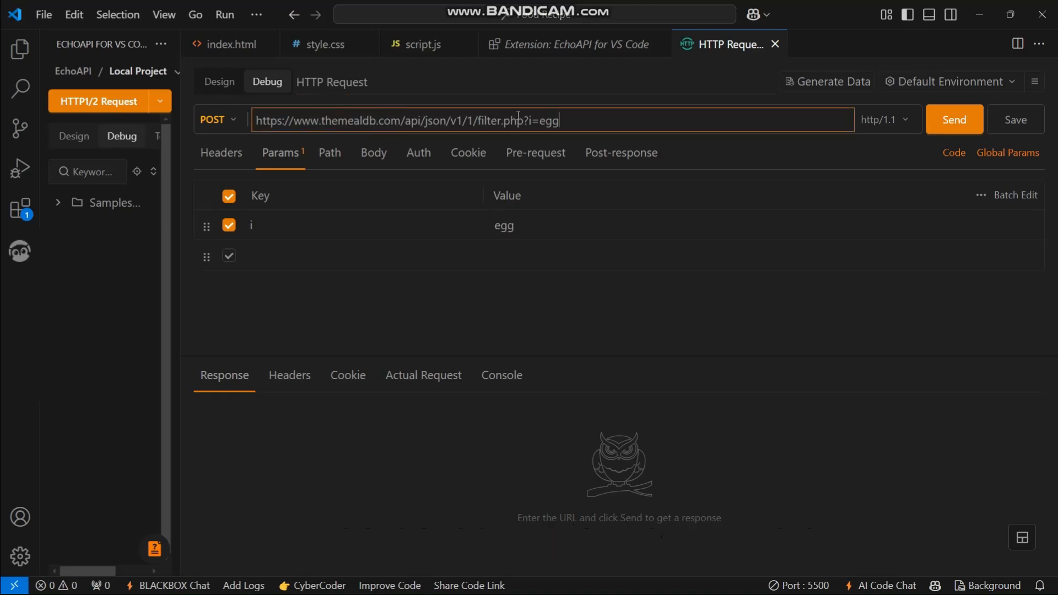
pyautogui.click(954, 120)
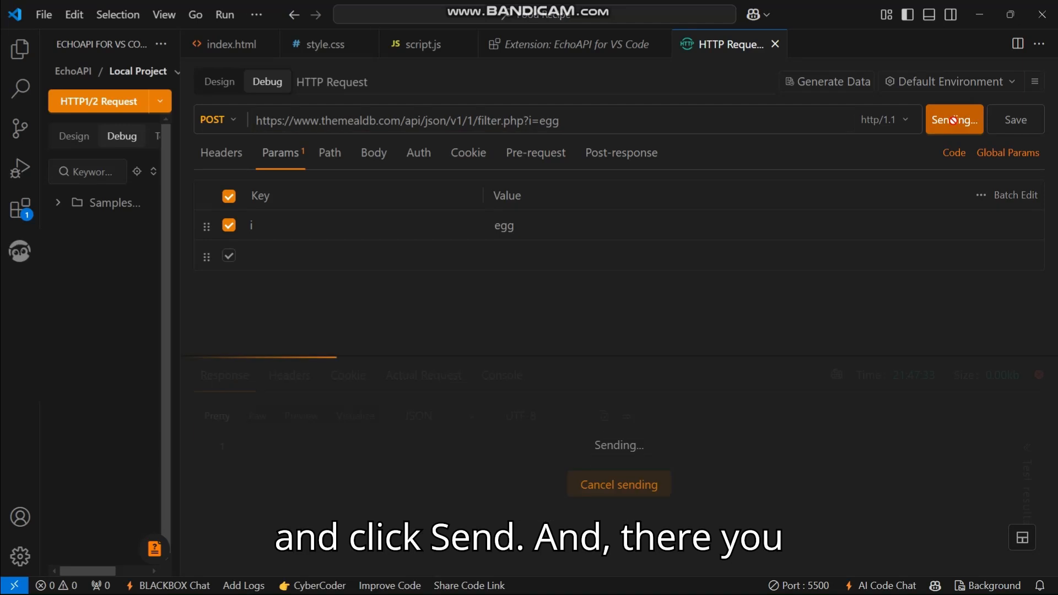
pyautogui.click(954, 120)
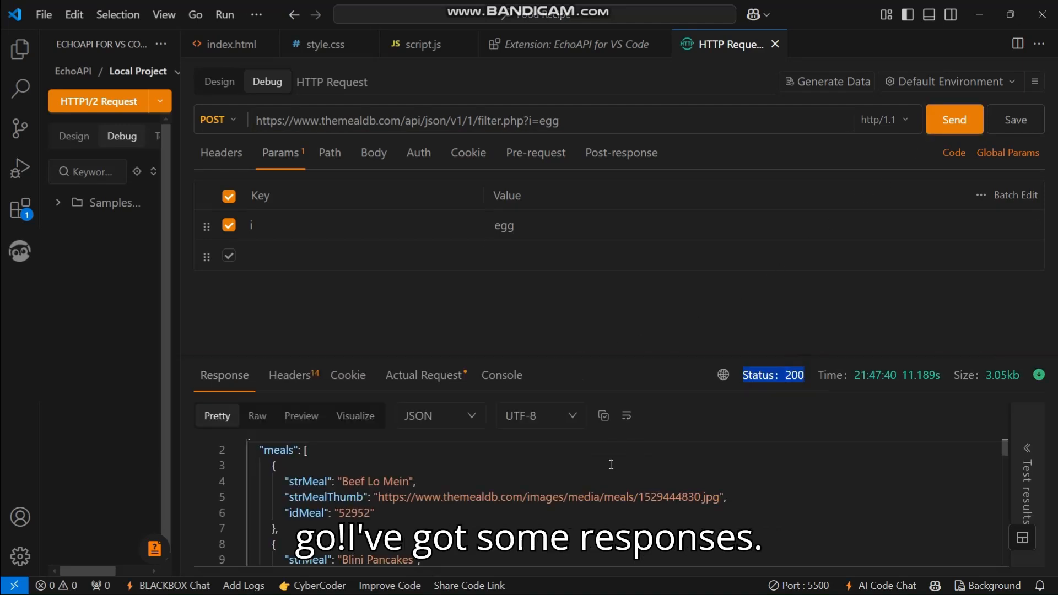
# Step: Inspect the 200 status and the idMeal field in the JSON response
pyautogui.doubleClick(307, 481)
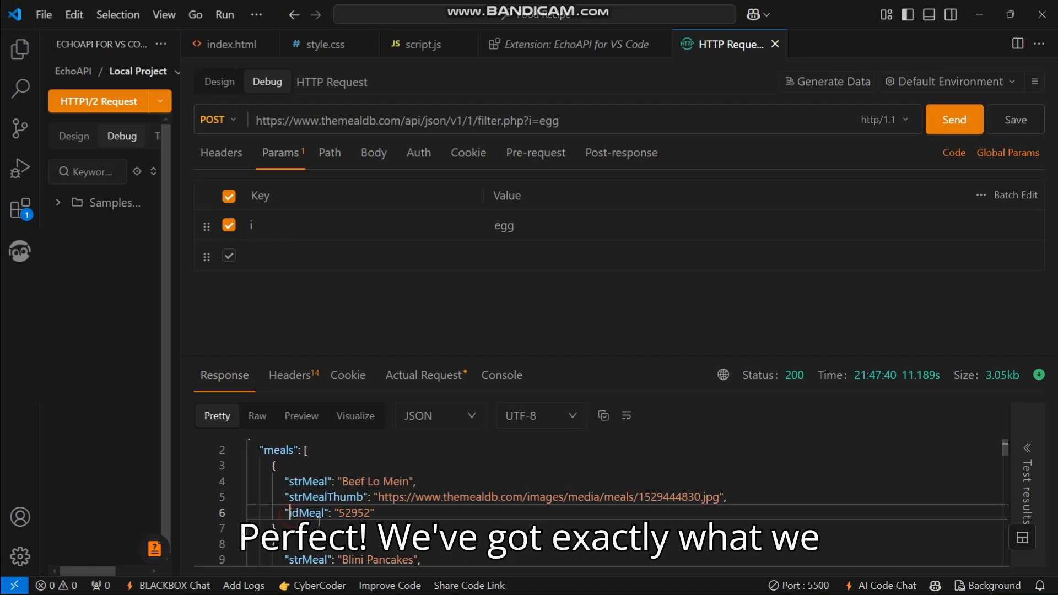
pyautogui.doubleClick(331, 514)
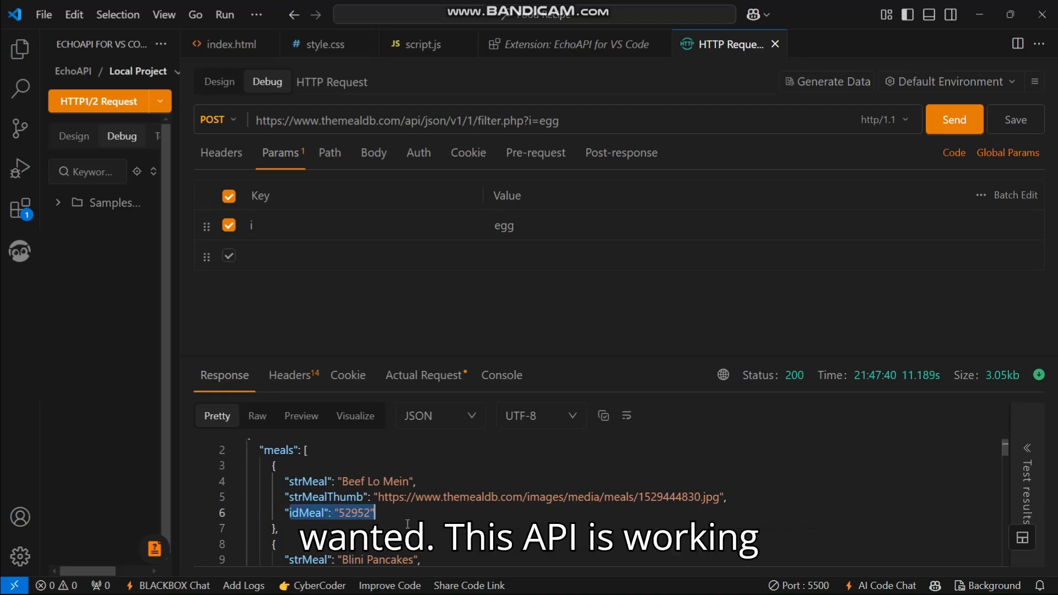
pyautogui.scroll(-3)
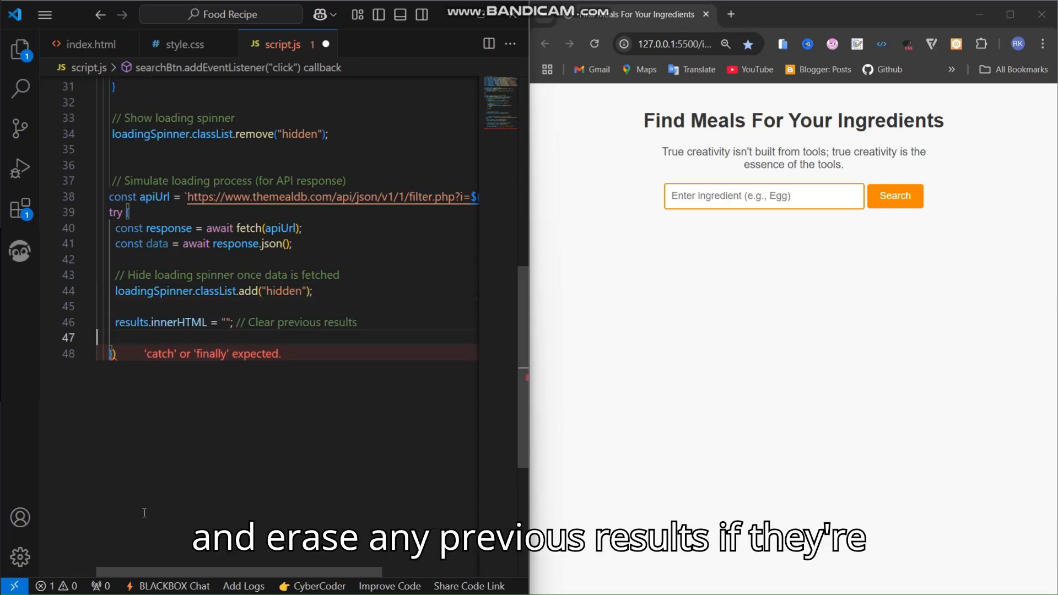
# Step: Add no-results handling, a catch block logging fetch errors with a 'Something went wrong' message, and save script.js
pyautogui.write('// Handle case when no recipes are found')
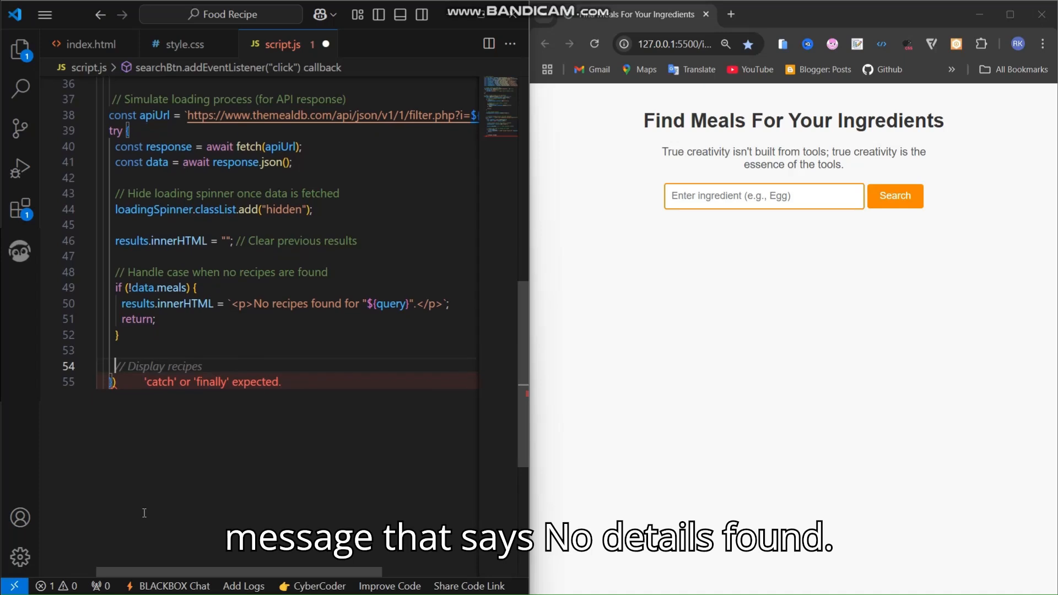
pyautogui.scroll(-3)
pyautogui.write('console.error("E')
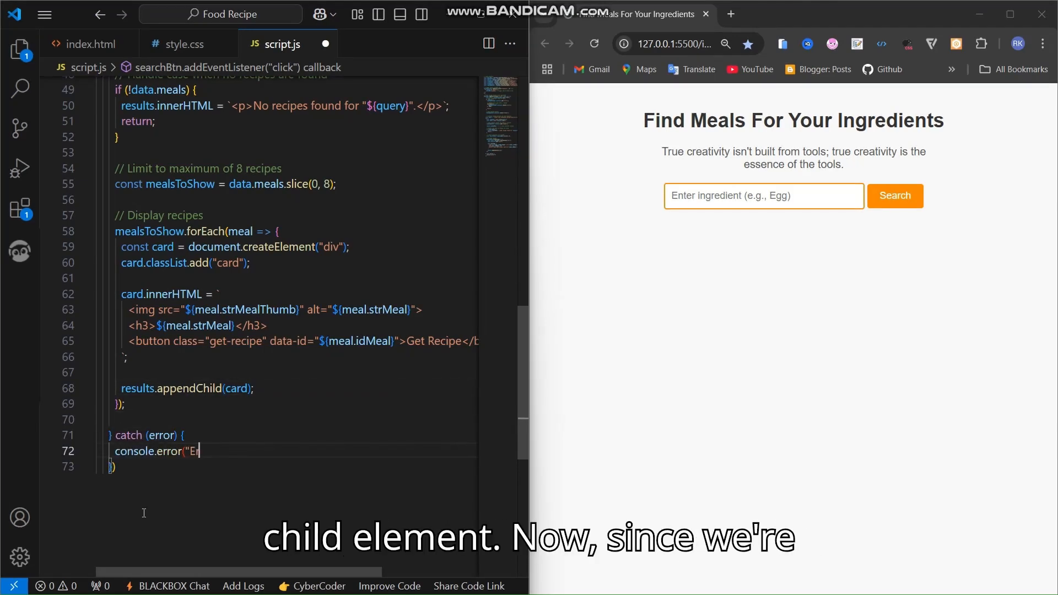
pyautogui.write('ror fetching data:", error)')
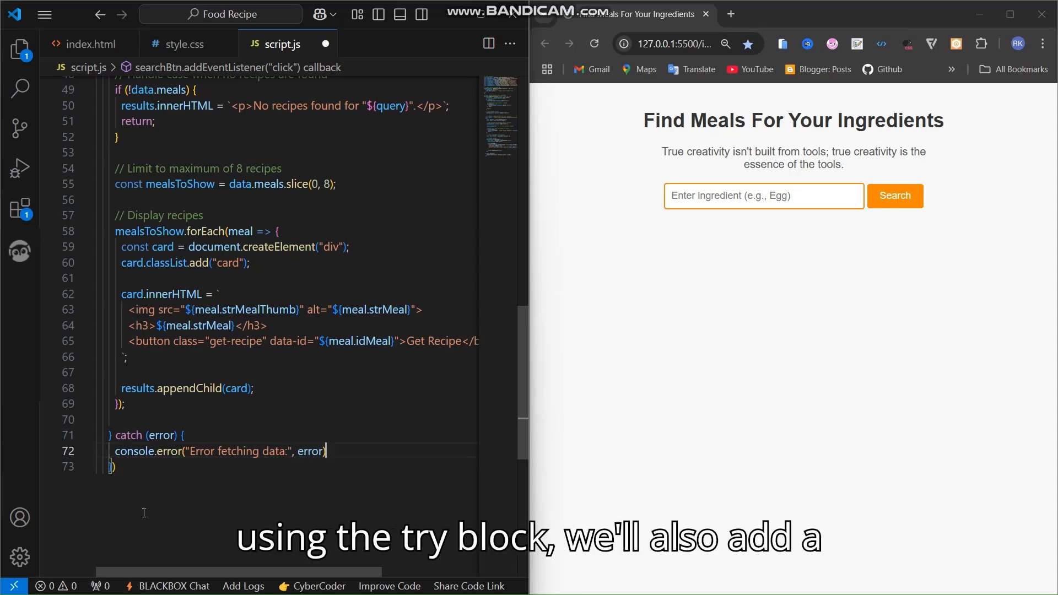
pyautogui.write('loadingSpinner.classList.add("hidden"); // Hide spinner in case of erro')
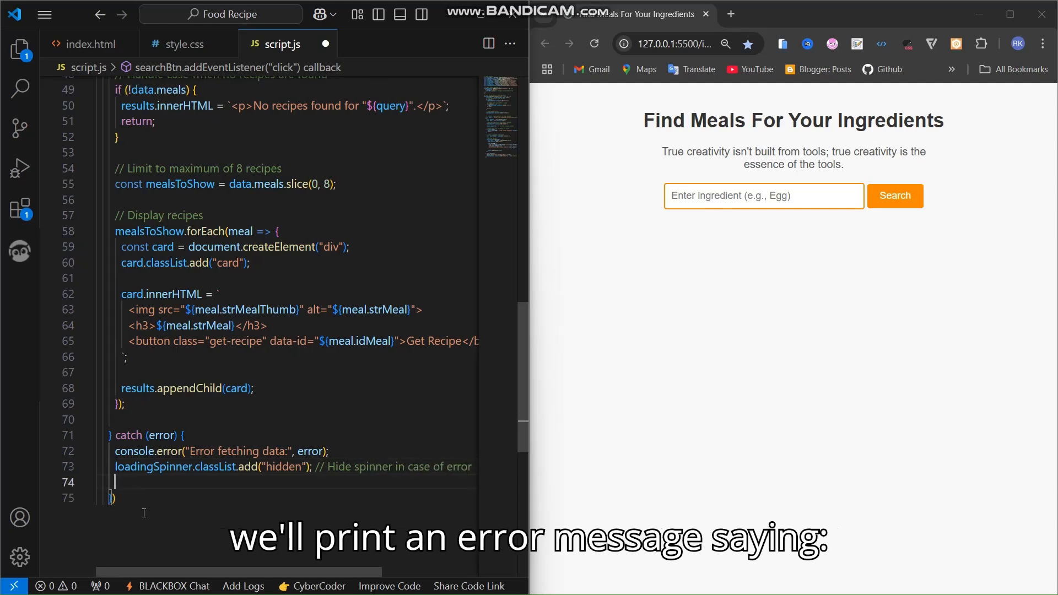
pyautogui.write('results.innerHTML = `<p>Something went wrong. Please try again later')
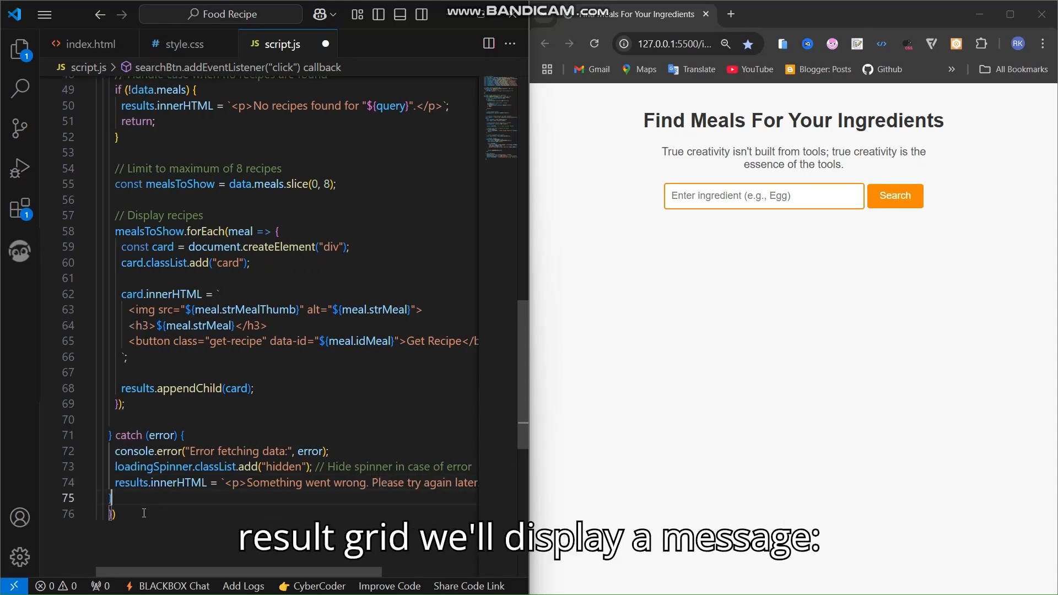
pyautogui.press('enter')
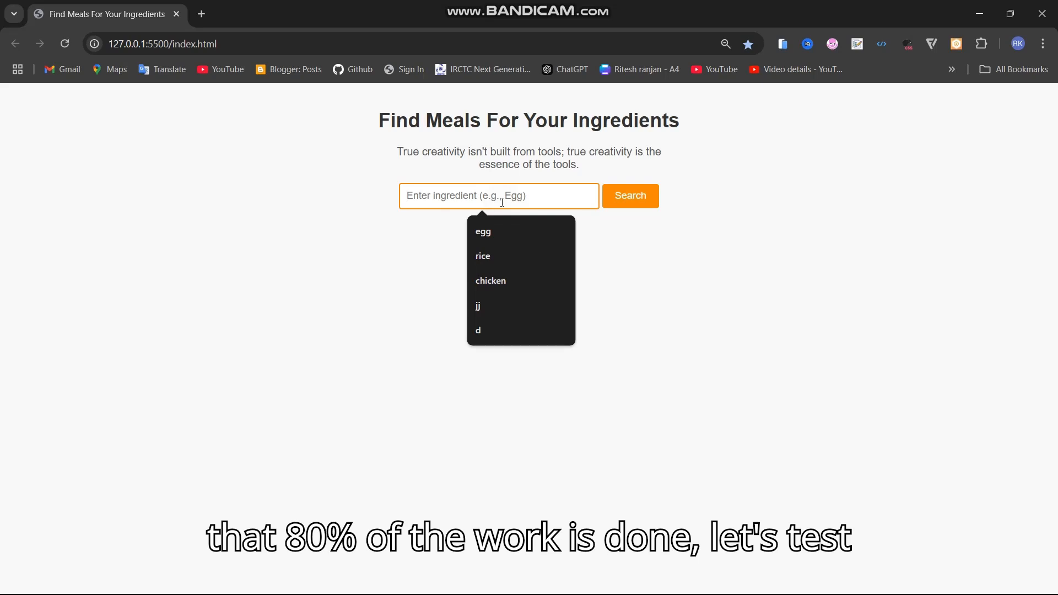
# Step: Search the meal finder page for egg and view the eight returned recipe cards
pyautogui.click(484, 231)
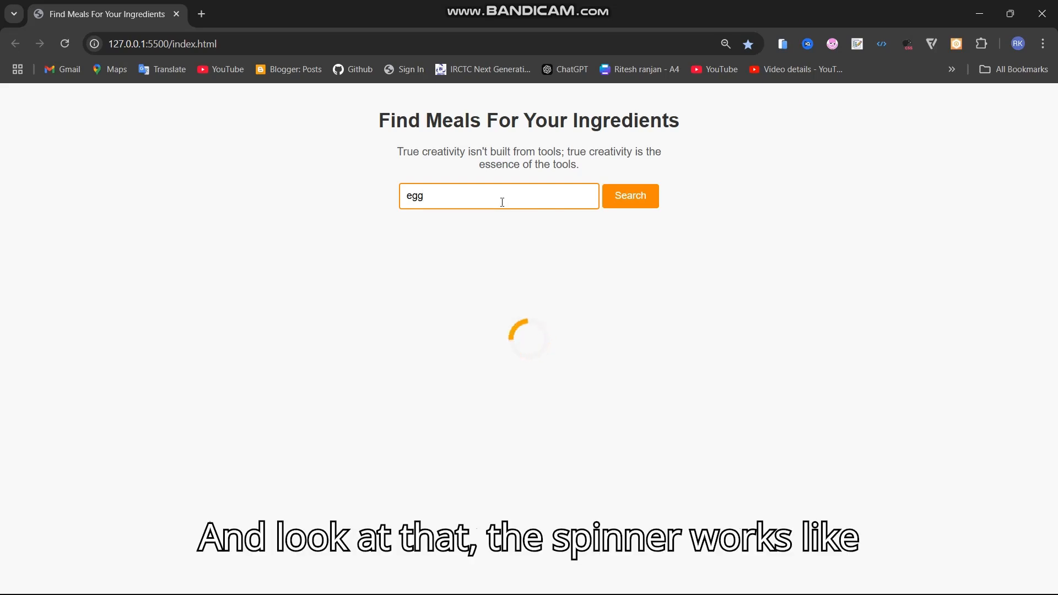
pyautogui.click(629, 195)
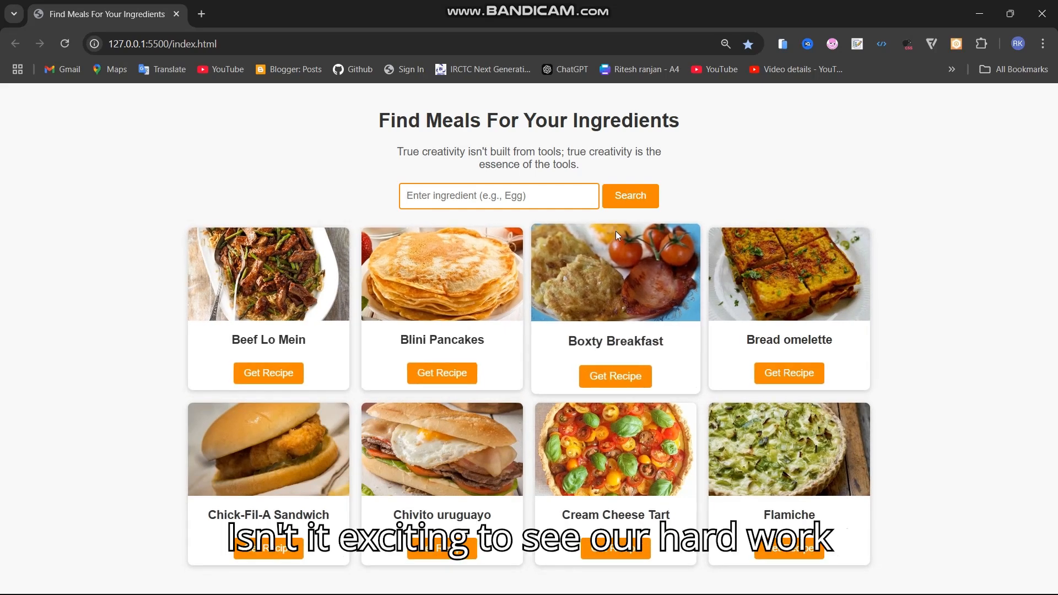
pyautogui.click(500, 196)
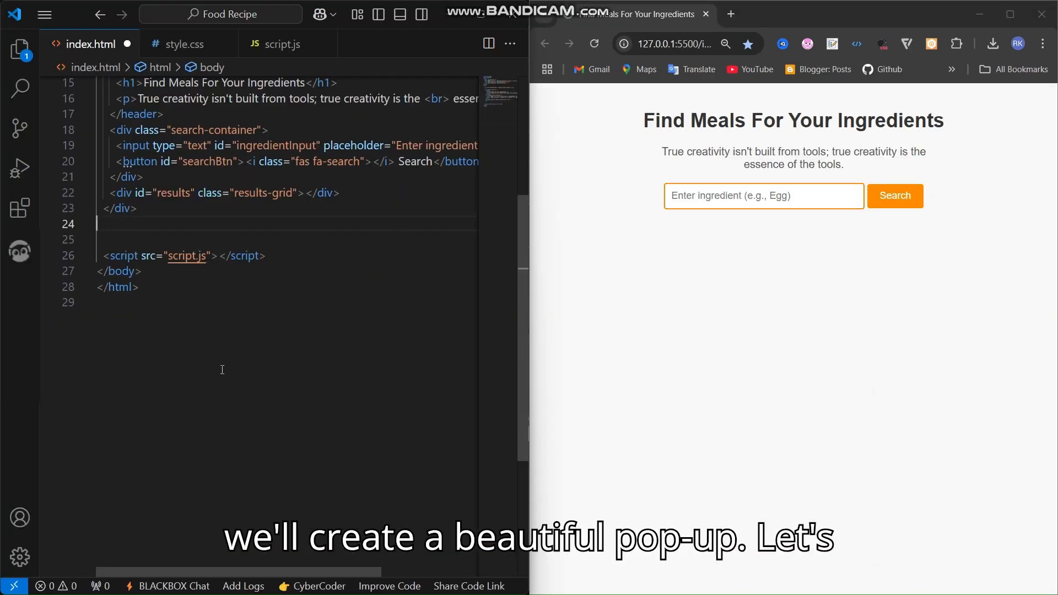
# Step: Add a recipePopup div with a closePopup span, recipeTitle heading and recipeDetails area
pyautogui.write('<div id="recipePopup" class="popup">')
pyautogui.write('<div class="popup-heading">')
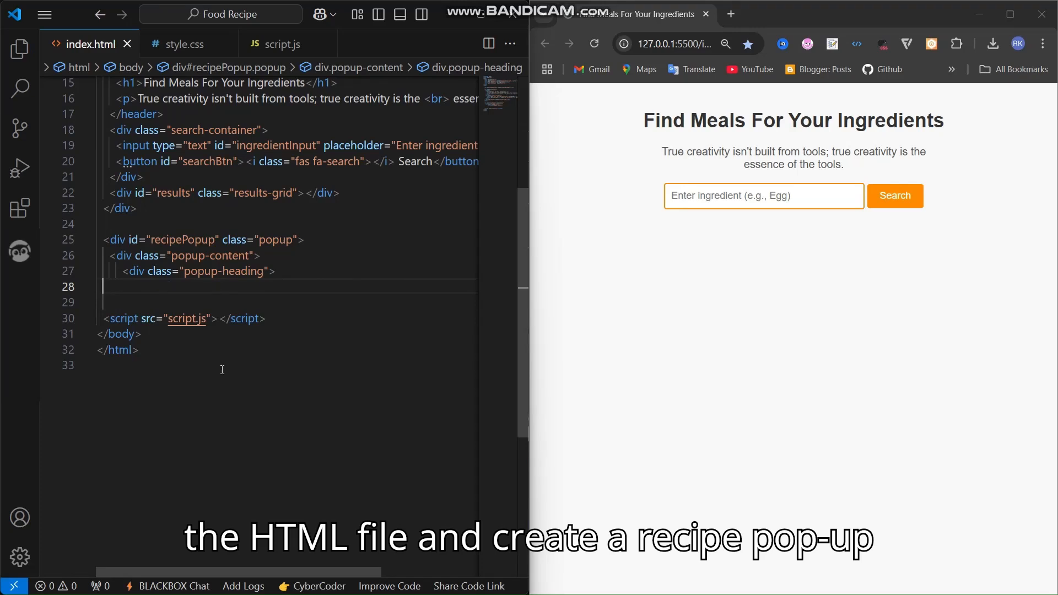
pyautogui.write('<span id="closePopup" class="close-btn">✕</span>')
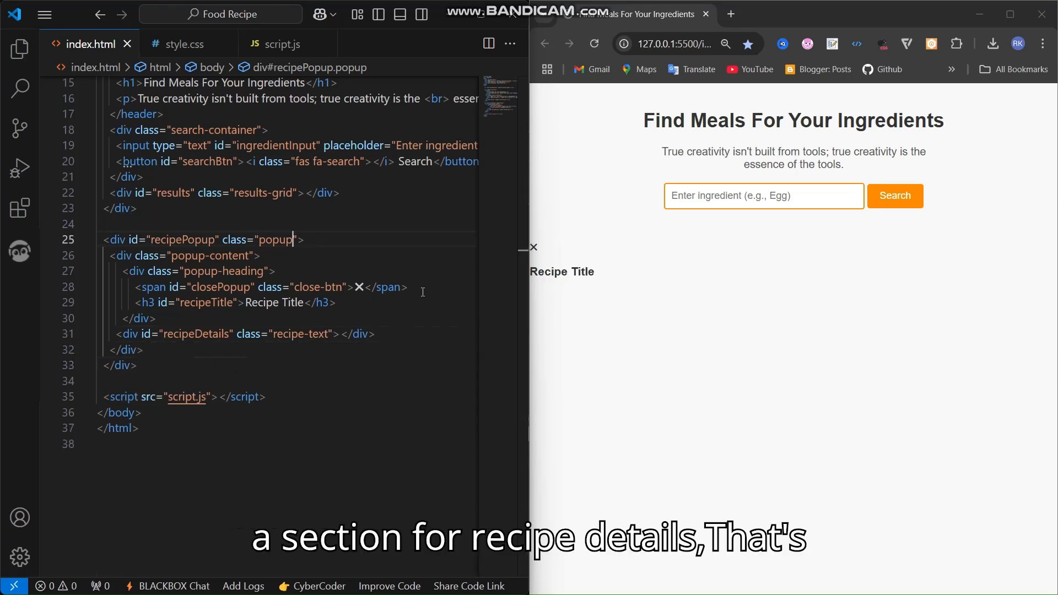
pyautogui.click(181, 44)
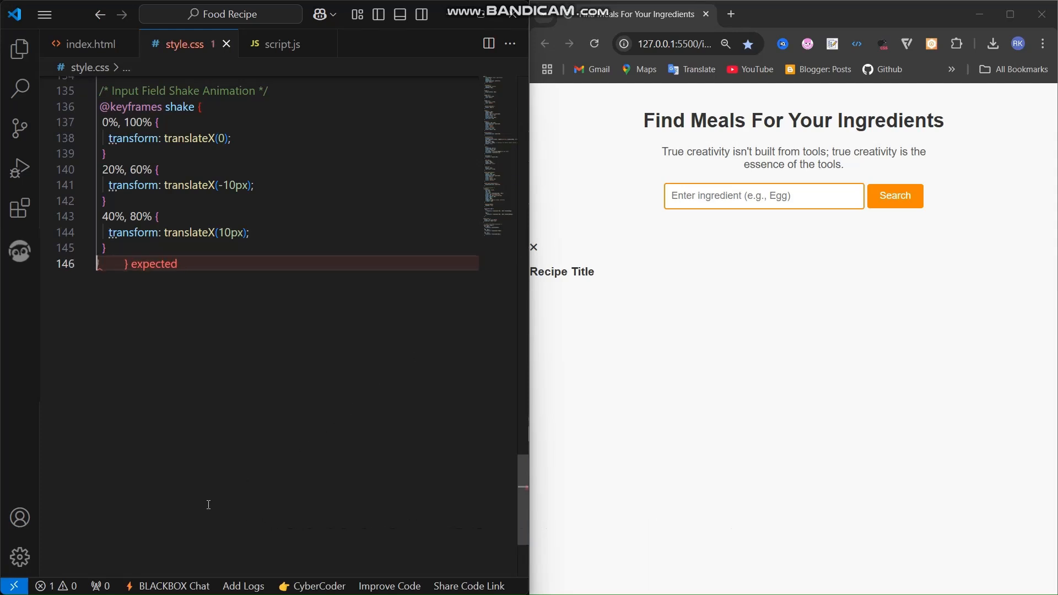
# Step: Style .popup centred overlay, a 768px results-grid media query, and a close button with darkred hover
pyautogui.write('.popup {')
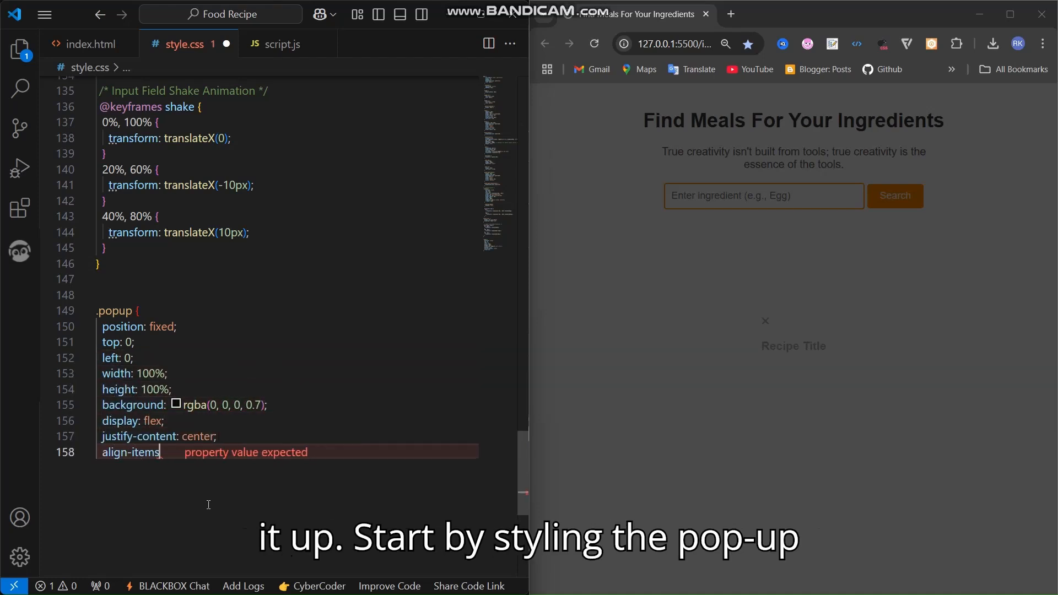
pyautogui.write('center;')
pyautogui.write('grid-template-columns: repeat(4,')
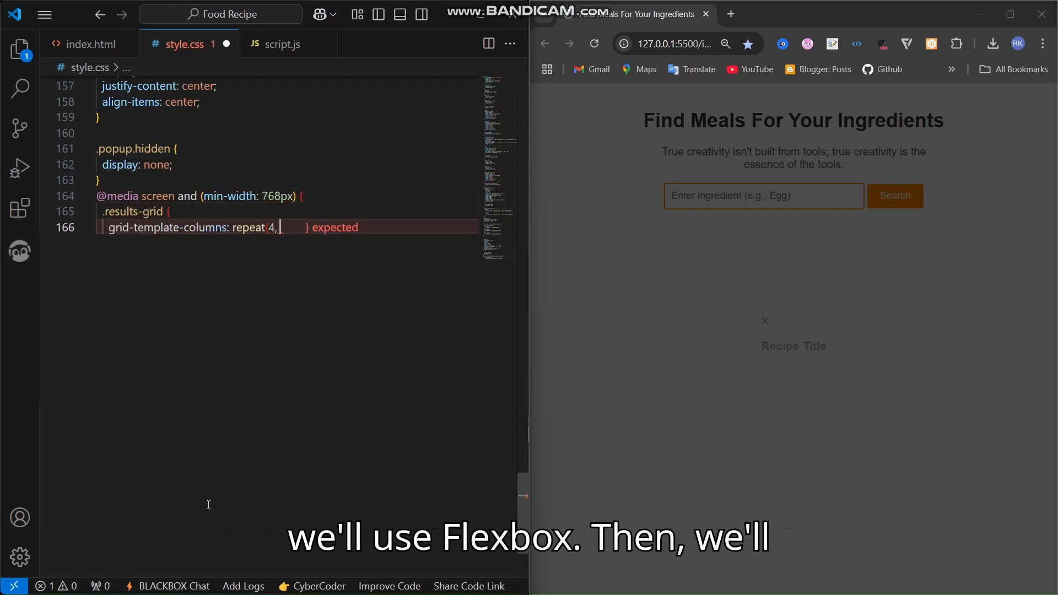
pyautogui.write('1fr);')
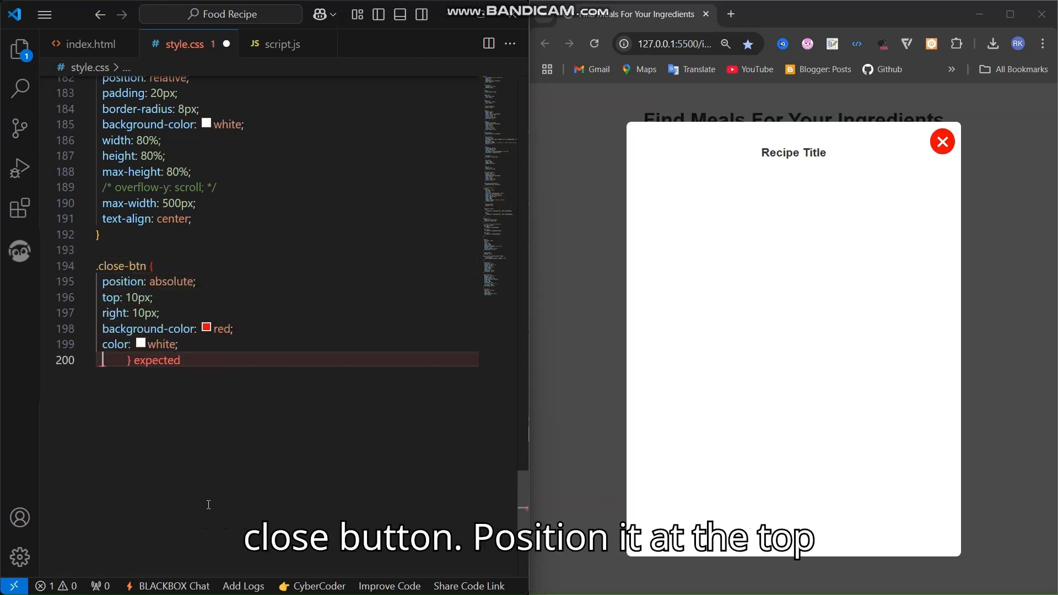
pyautogui.write('font-size: 1.5rem;')
pyautogui.write('.close-btn:hover {')
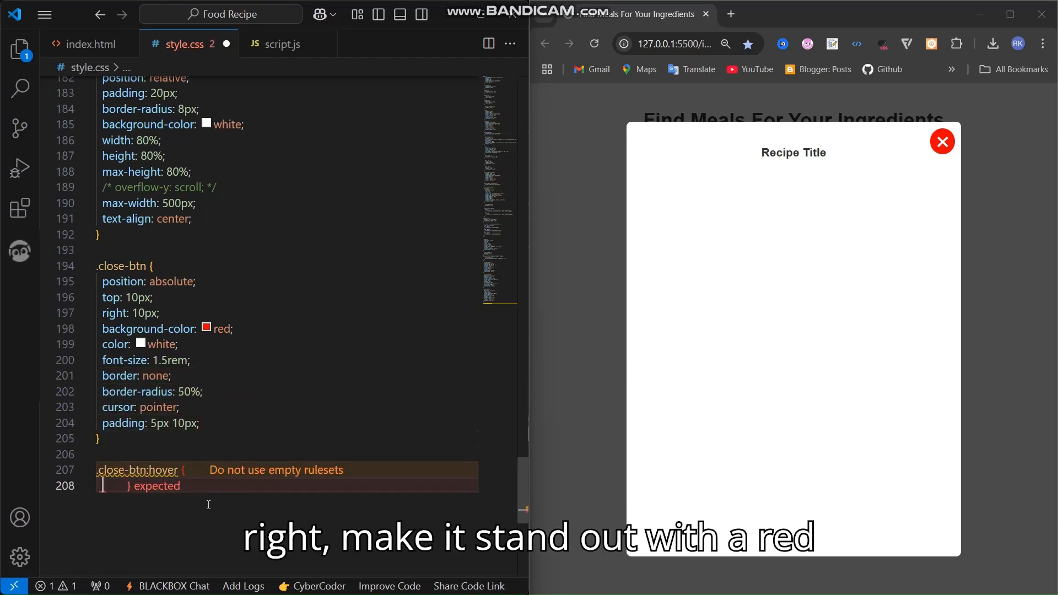
pyautogui.write('background-color: darkred;')
pyautogui.write('}')
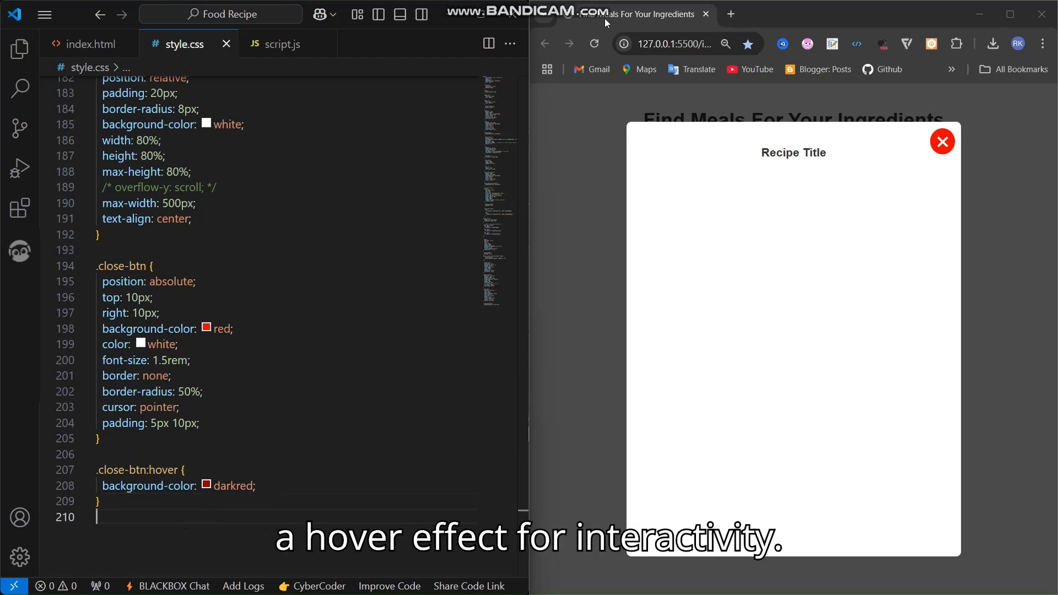
pyautogui.click(280, 44)
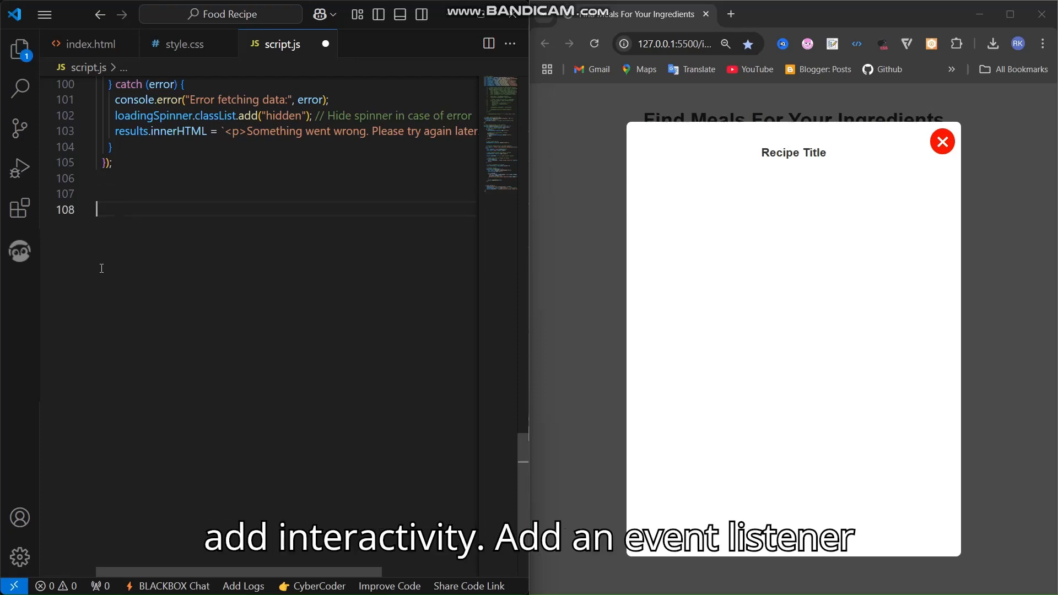
# Step: Add a commented closePopup click listener that adds the hidden class to recipePopup
pyautogui.write('// Close popup when clicking the close button')
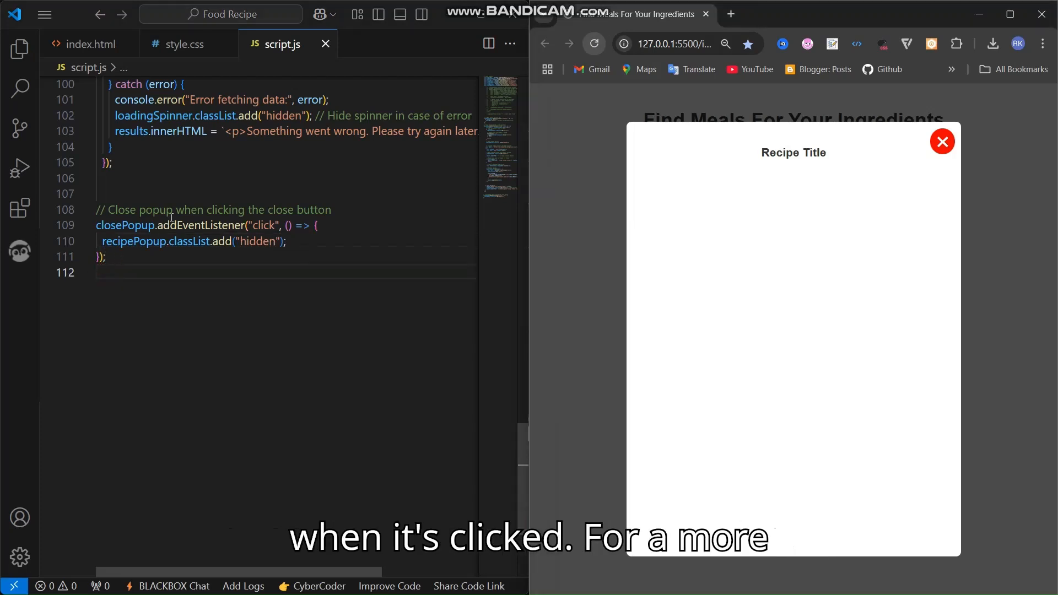
pyautogui.moveTo(942, 141)
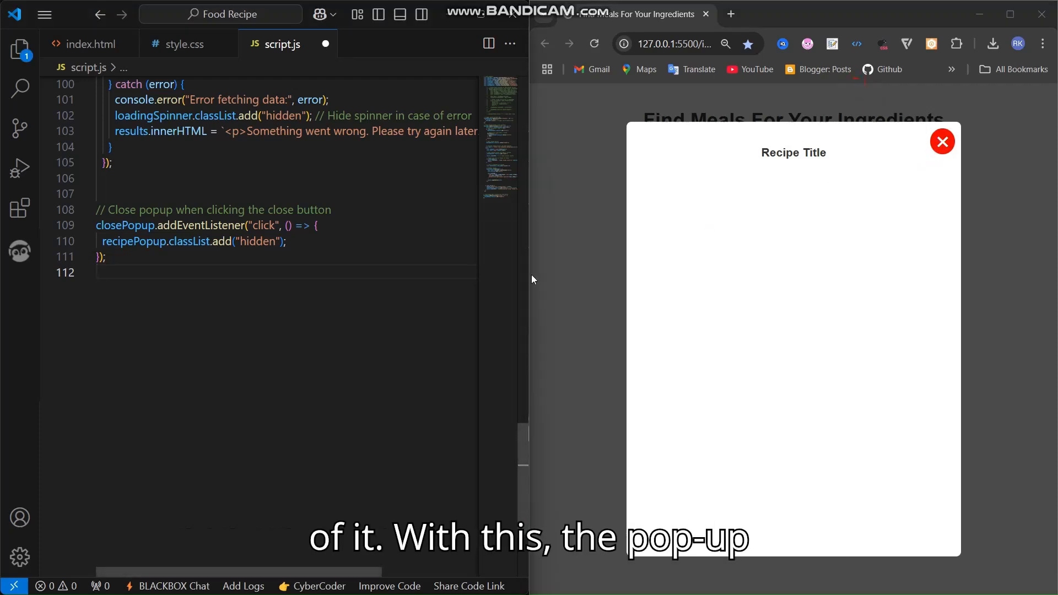
pyautogui.write('// Clo')
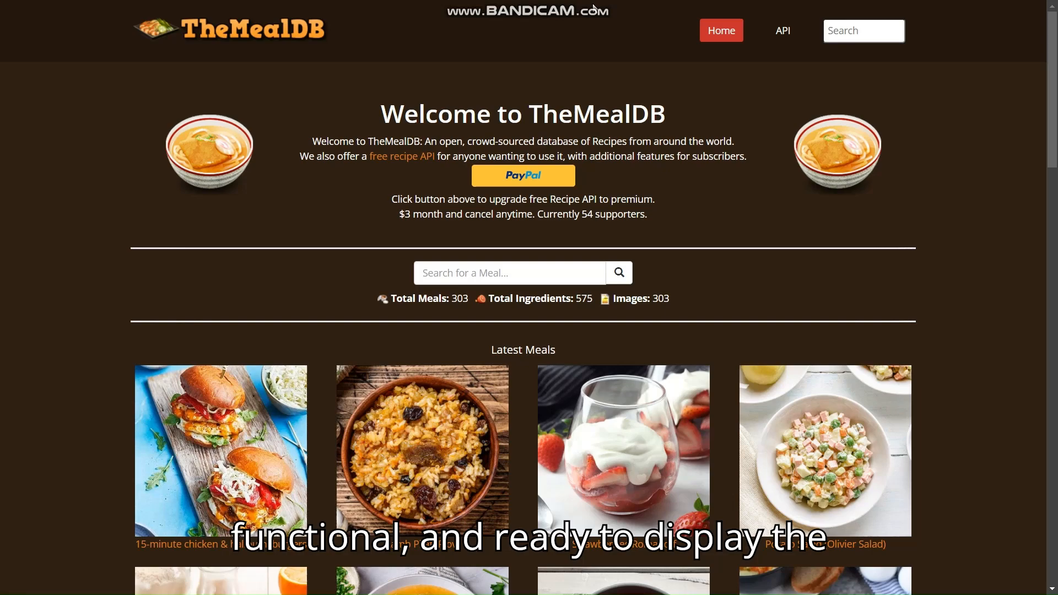
pyautogui.moveTo(782, 30)
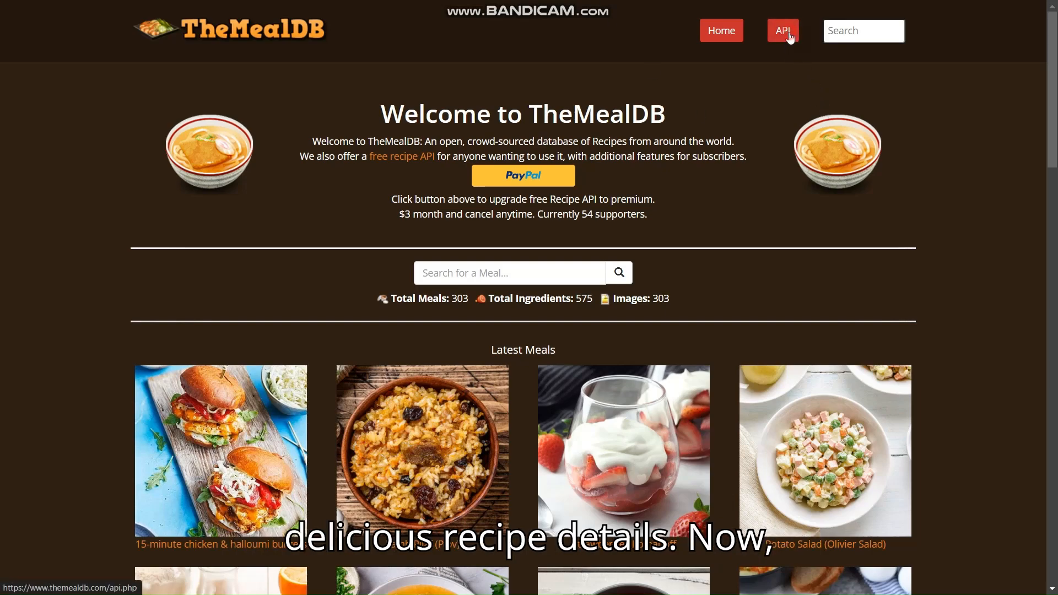
# Step: Browse TheMealDB's API page down to the V1 method list with lookup by id
pyautogui.click(783, 30)
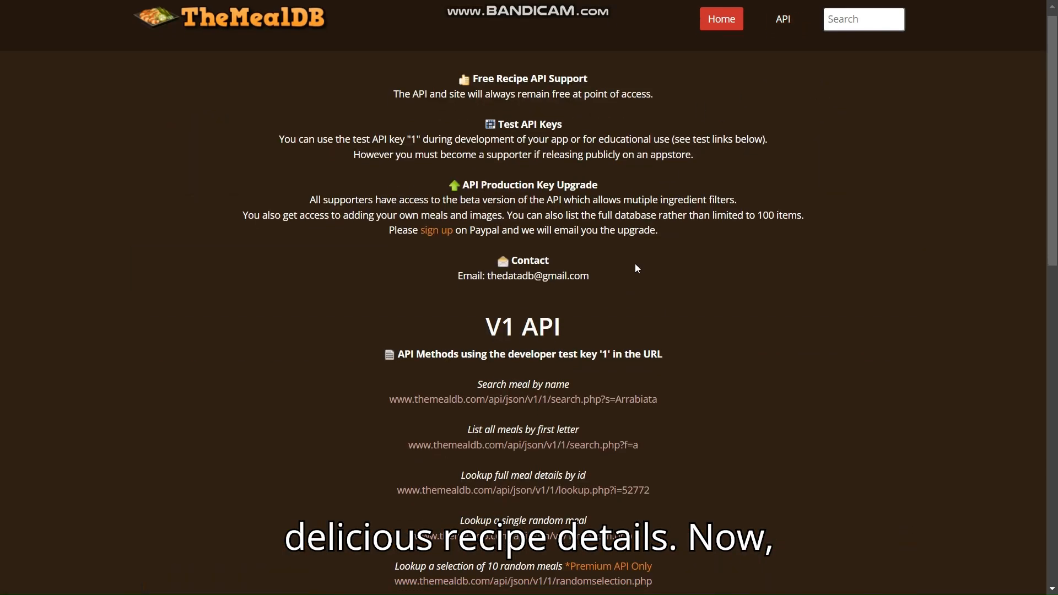
pyautogui.scroll(-3)
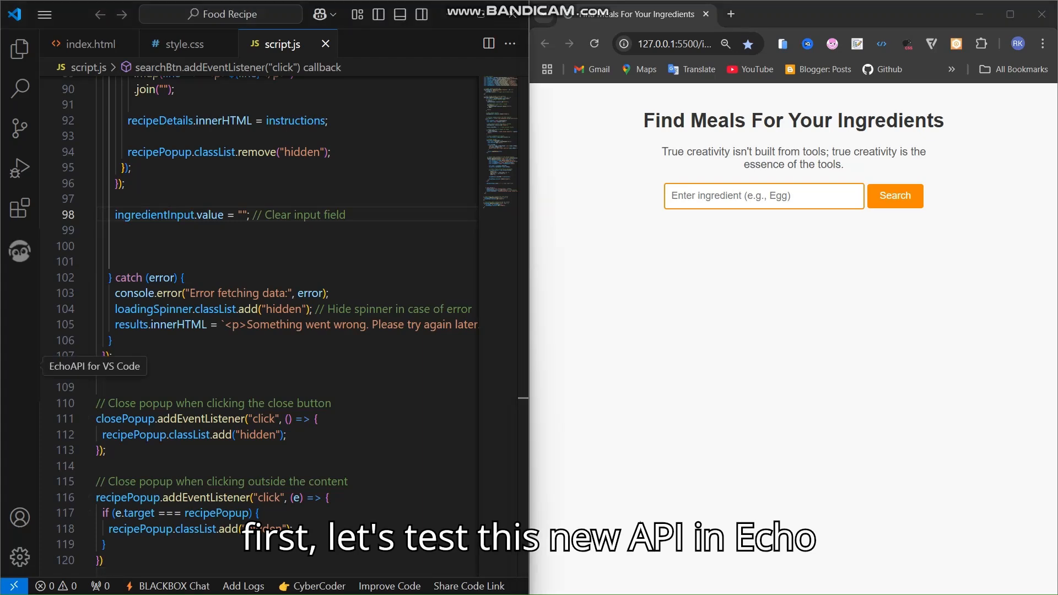
# Step: Send a GET request to lookup.php?i=52772 in EchoAPI
pyautogui.click(21, 251)
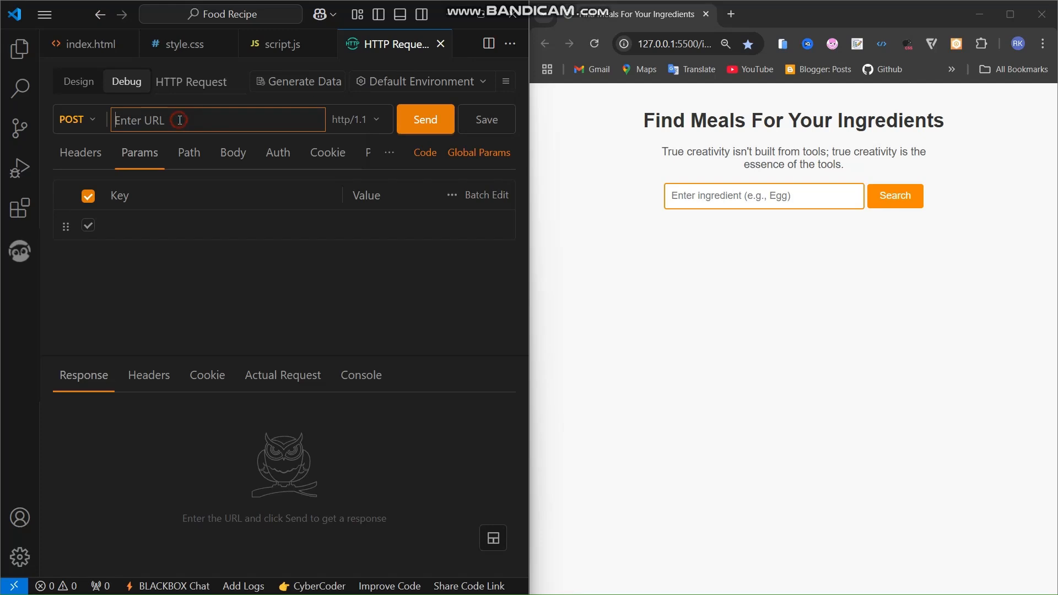
pyautogui.write('www.themealdb.com/api/json/v1/1/lookup.php?i=52772')
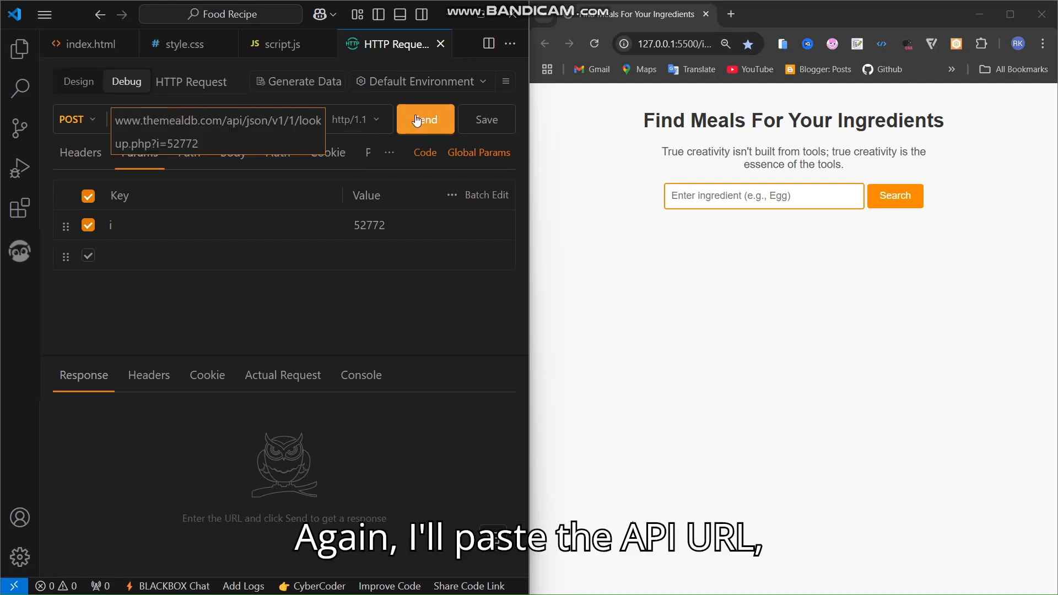
pyautogui.click(425, 120)
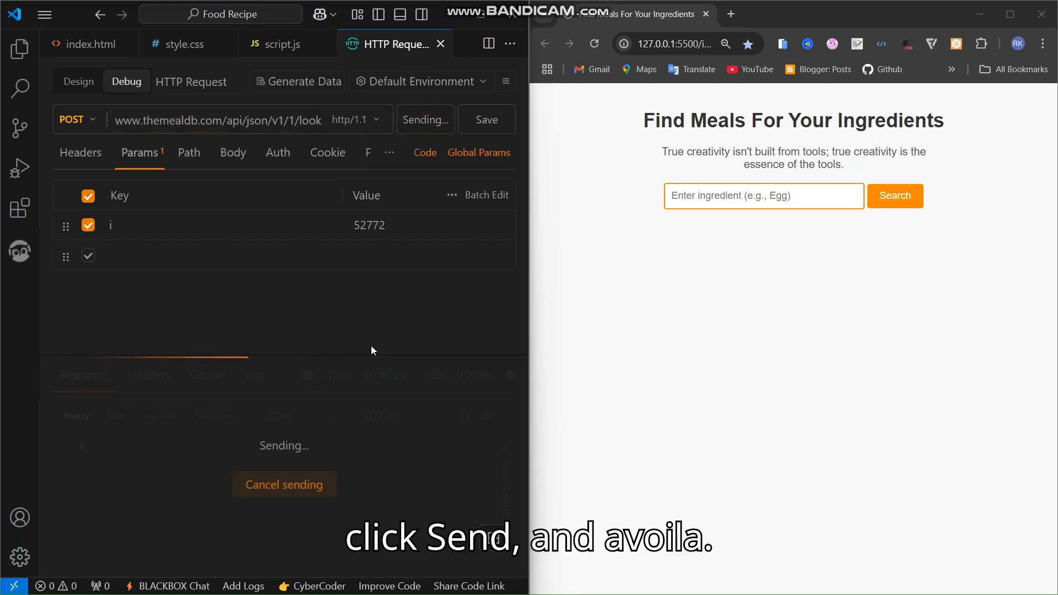
pyautogui.click(425, 120)
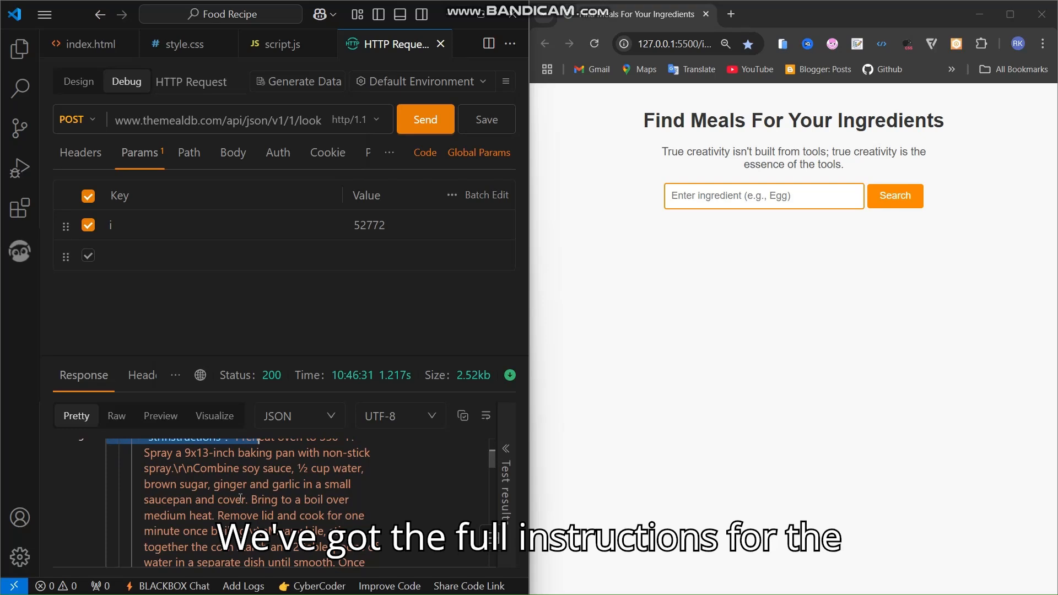
# Step: Review the returned JSON recipe details for meal 52772 and return to script.js
pyautogui.scroll(-3)
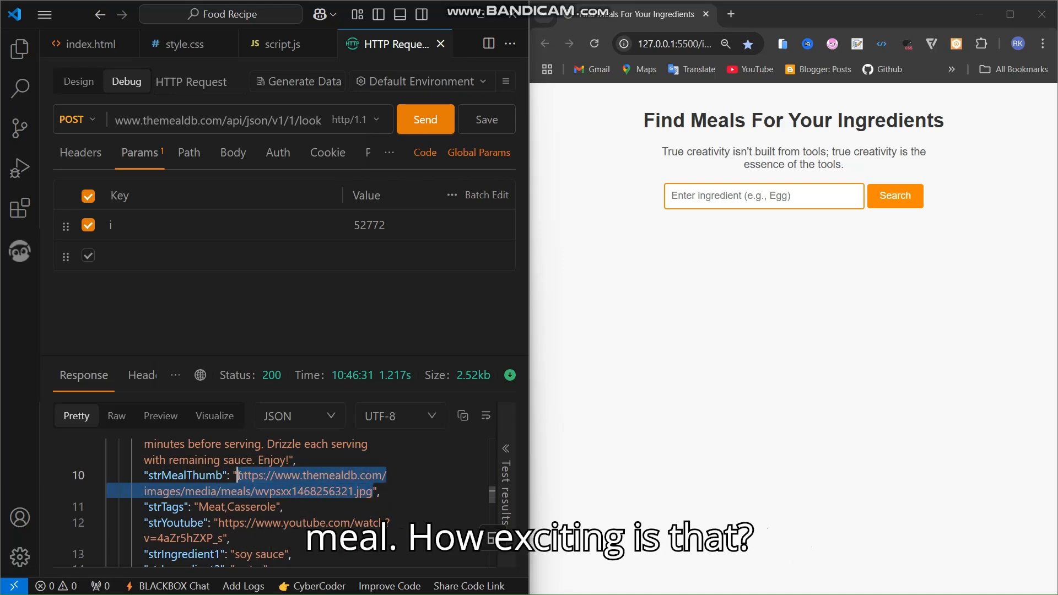
pyautogui.scroll(-3)
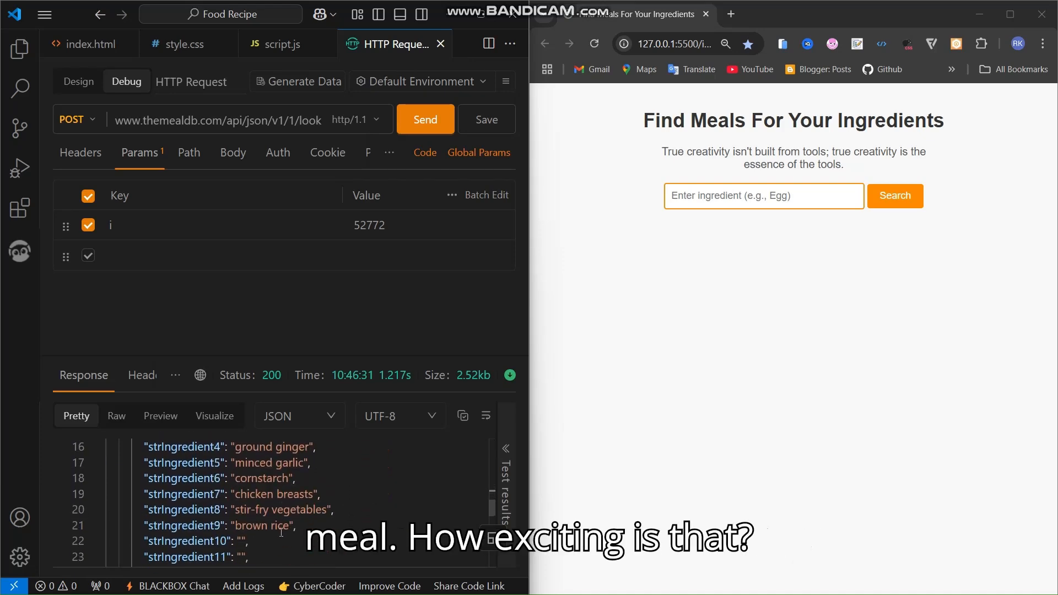
pyautogui.click(279, 43)
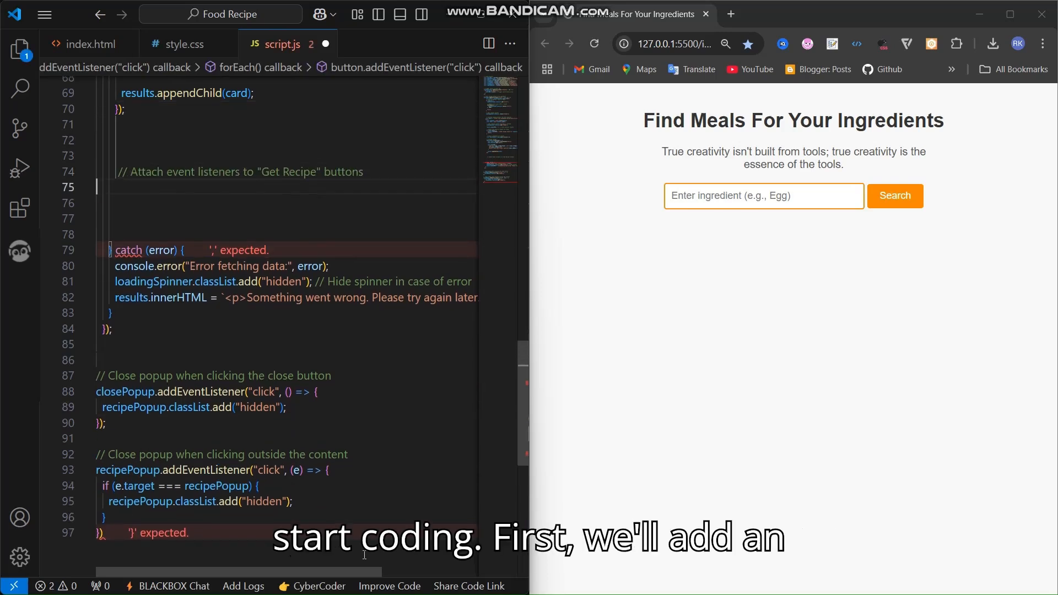
# Step: Add a forEach over .get-recipe buttons with an async handler fetching lookup.php by data-id and filling the popup
pyautogui.write('document.querySelectorAll(".get-recipe").forEach(button => {')
pyautogui.click(286, 203)
pyautogui.write('button.addEventListener("click", async (e) => {')
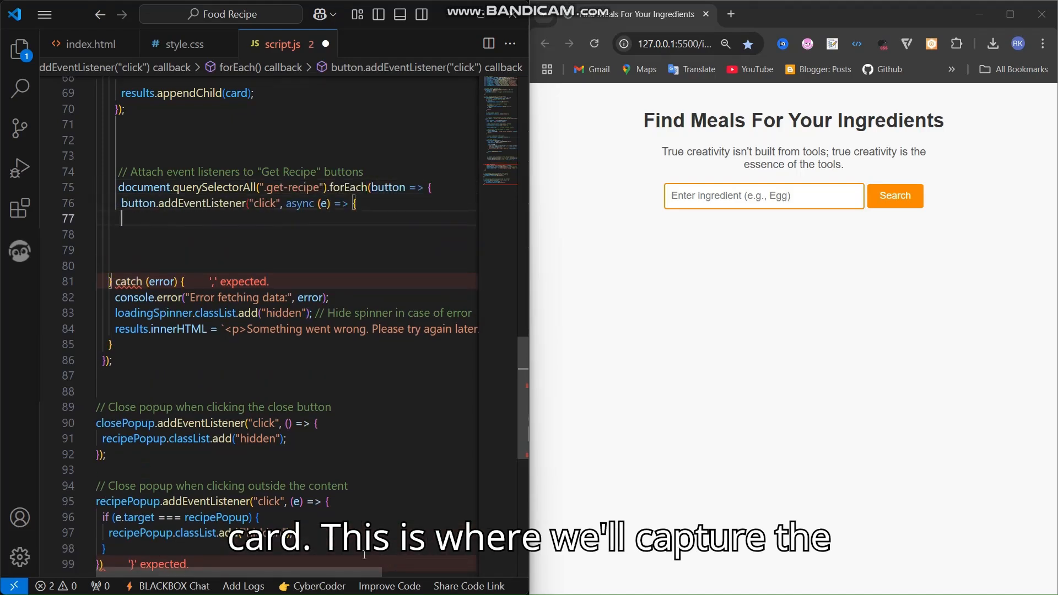
pyautogui.write('const mealId = e.target.getAttribute("data-id");')
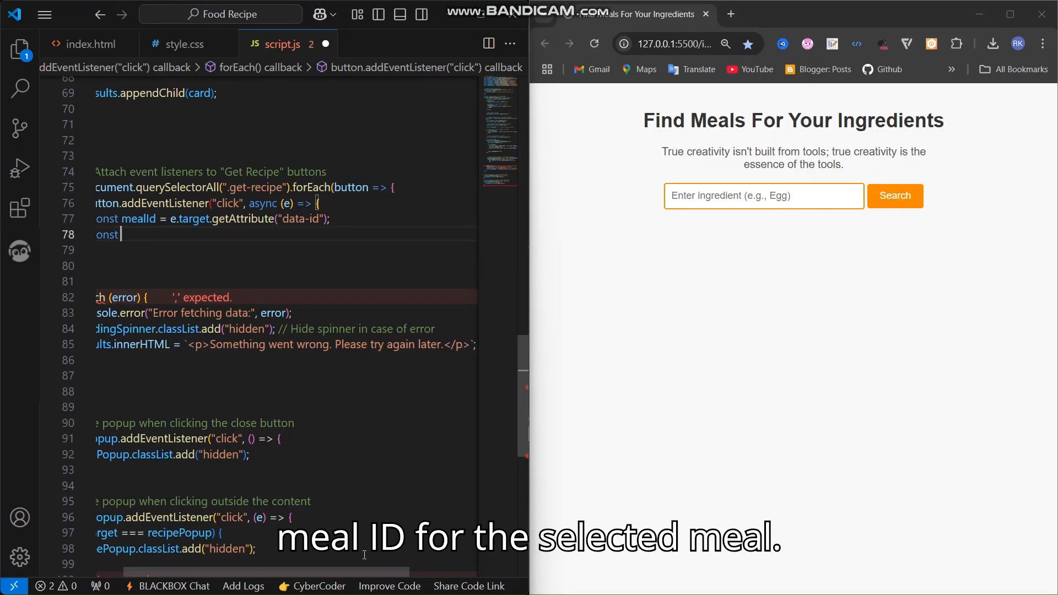
pyautogui.write('`https://www.themealdb.com/api/json/v1/1/lookup.p')
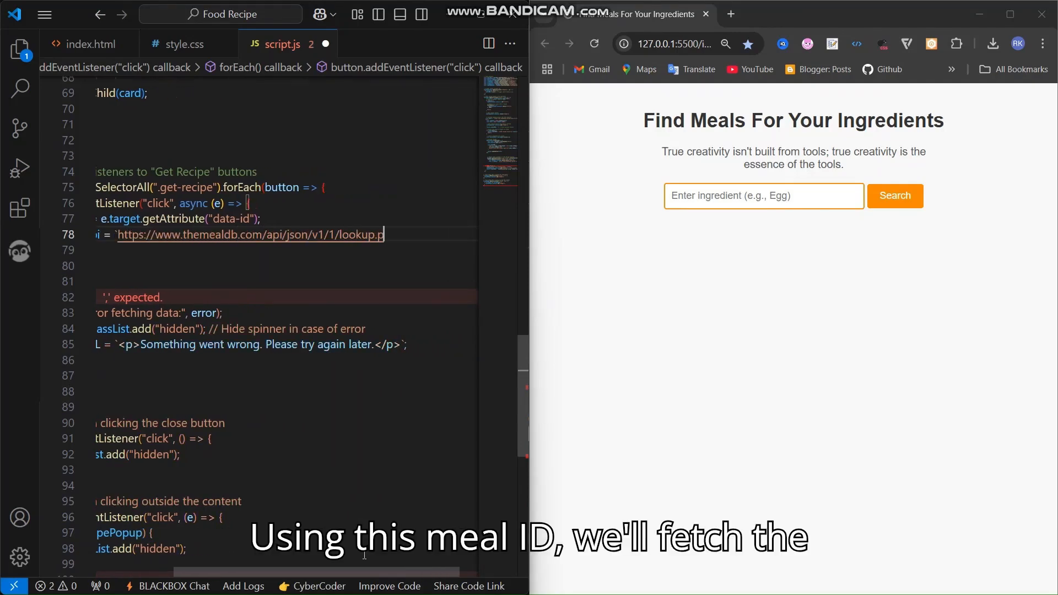
pyautogui.write('const recipeResponse = await fetch(recipeApi);')
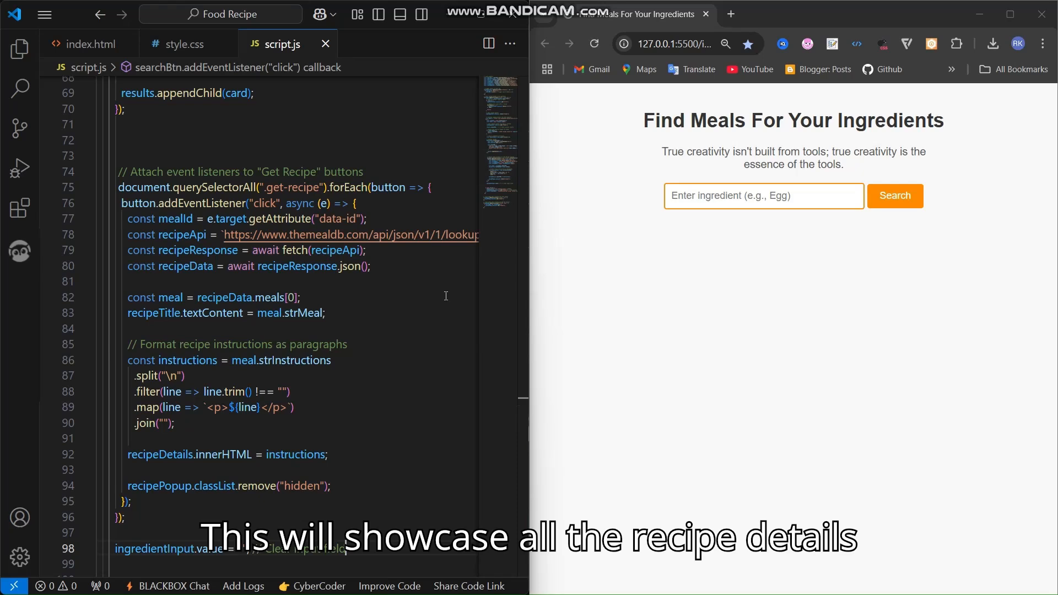
pyautogui.click(763, 196)
pyautogui.write('egg')
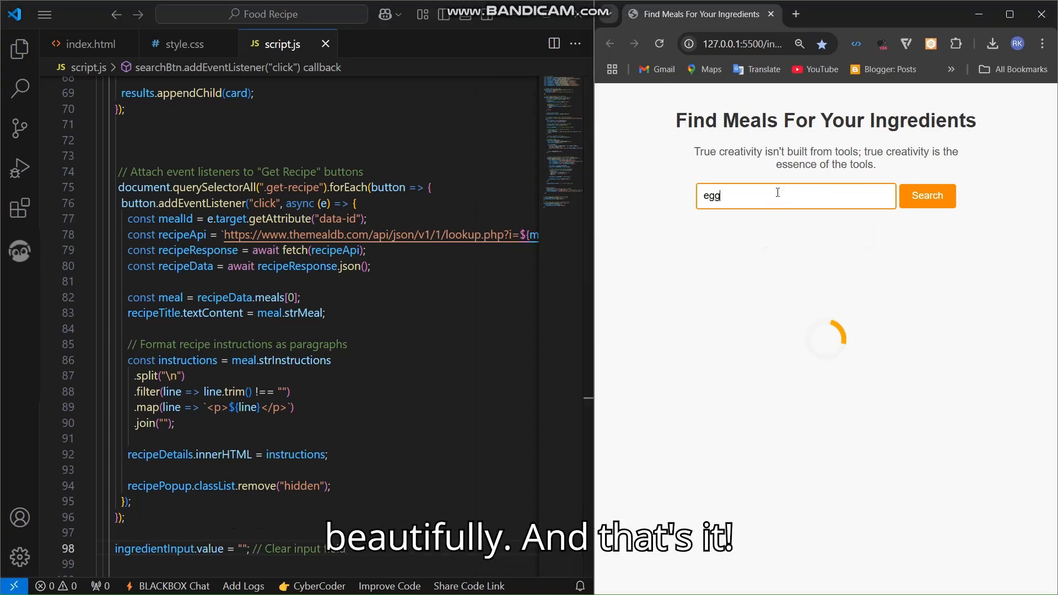
# Step: Search for egg and show the Beef Lo Mein recipe instructions in the popup
pyautogui.click(925, 196)
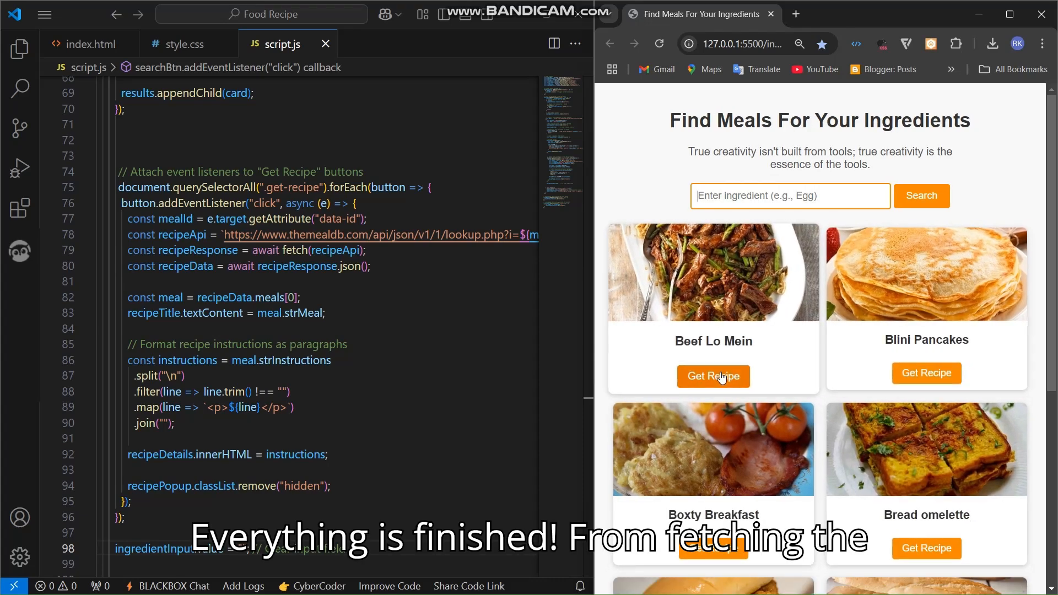
pyautogui.click(712, 376)
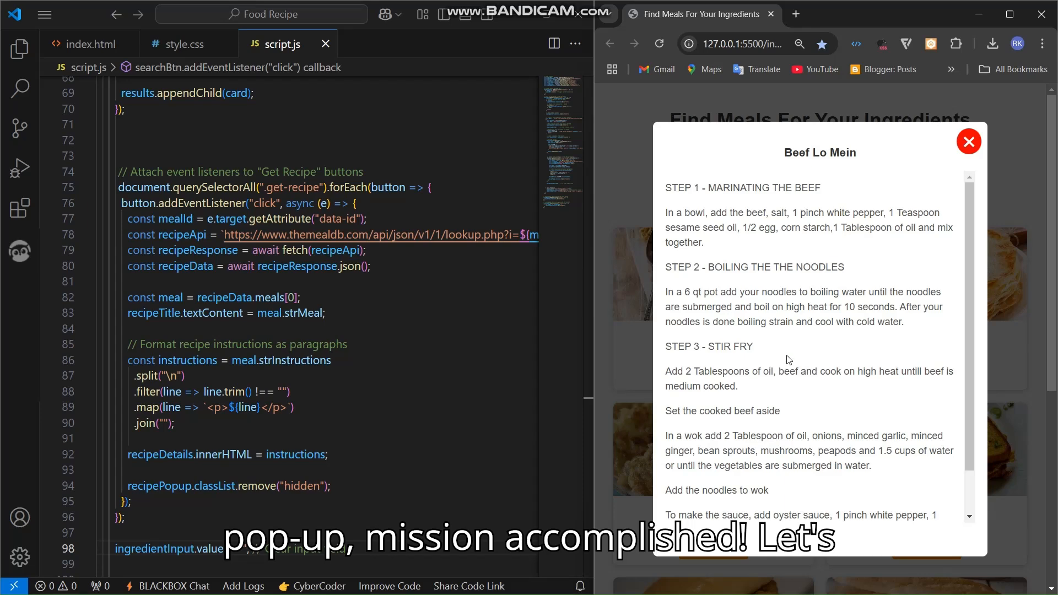
pyautogui.moveTo(970, 141)
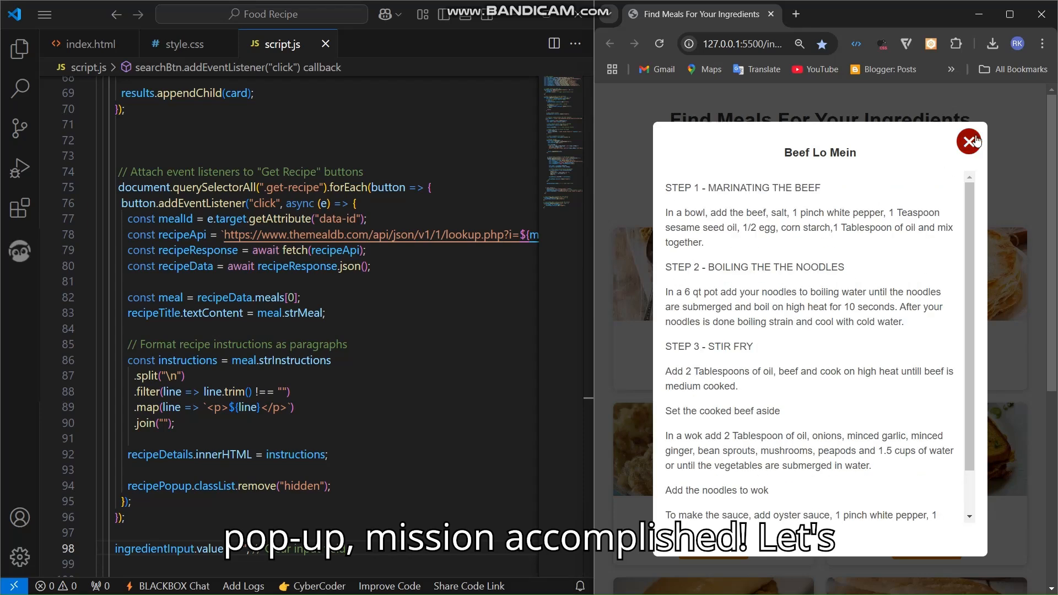